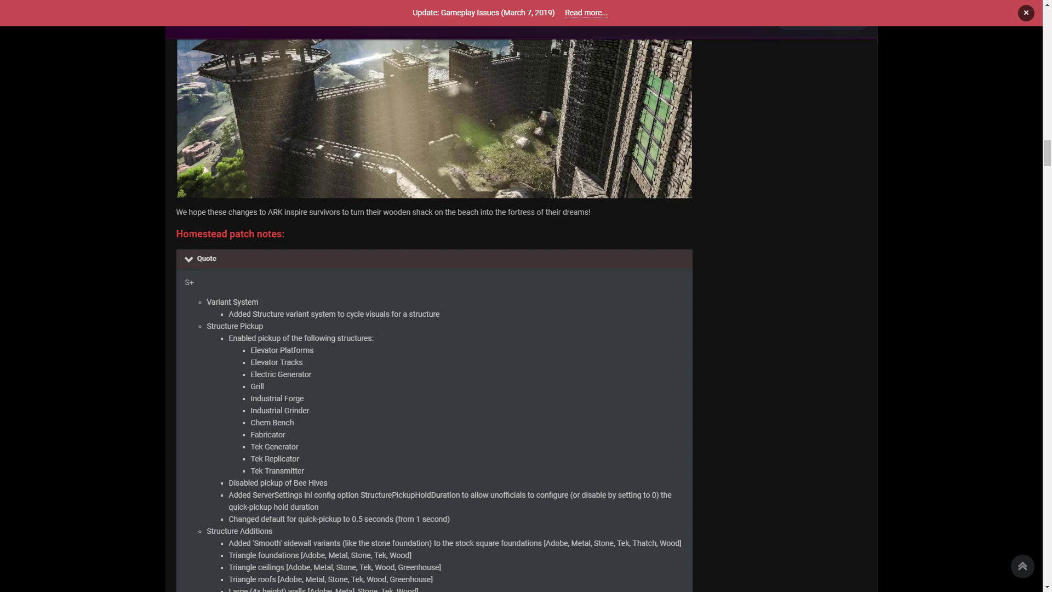
mouse_move(298, 242)
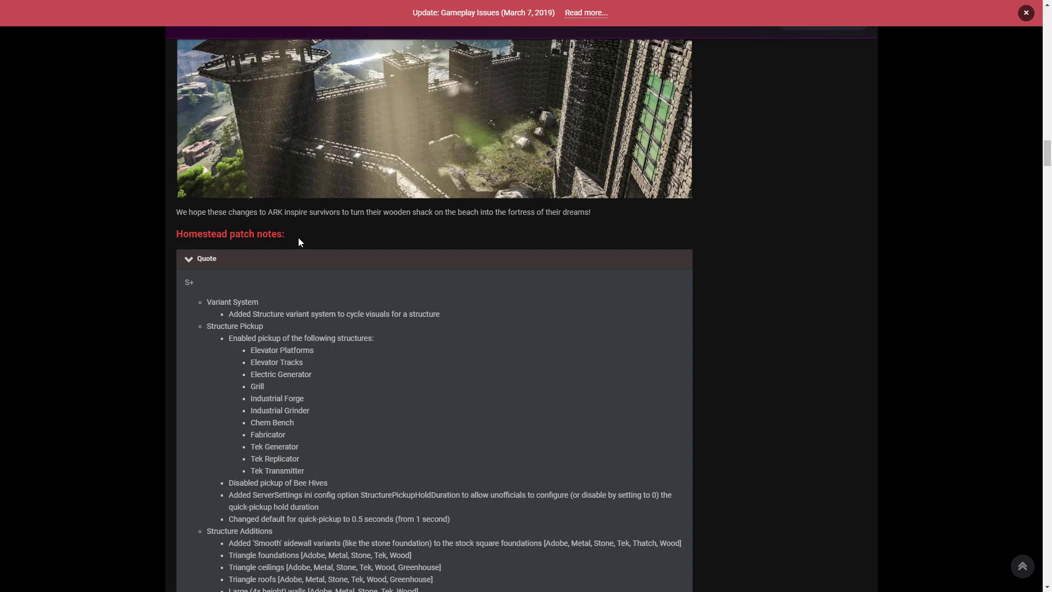
mouse_move(433, 239)
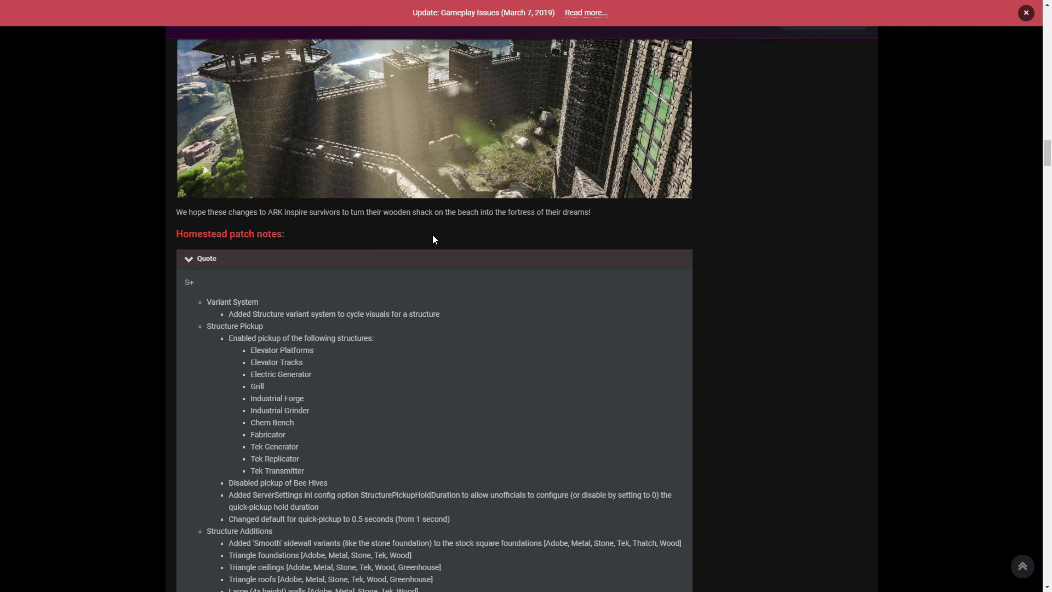
mouse_move(795, 258)
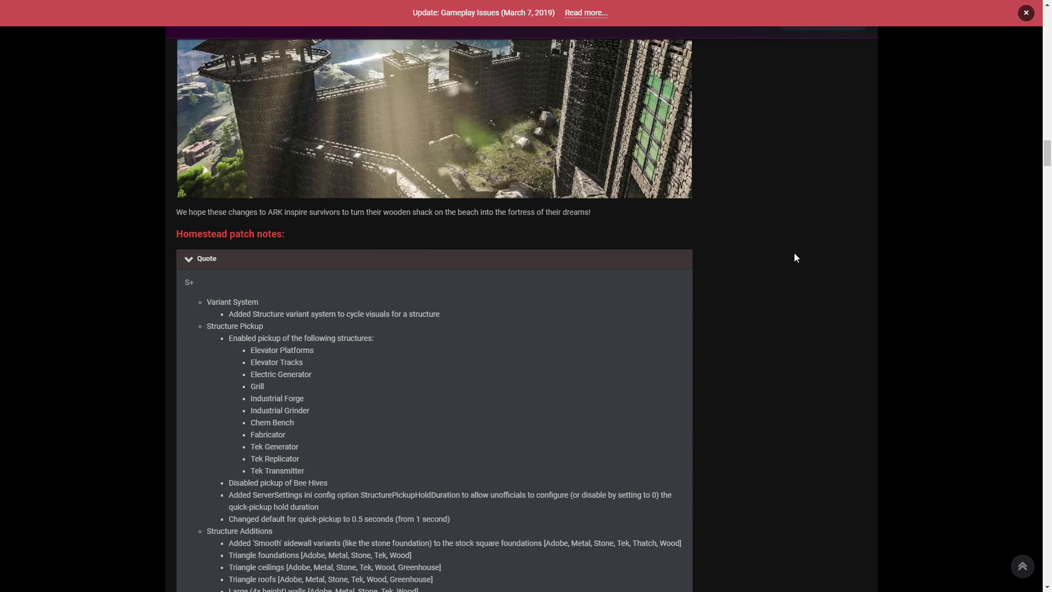
mouse_move(809, 261)
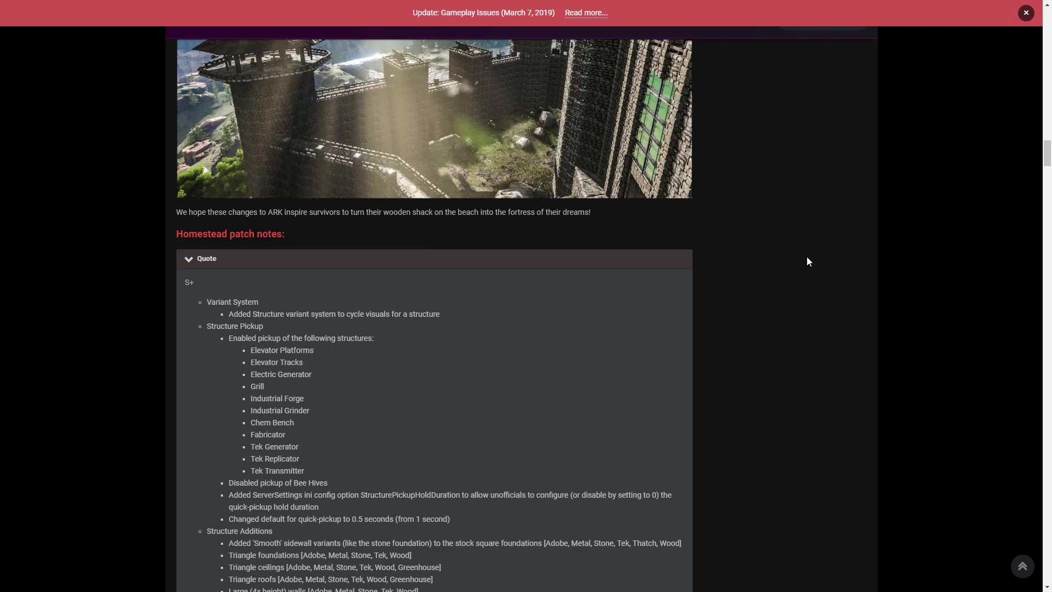
mouse_move(806, 266)
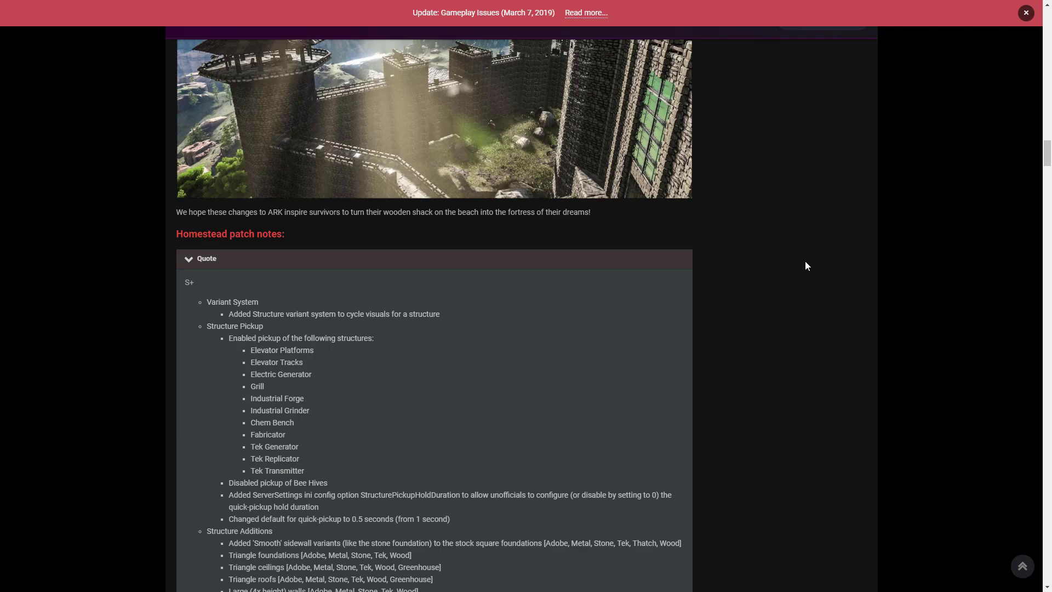
mouse_move(730, 252)
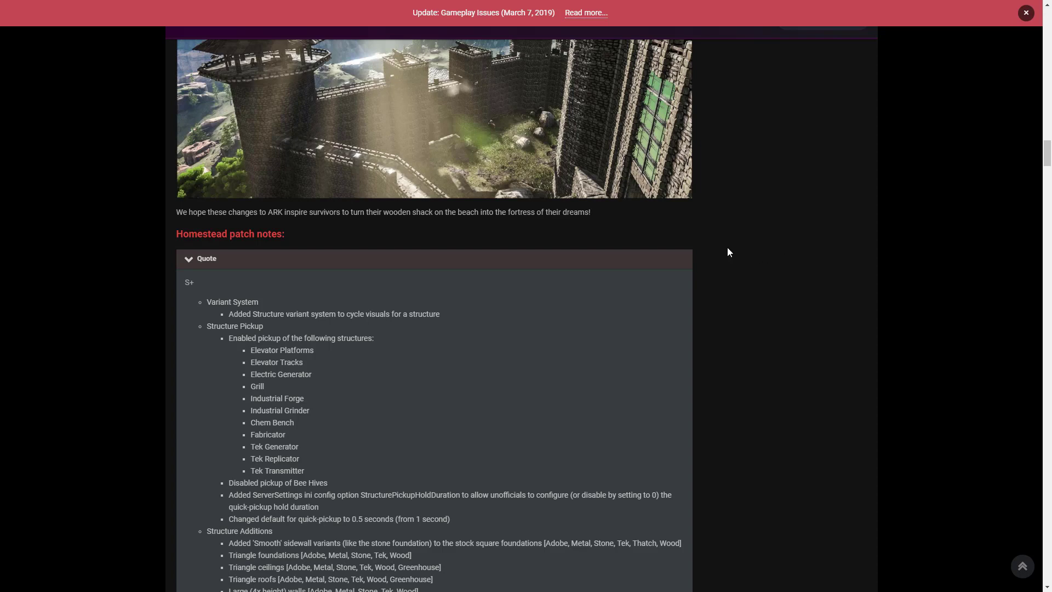
mouse_move(447, 296)
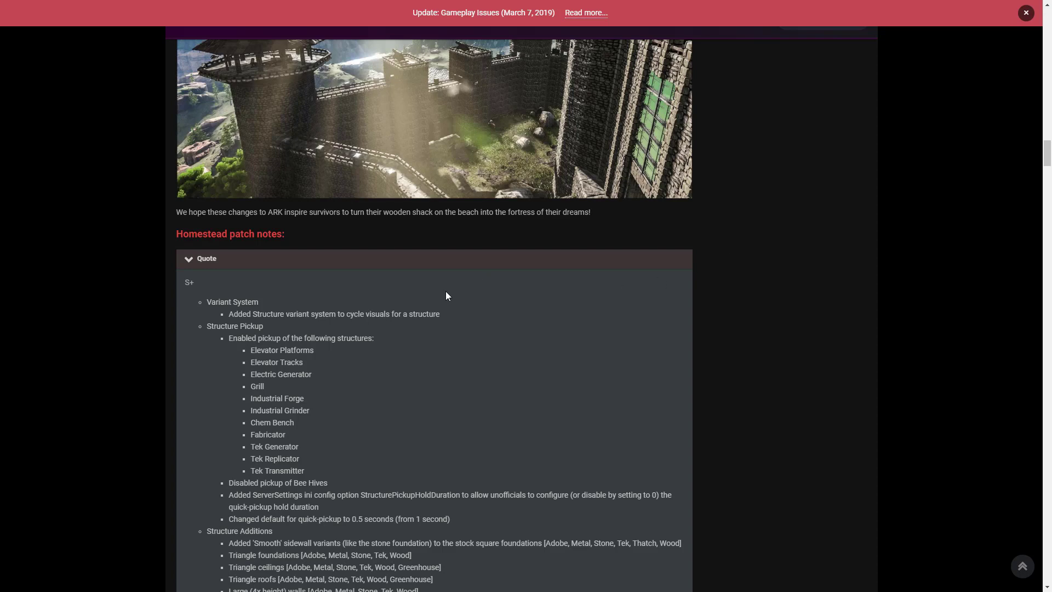
mouse_move(451, 289)
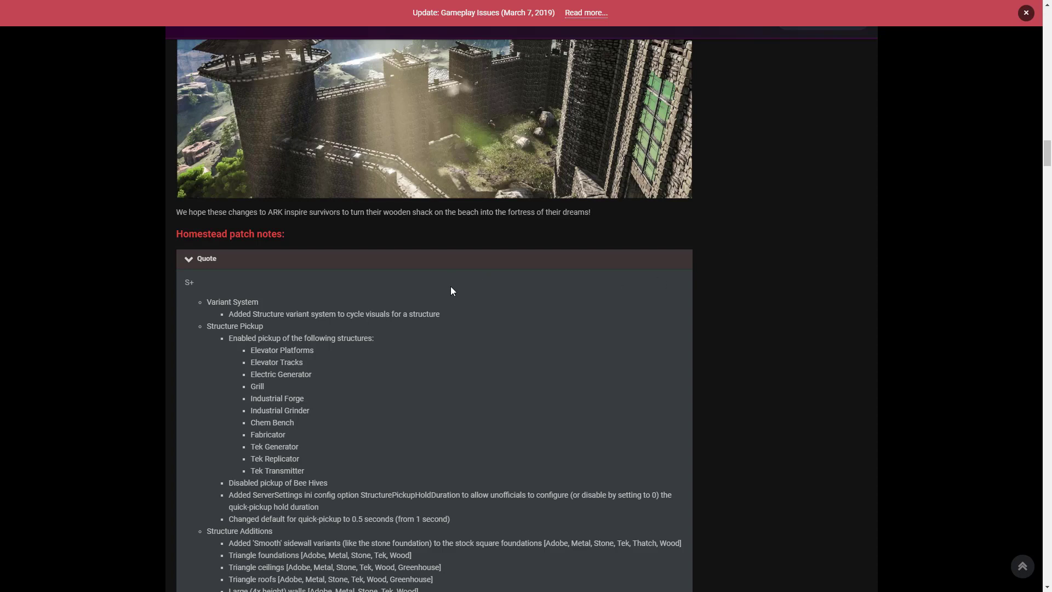
mouse_move(464, 287)
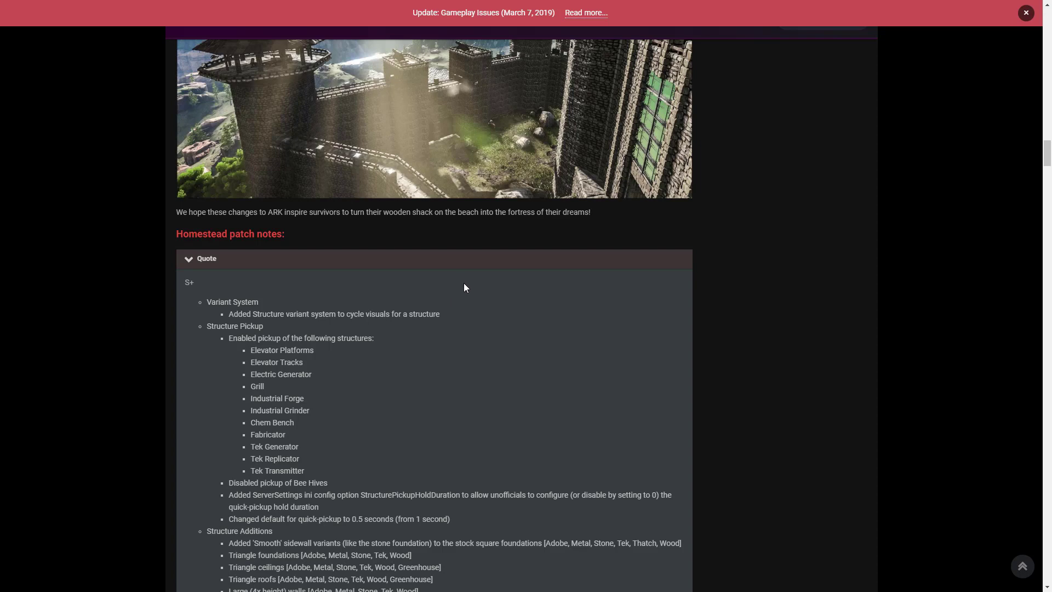
mouse_move(470, 284)
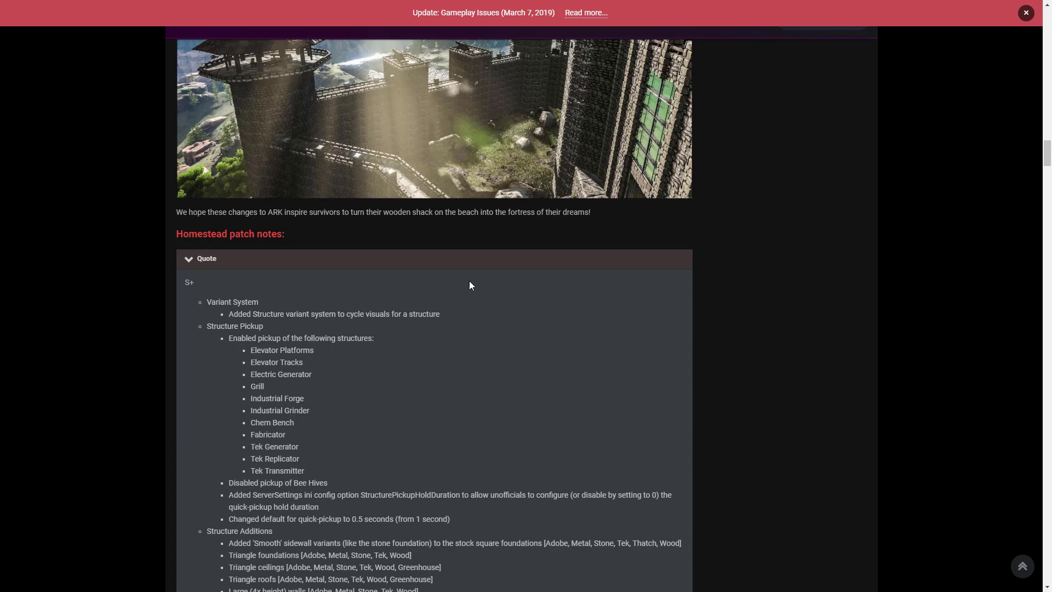
mouse_move(460, 286)
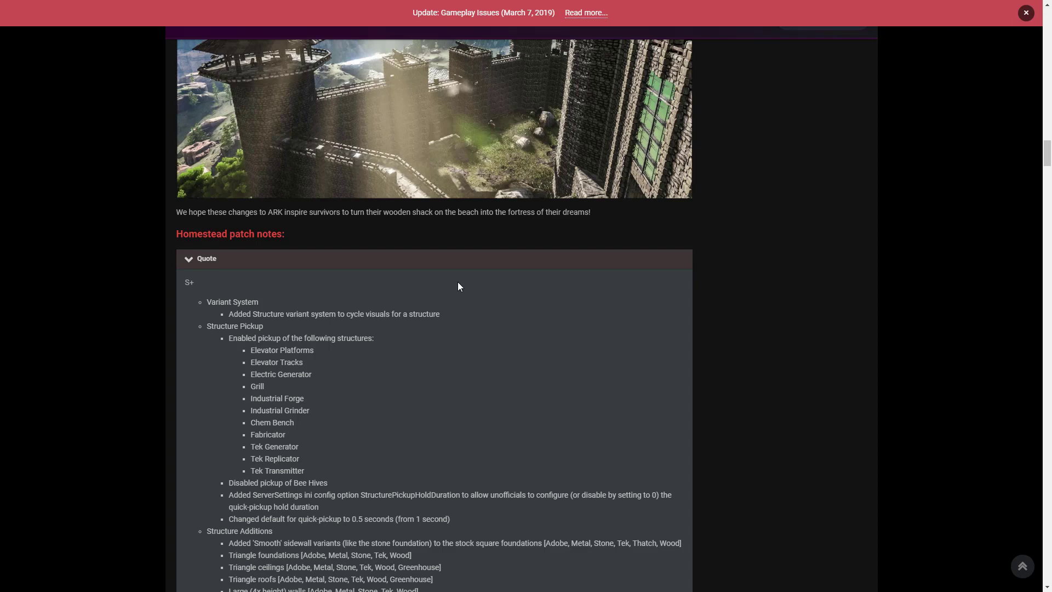
mouse_move(299, 293)
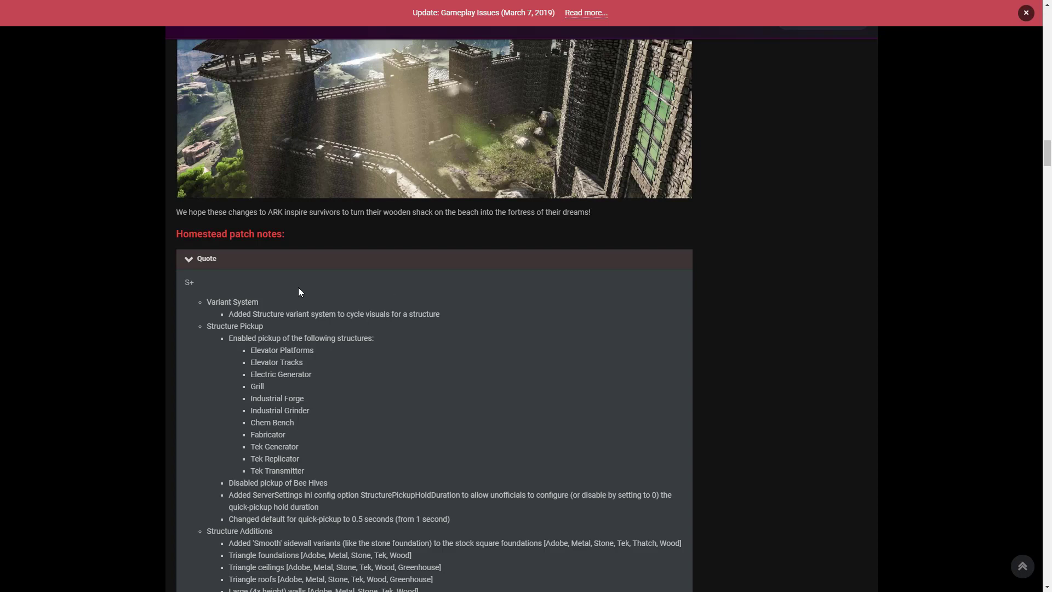
mouse_move(230, 280)
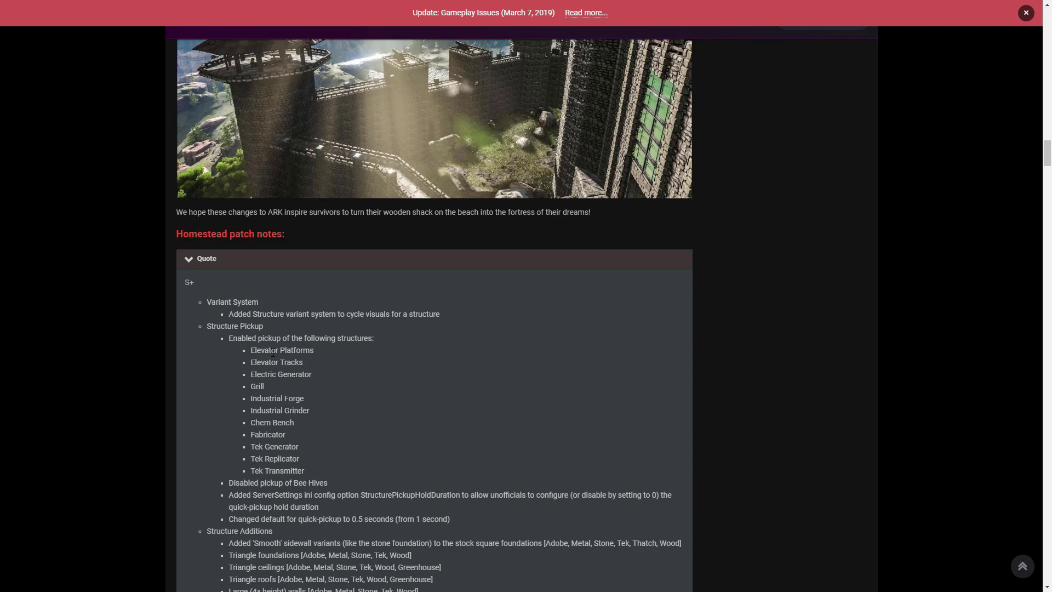
mouse_move(287, 394)
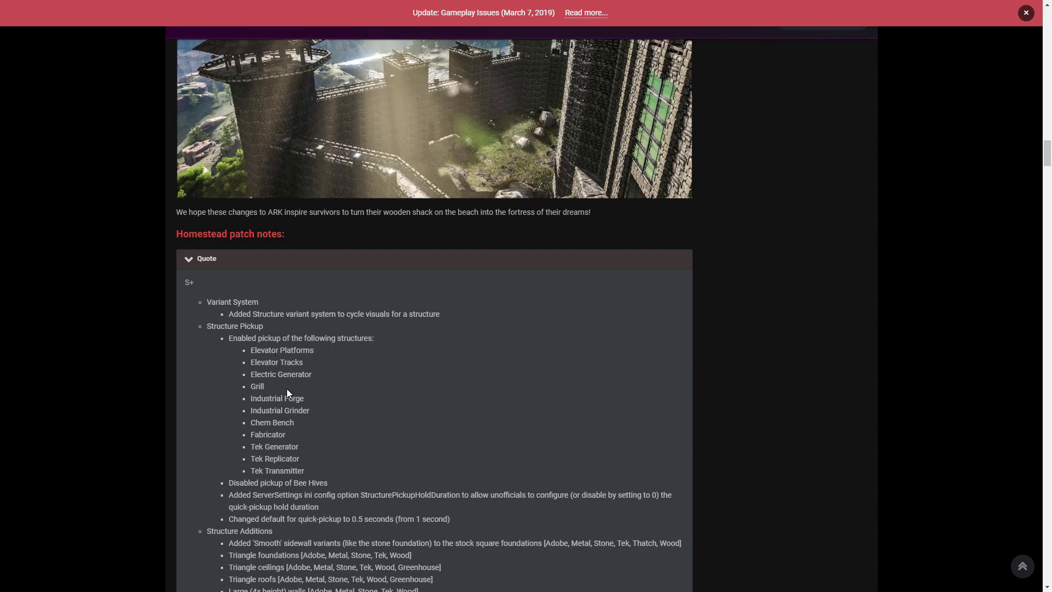
mouse_move(289, 395)
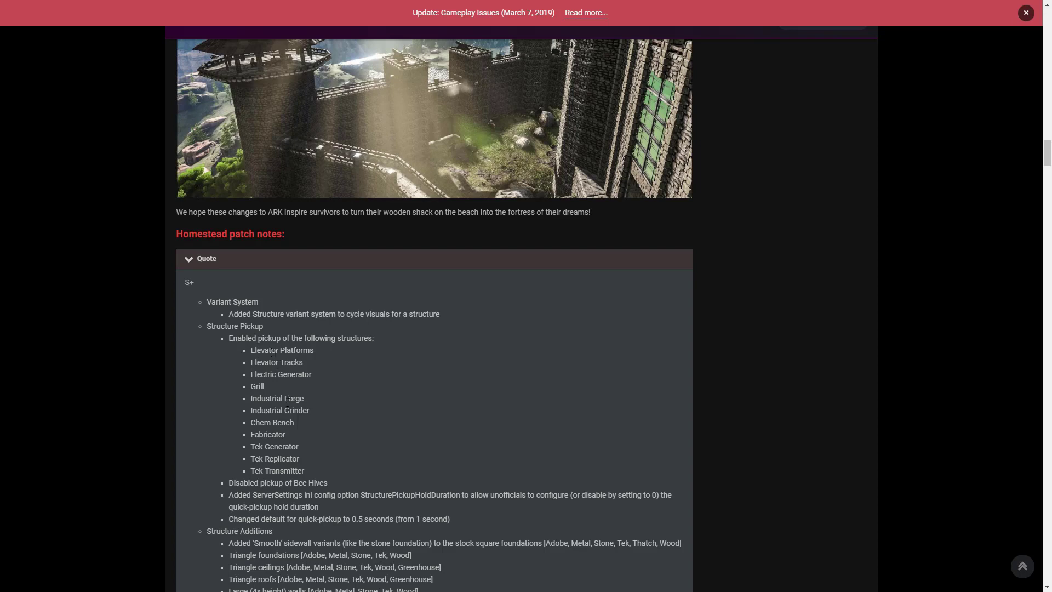
mouse_move(282, 394)
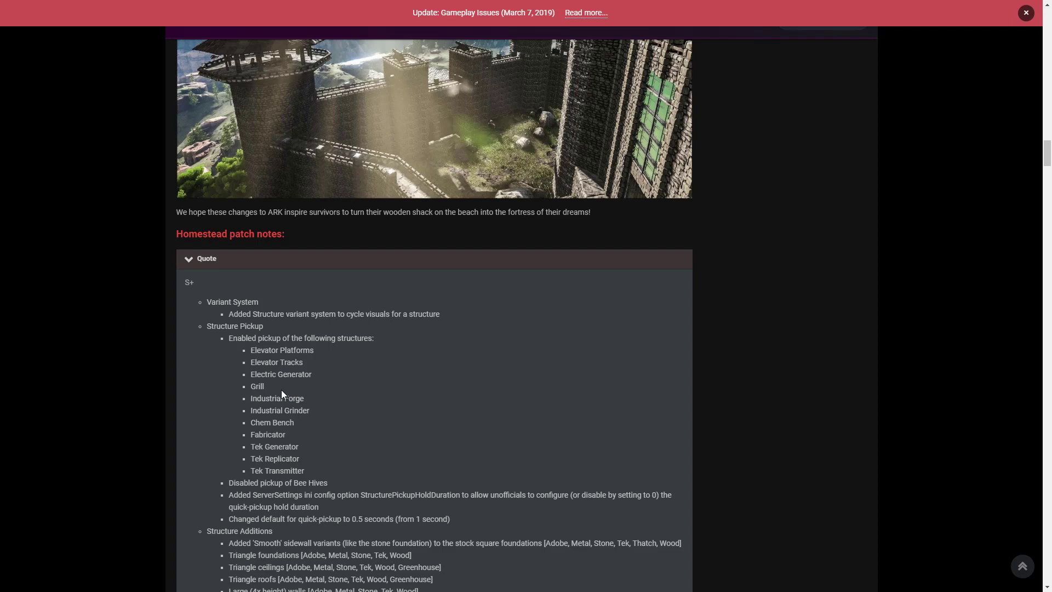
mouse_move(328, 334)
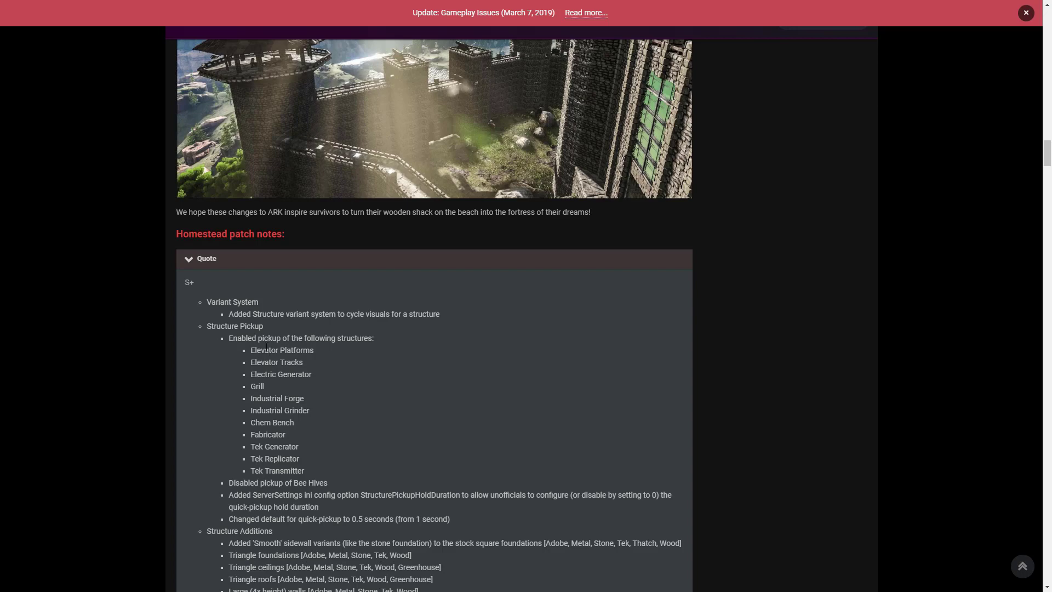
scroll("down", 3)
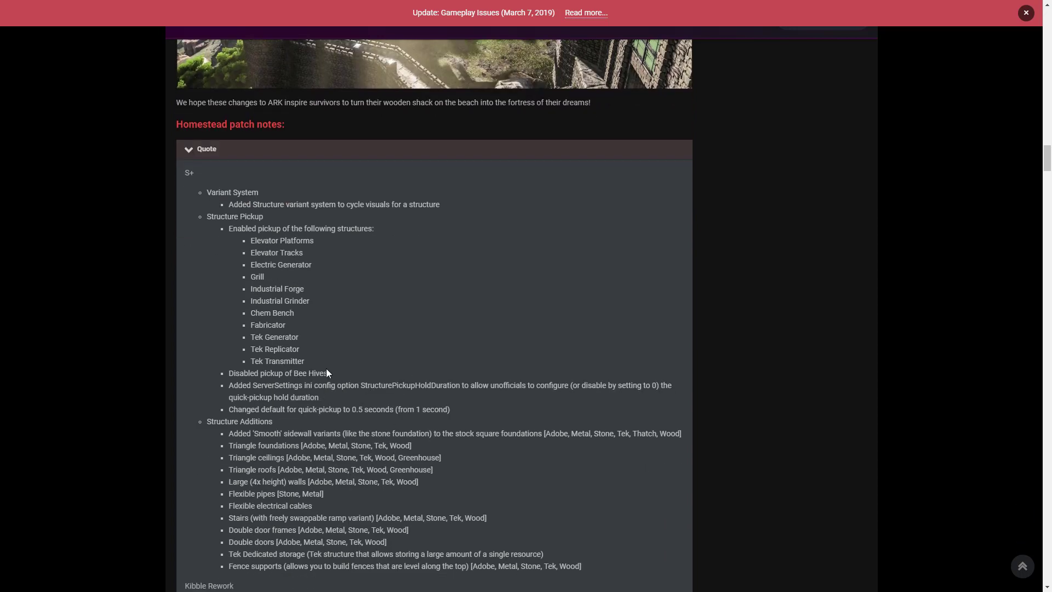
mouse_move(322, 427)
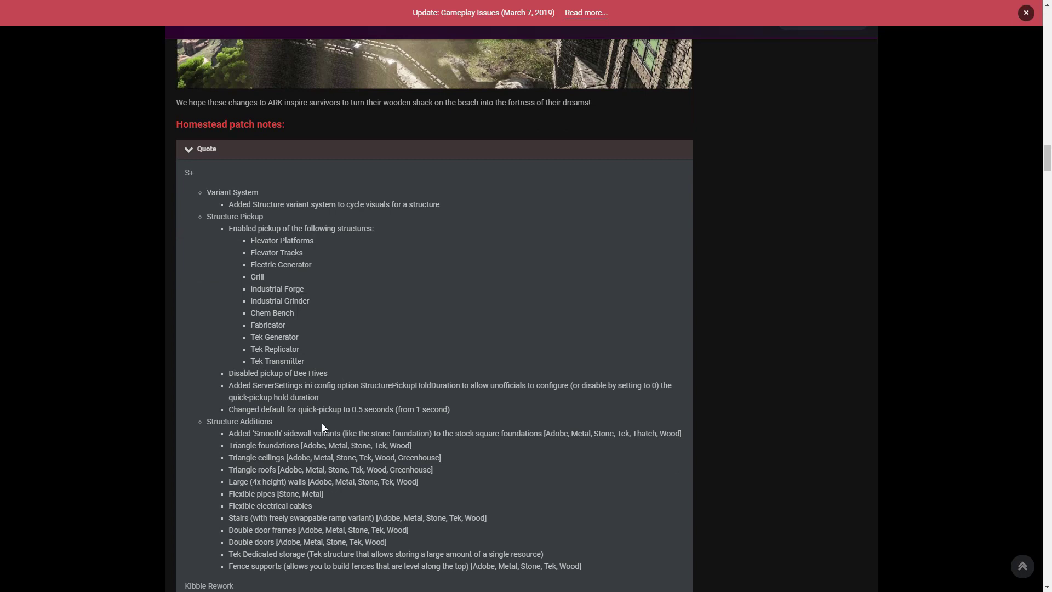
mouse_move(403, 422)
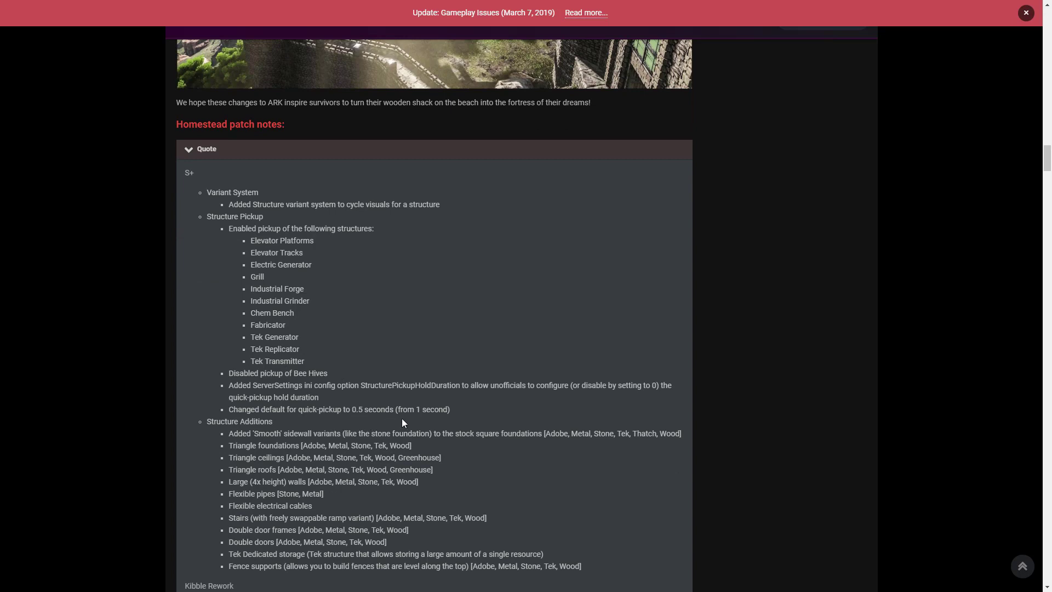
scroll("down", 3)
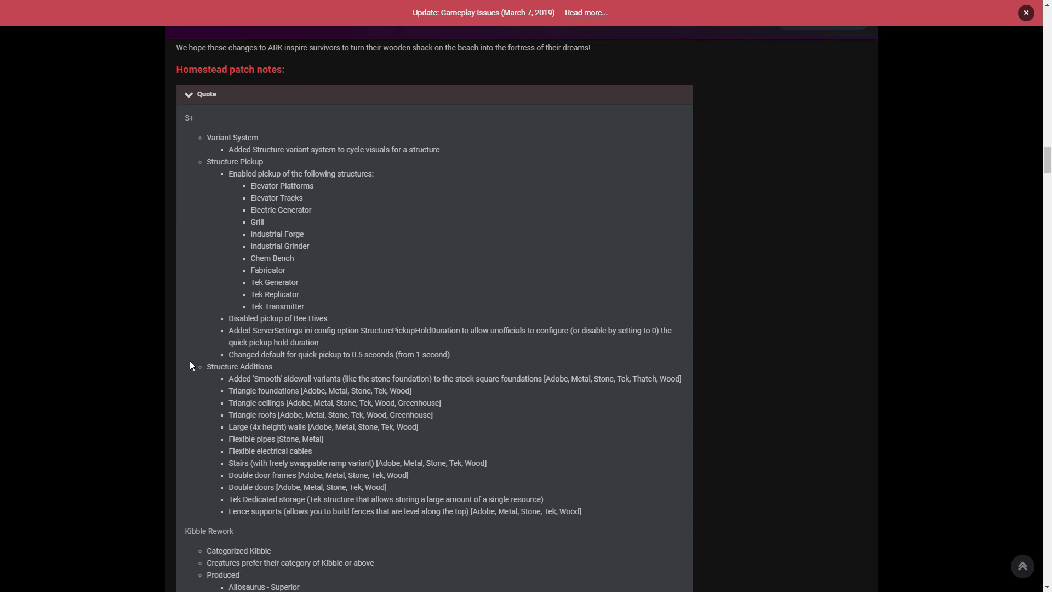
mouse_move(242, 303)
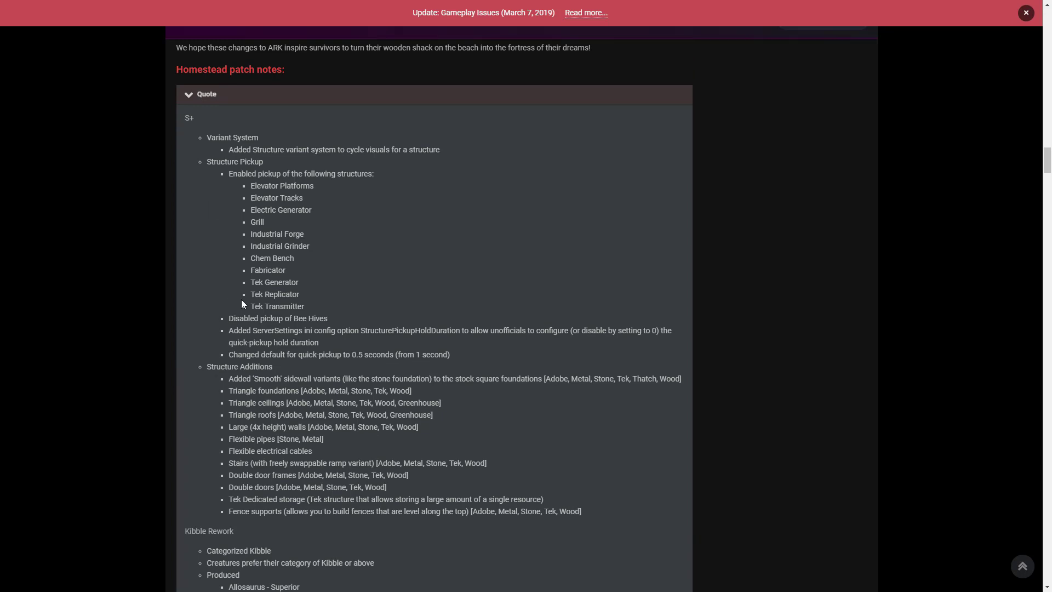
mouse_move(325, 383)
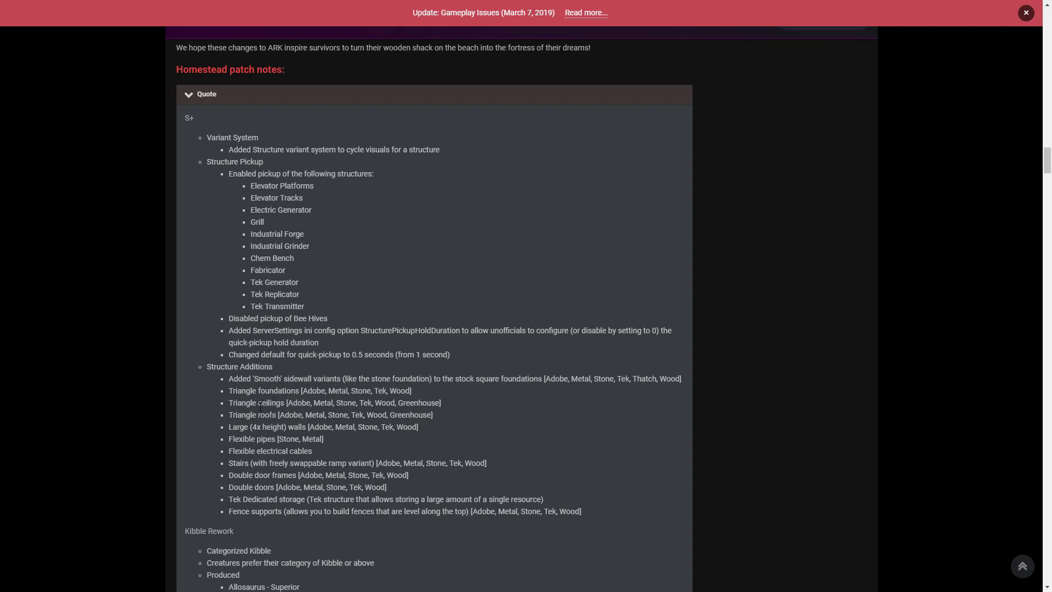
mouse_move(275, 424)
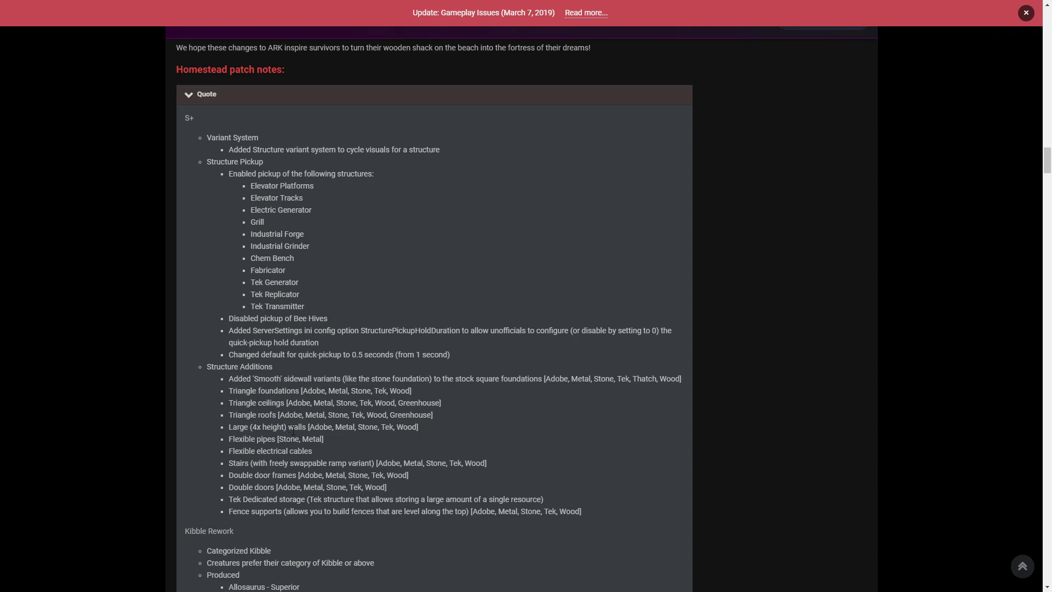
mouse_move(269, 450)
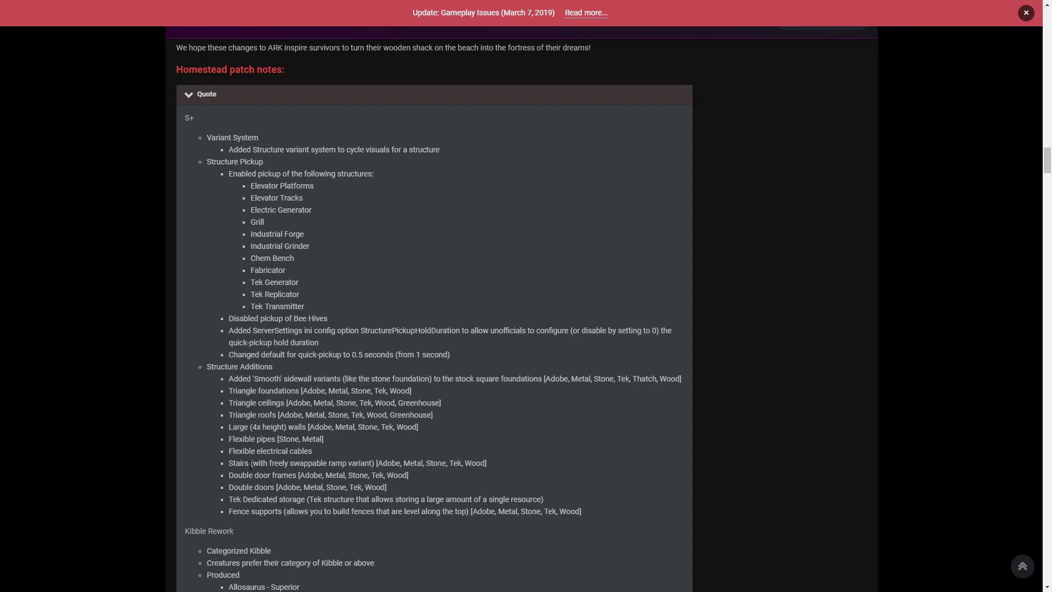
mouse_move(282, 475)
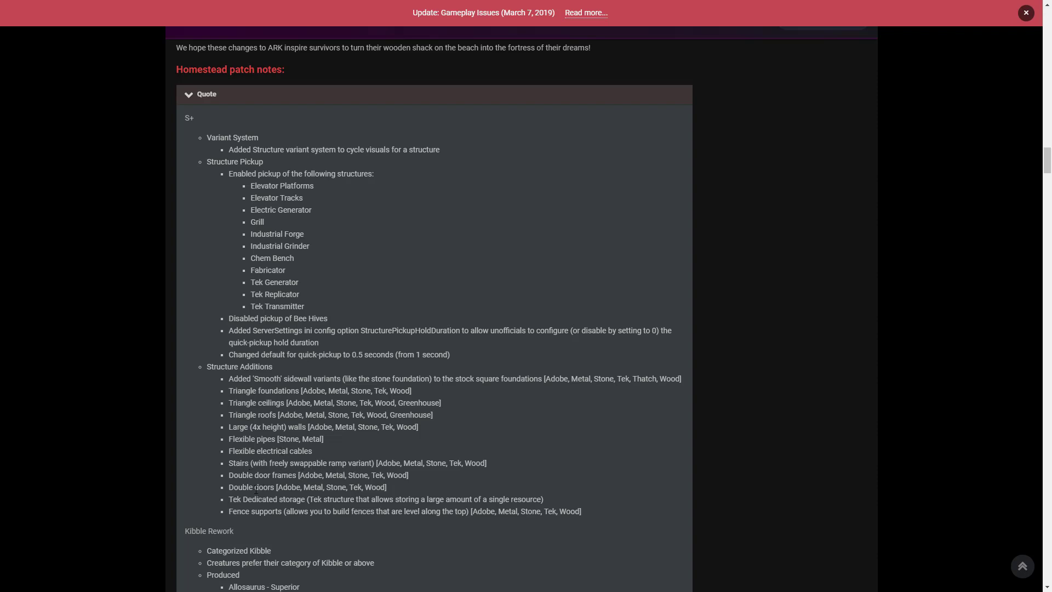
mouse_move(292, 280)
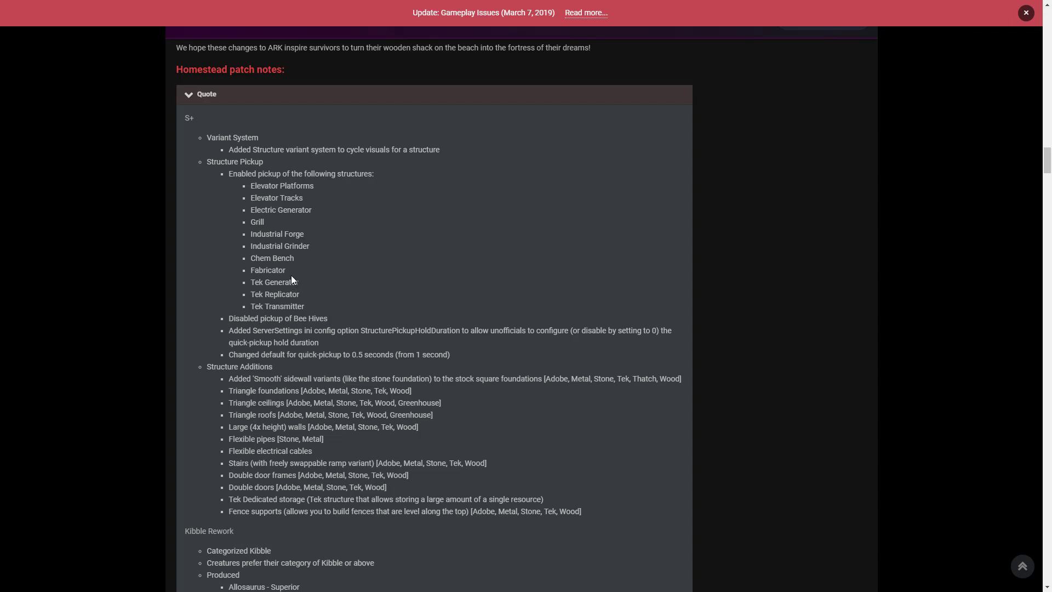
mouse_move(341, 287)
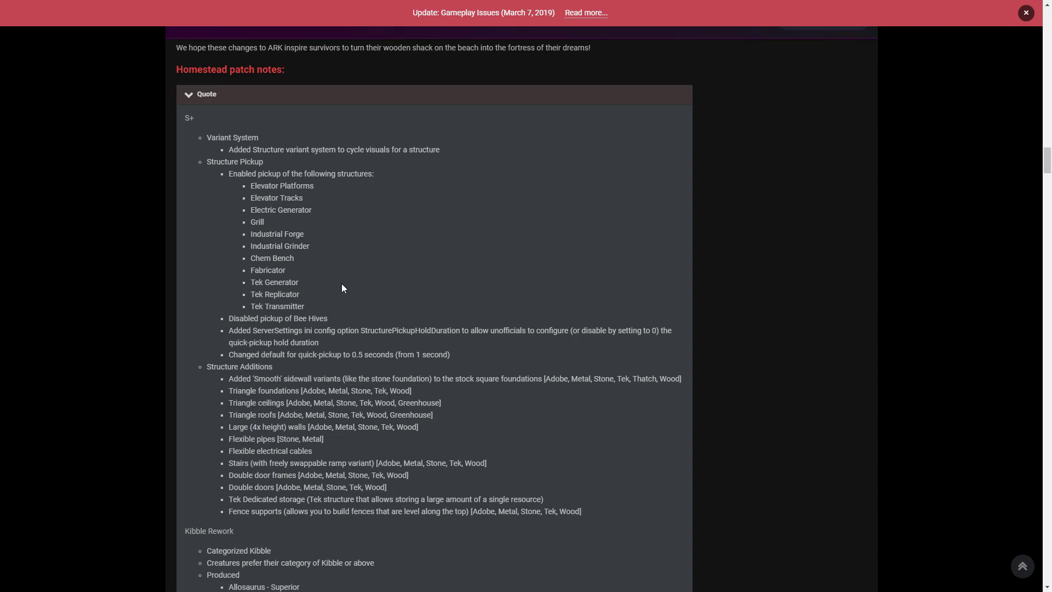
scroll("down", 3)
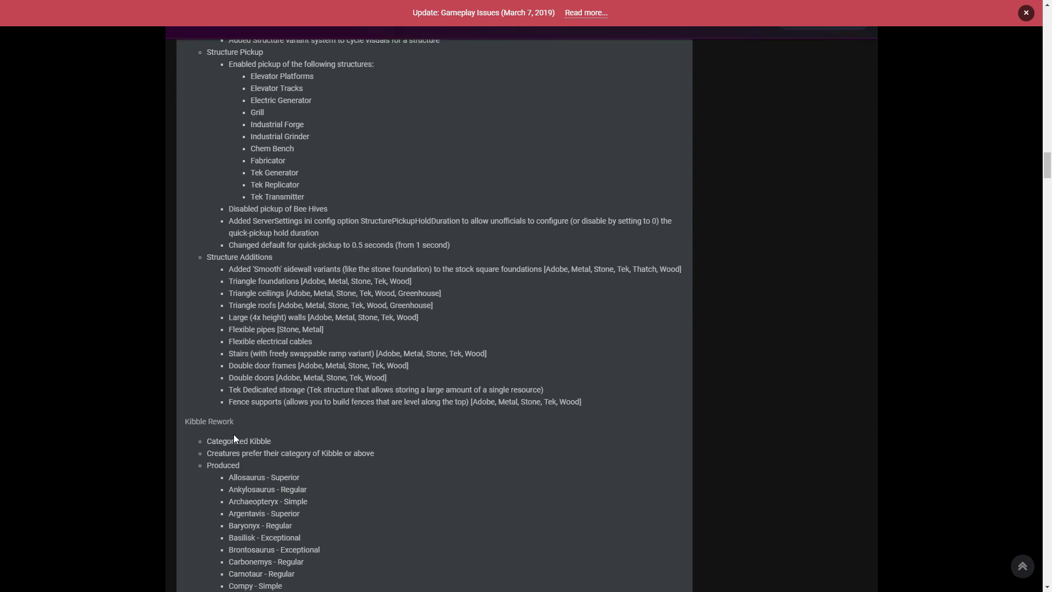
scroll("down", 3)
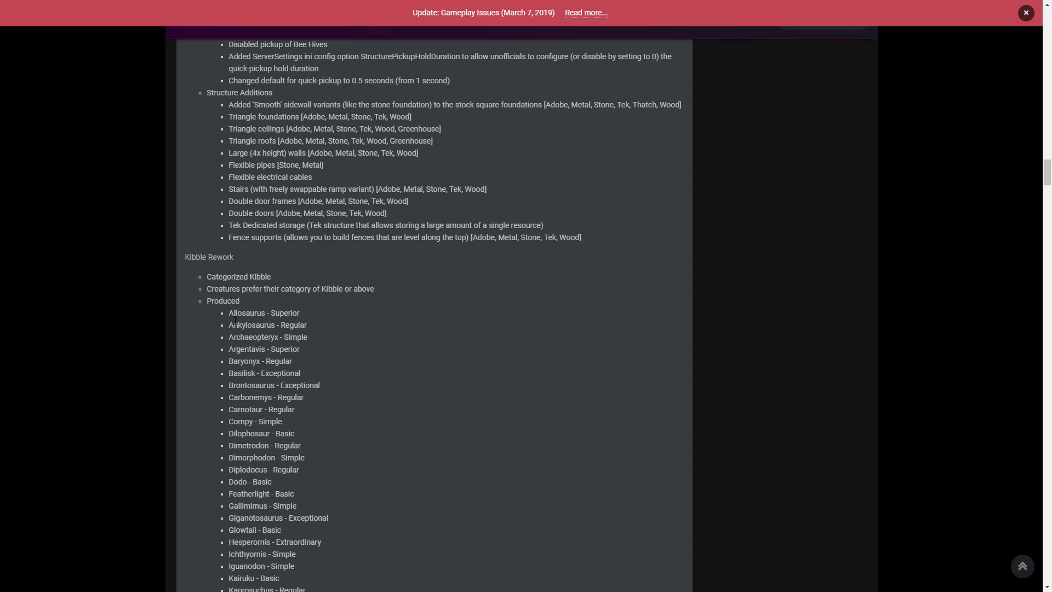
scroll("down", 3)
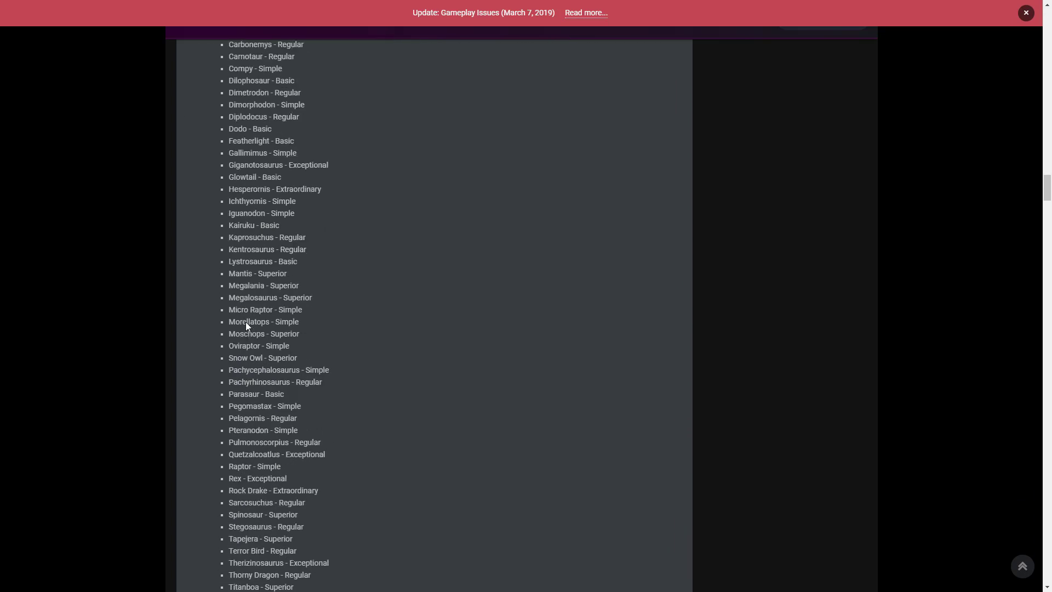
scroll("down", 3)
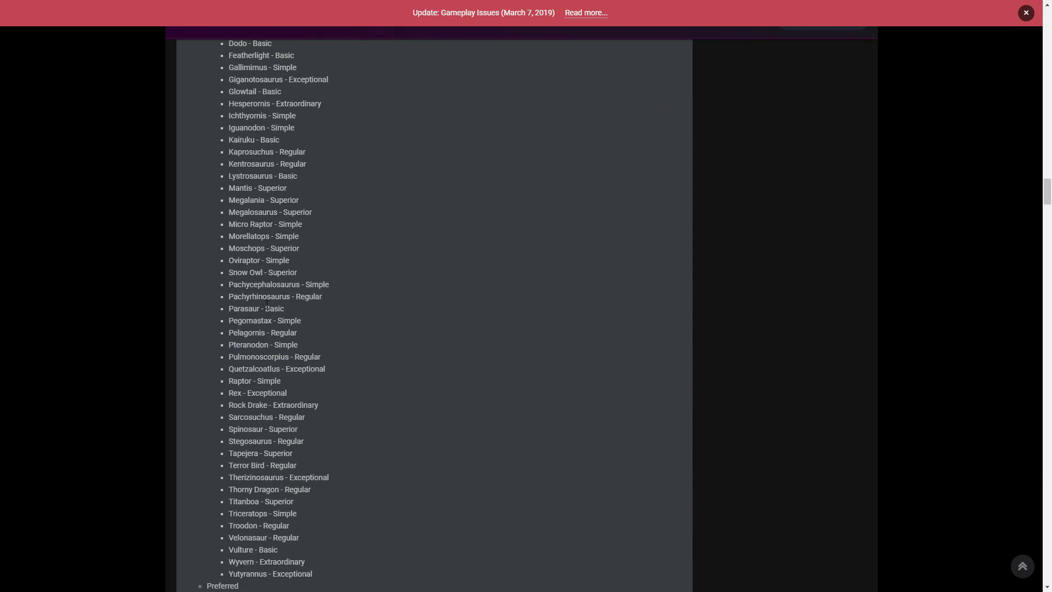
scroll("up", 3)
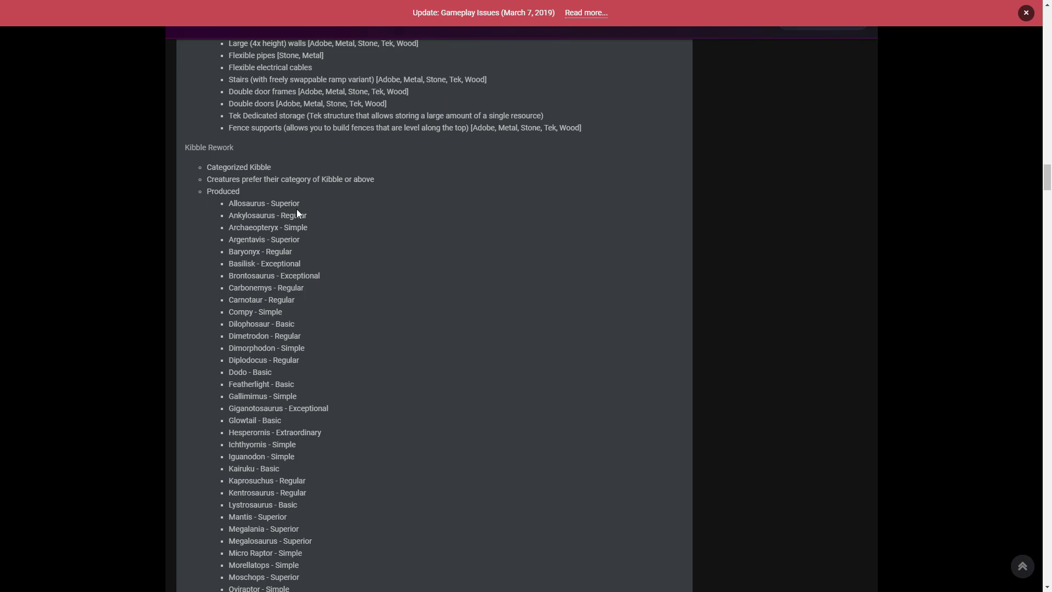
mouse_move(309, 226)
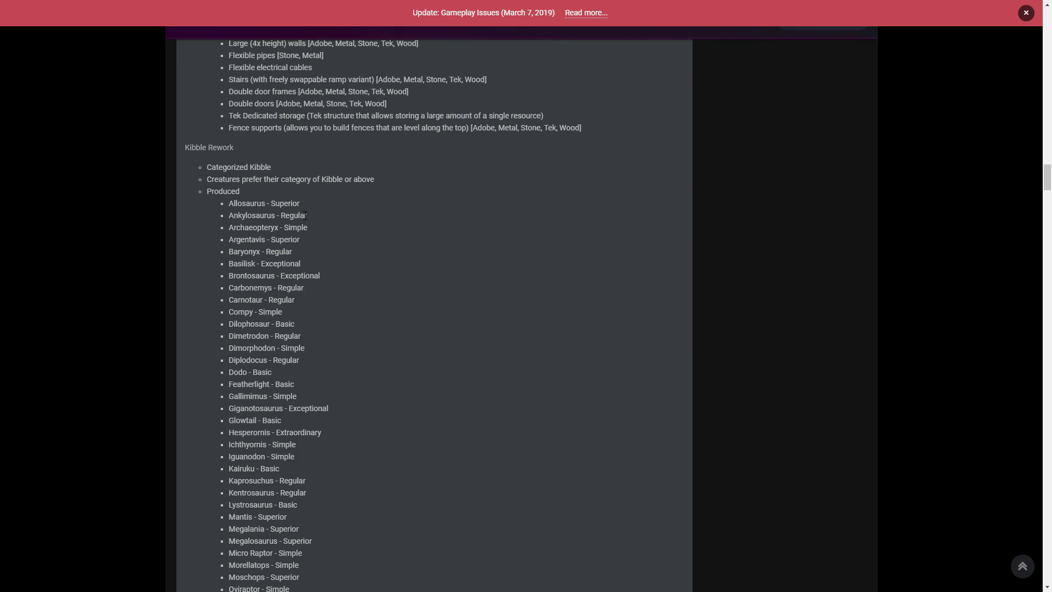
mouse_move(331, 209)
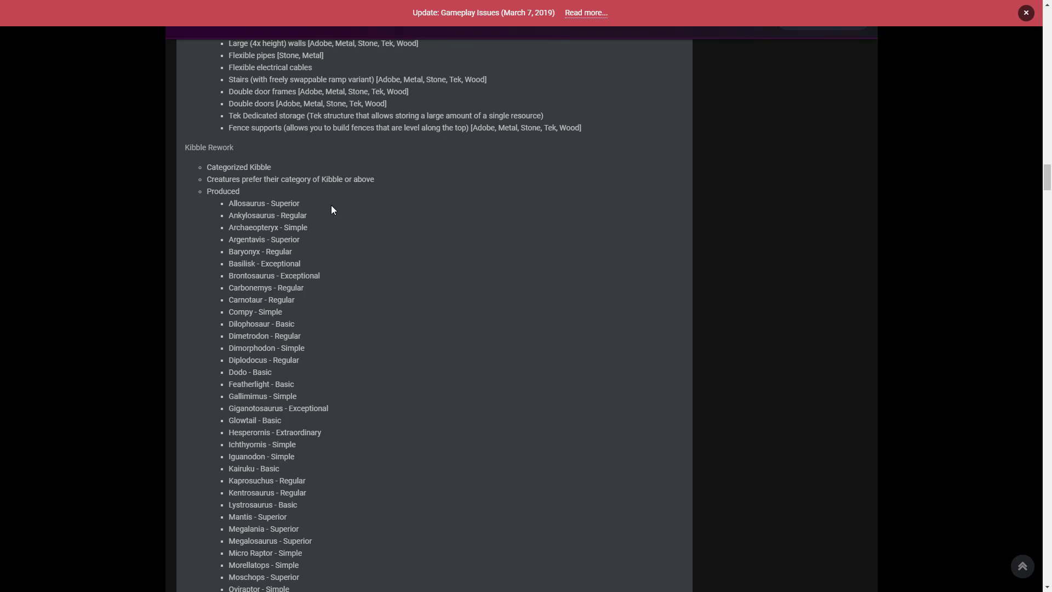
scroll("down", 3)
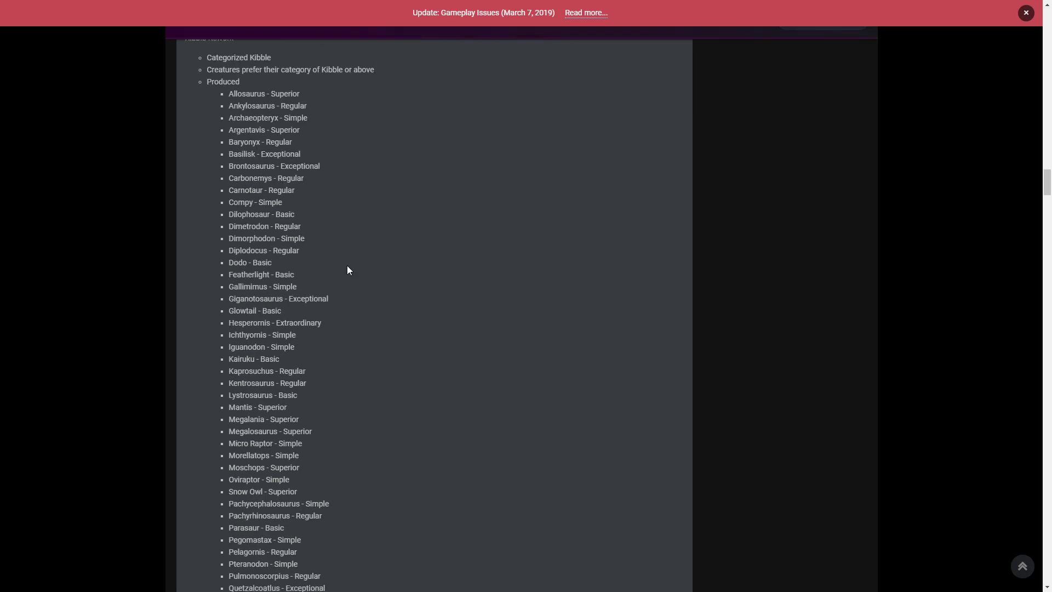
mouse_move(337, 200)
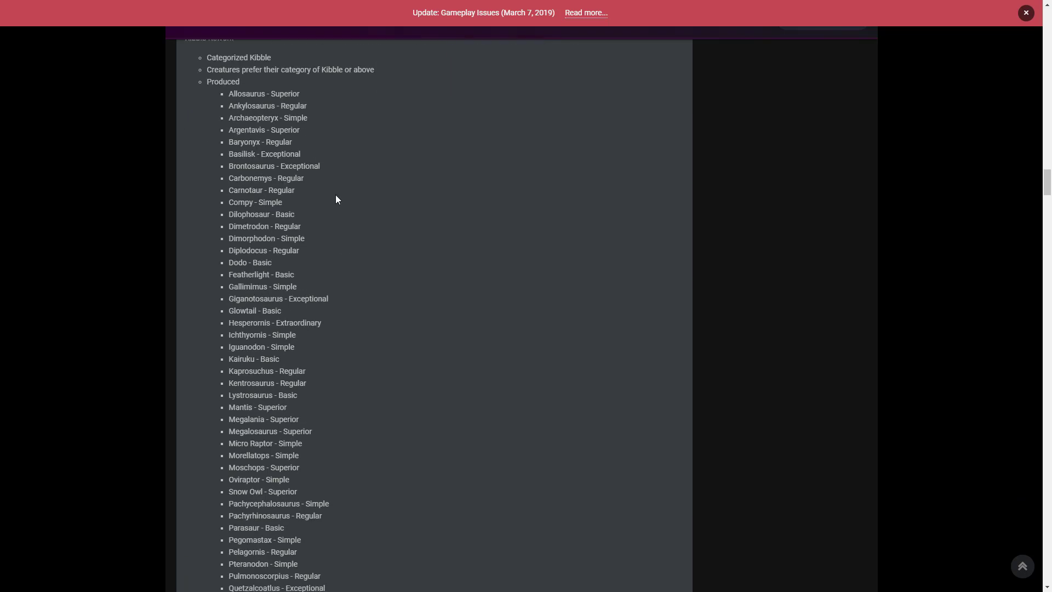
mouse_move(320, 113)
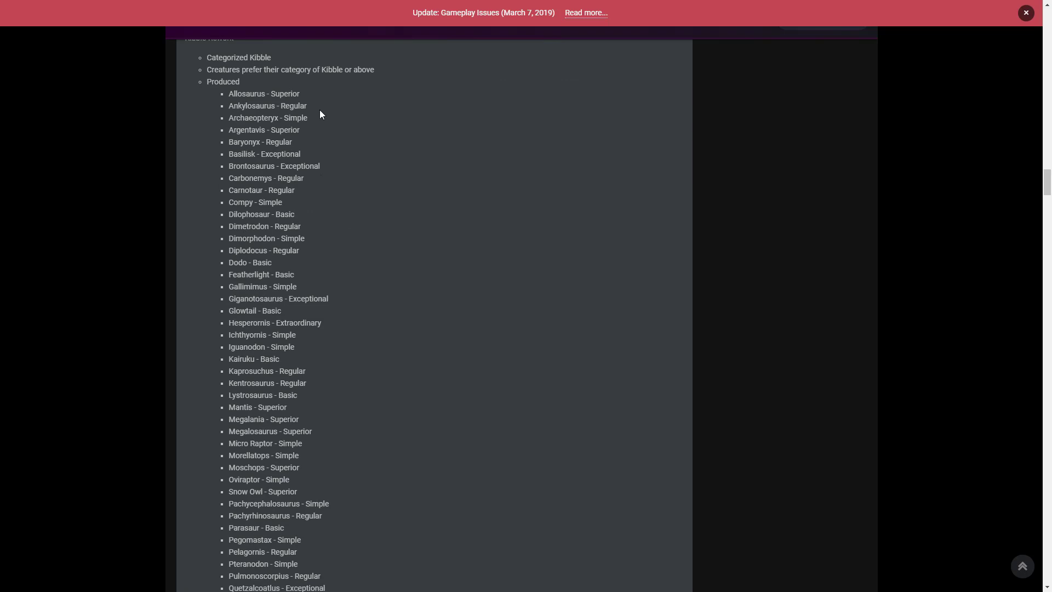
mouse_move(308, 121)
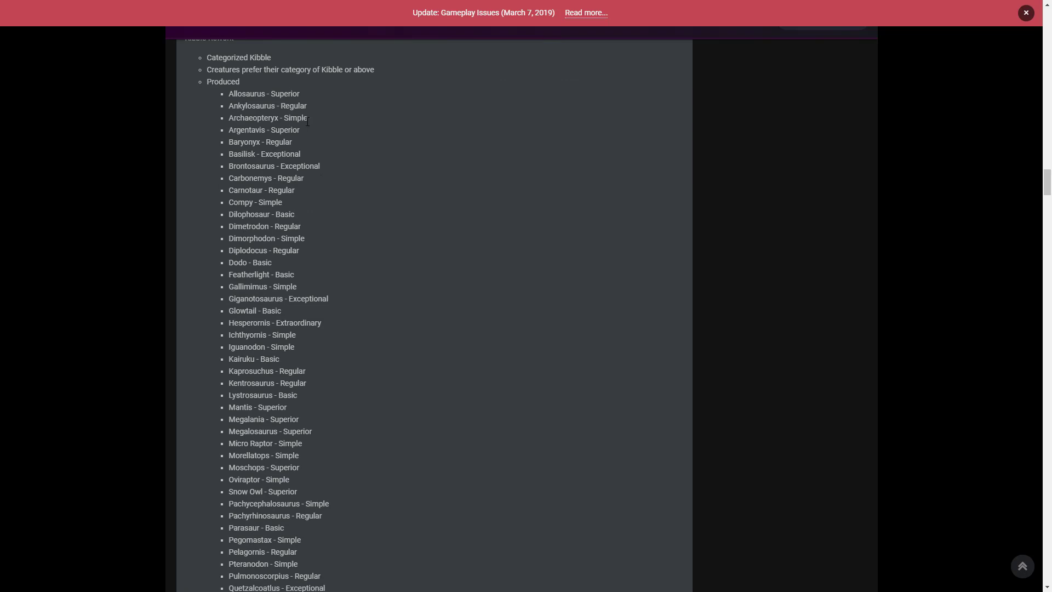
mouse_move(308, 138)
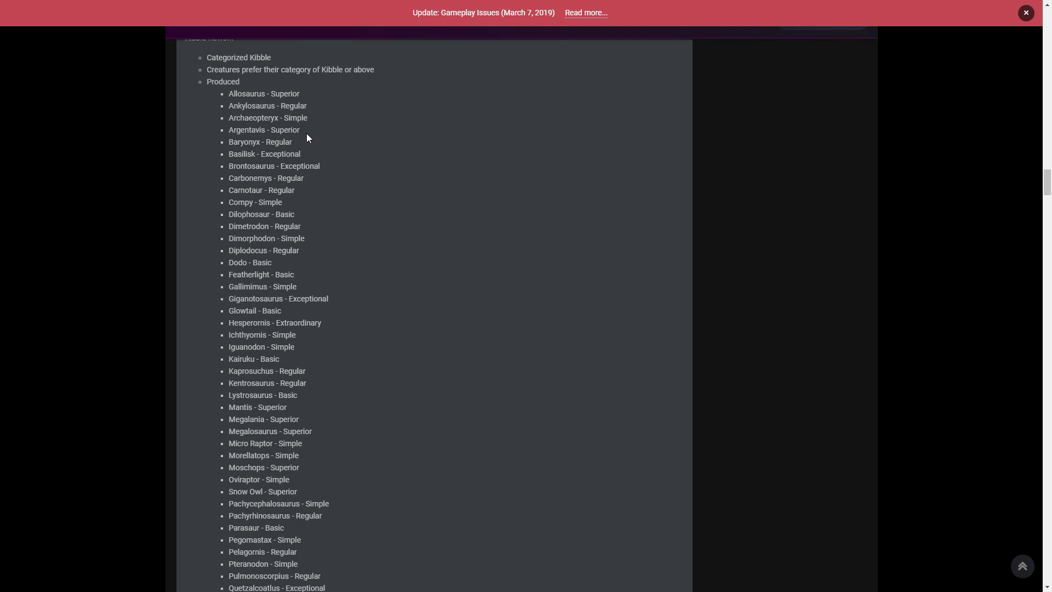
mouse_move(305, 157)
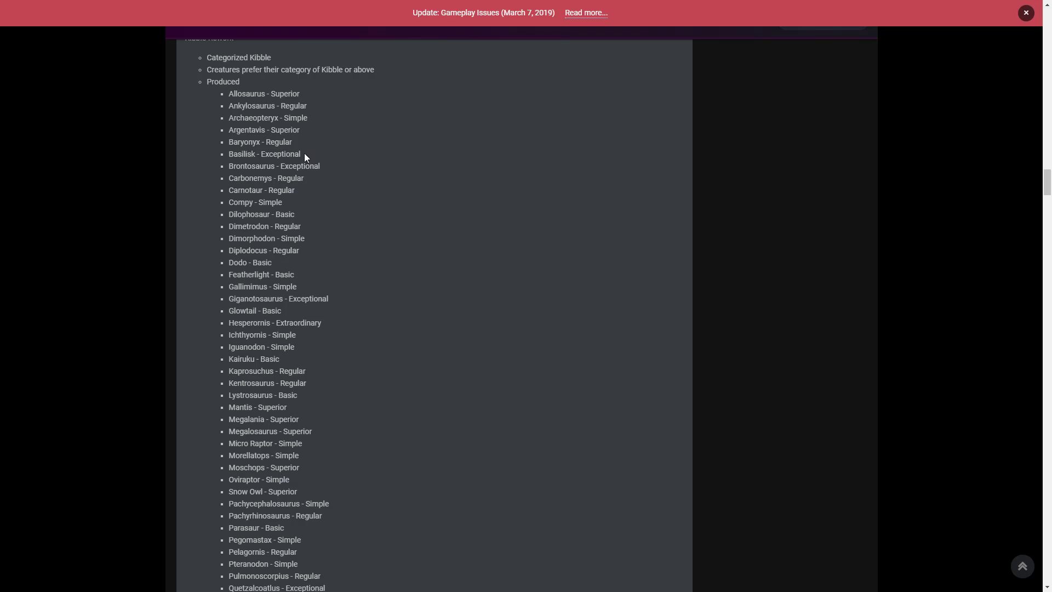
scroll("up", 3)
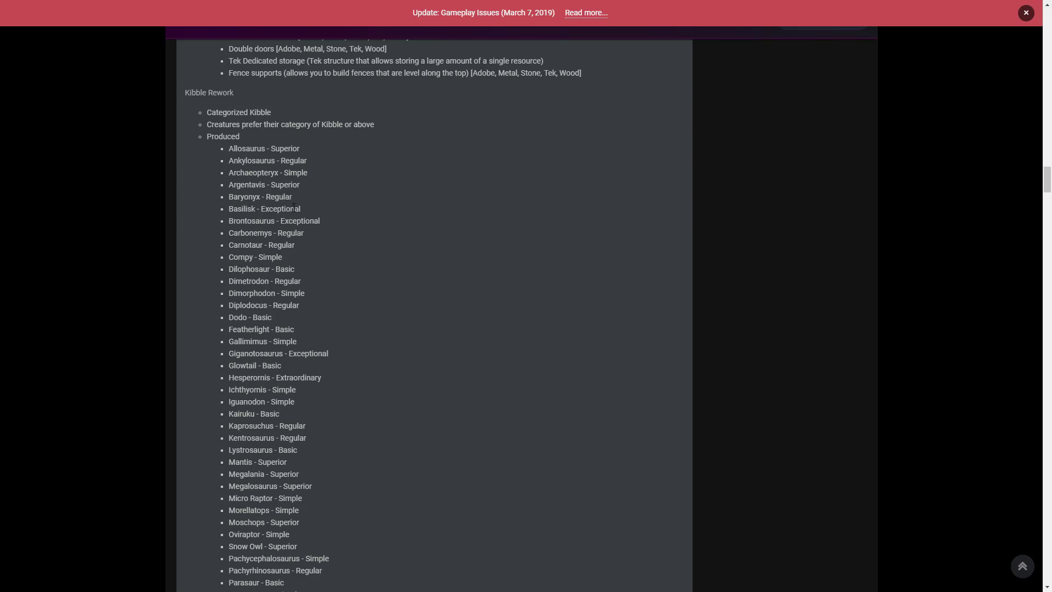
mouse_move(298, 218)
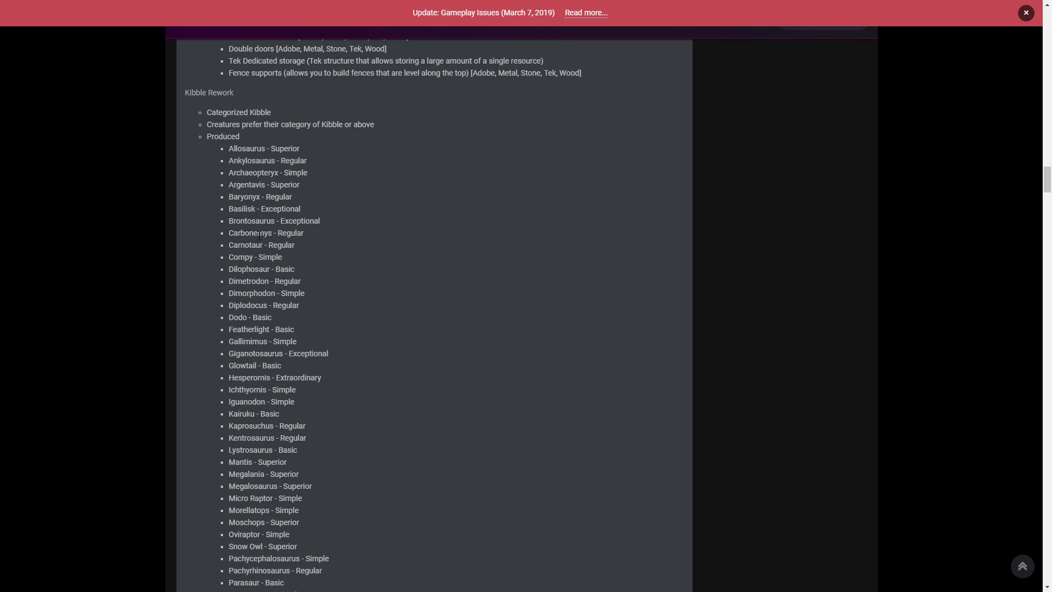
mouse_move(284, 243)
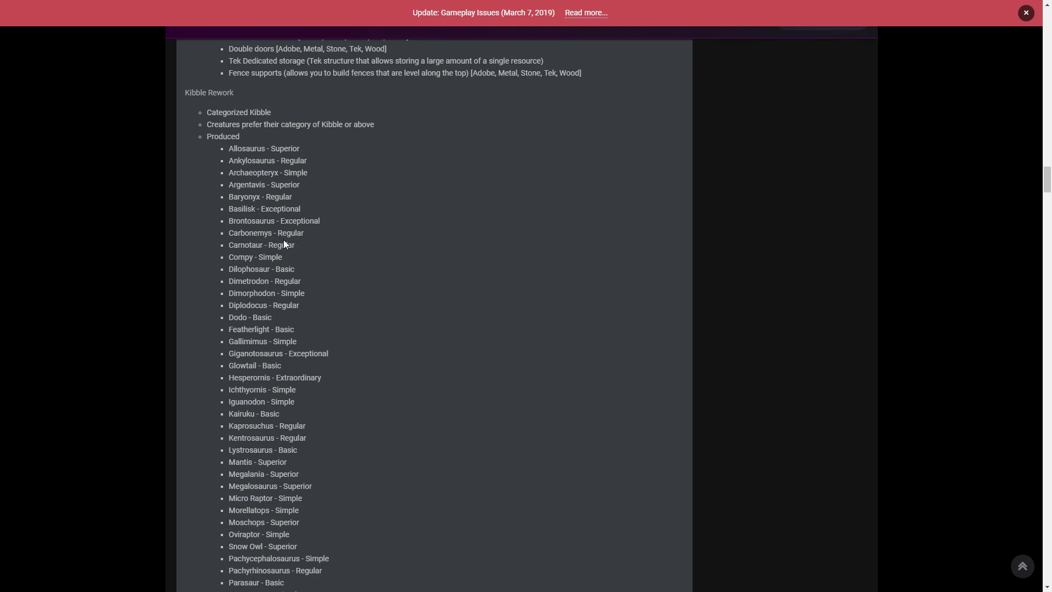
mouse_move(325, 255)
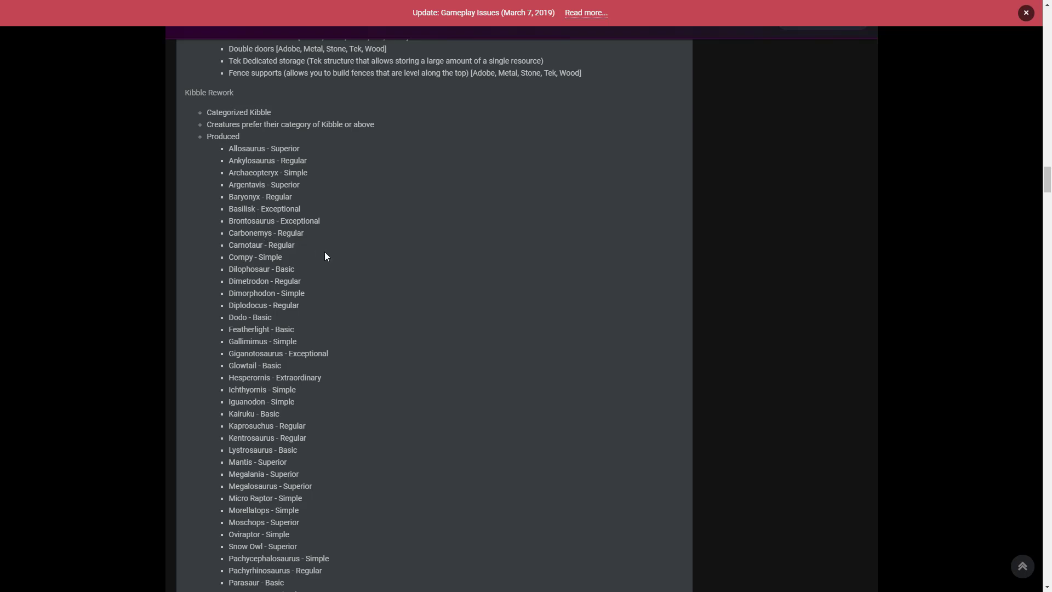
mouse_move(287, 260)
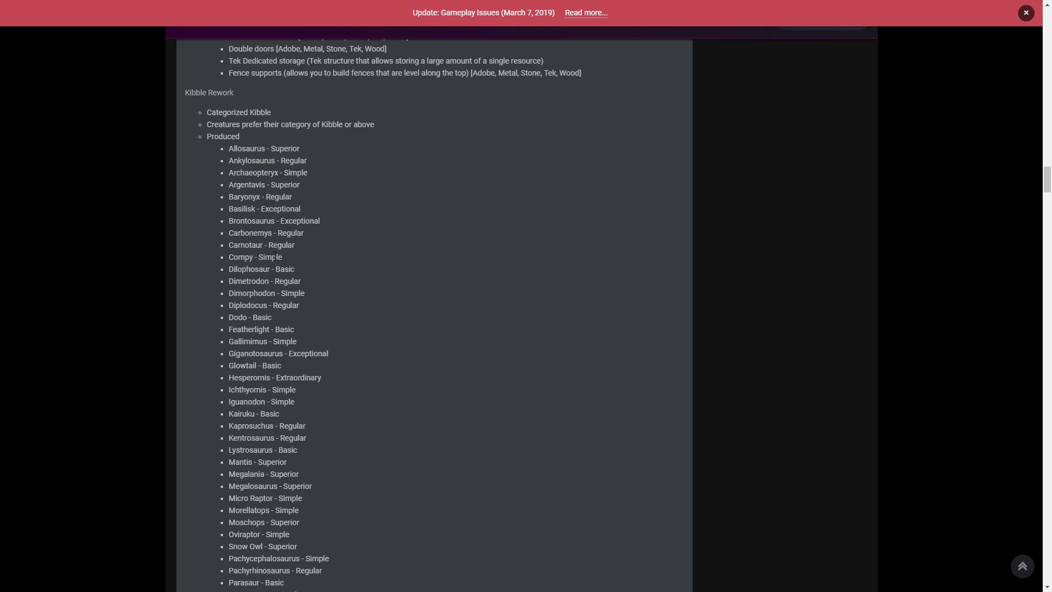
mouse_move(305, 364)
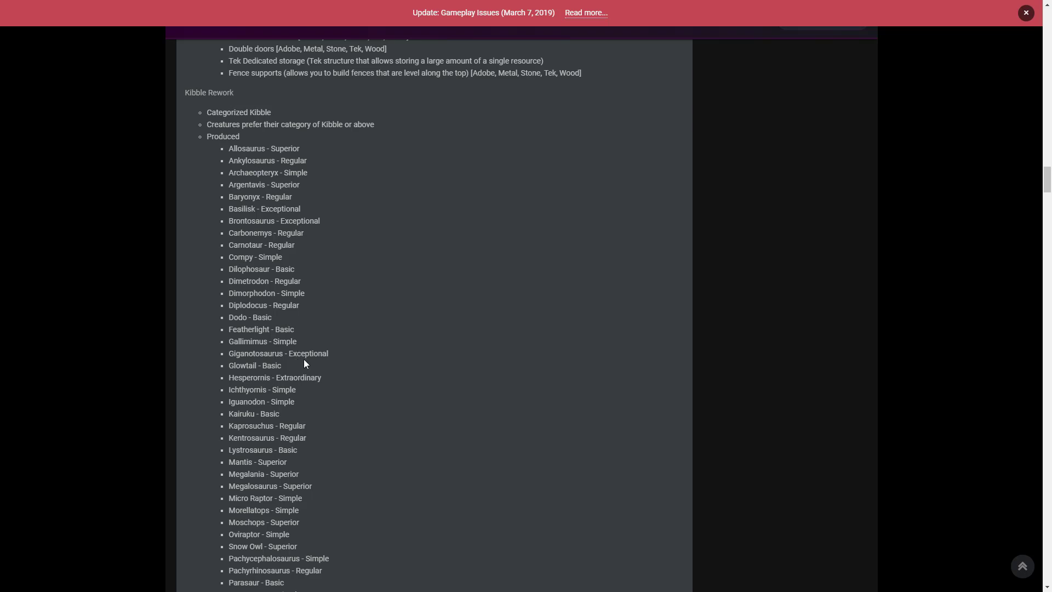
scroll("down", 3)
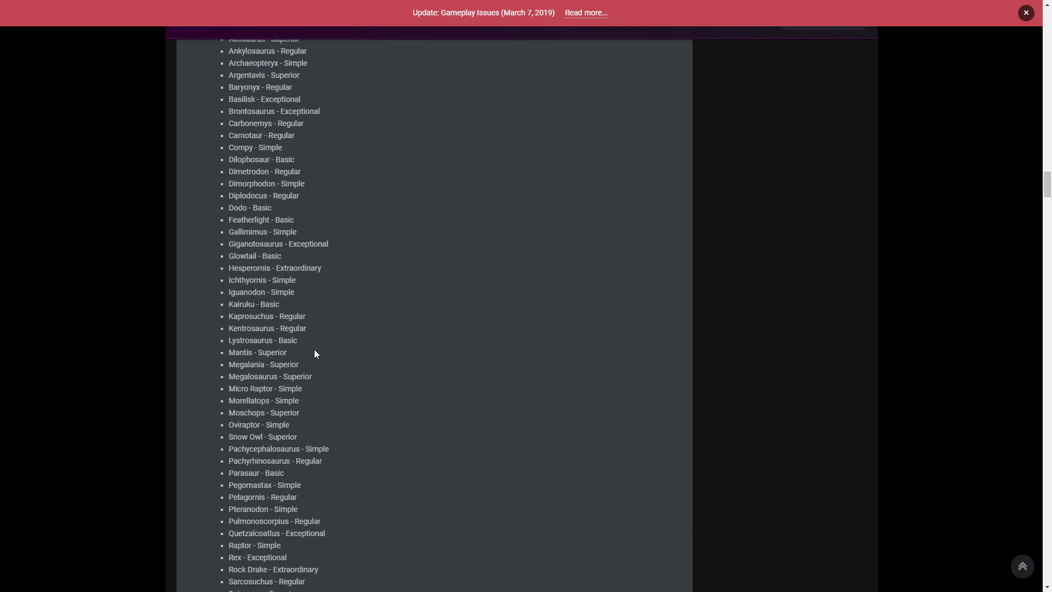
mouse_move(374, 351)
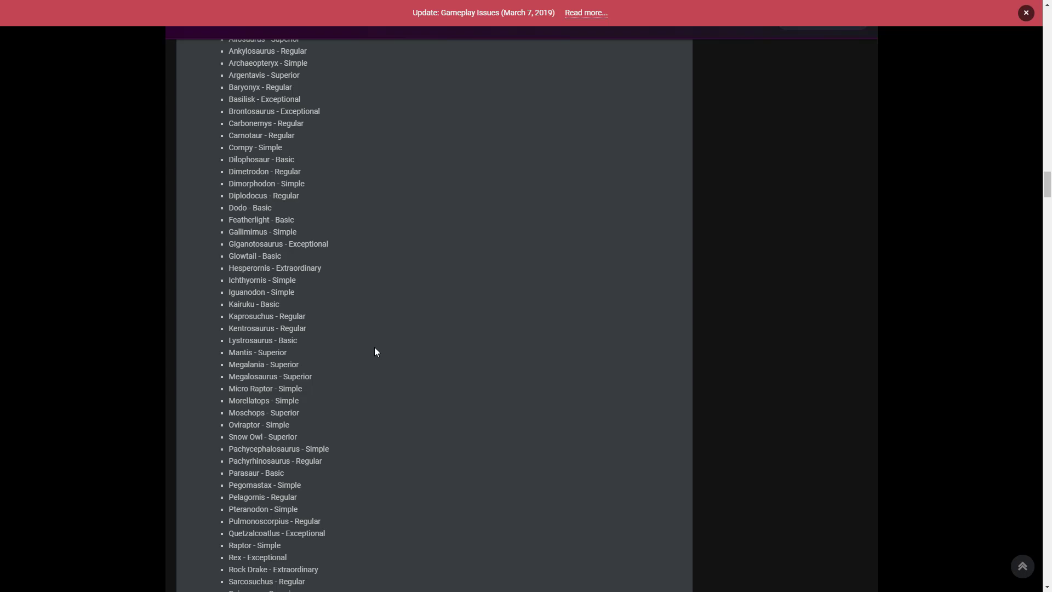
scroll("down", 3)
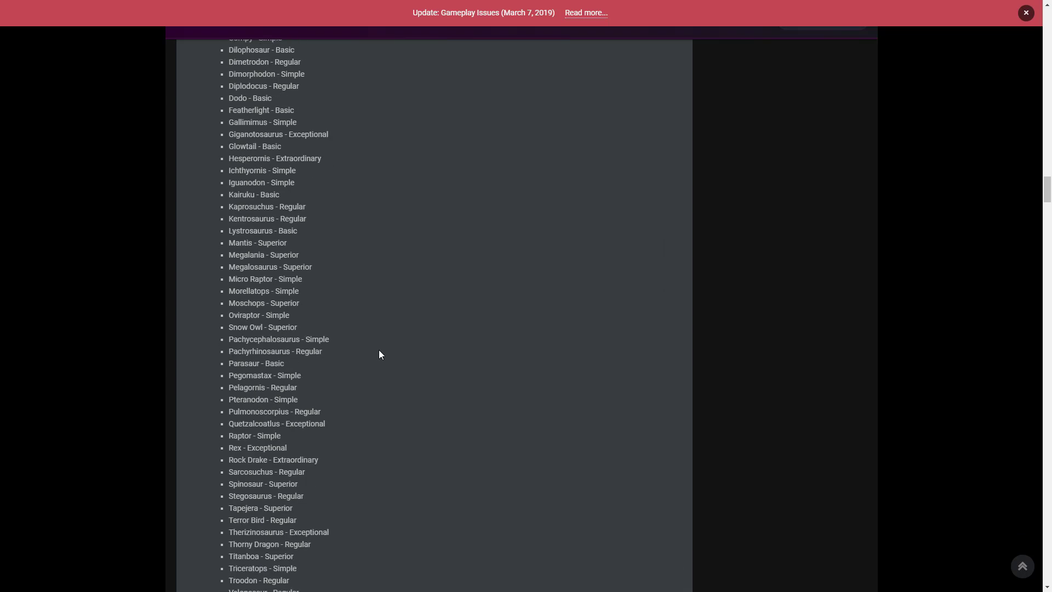
mouse_move(370, 358)
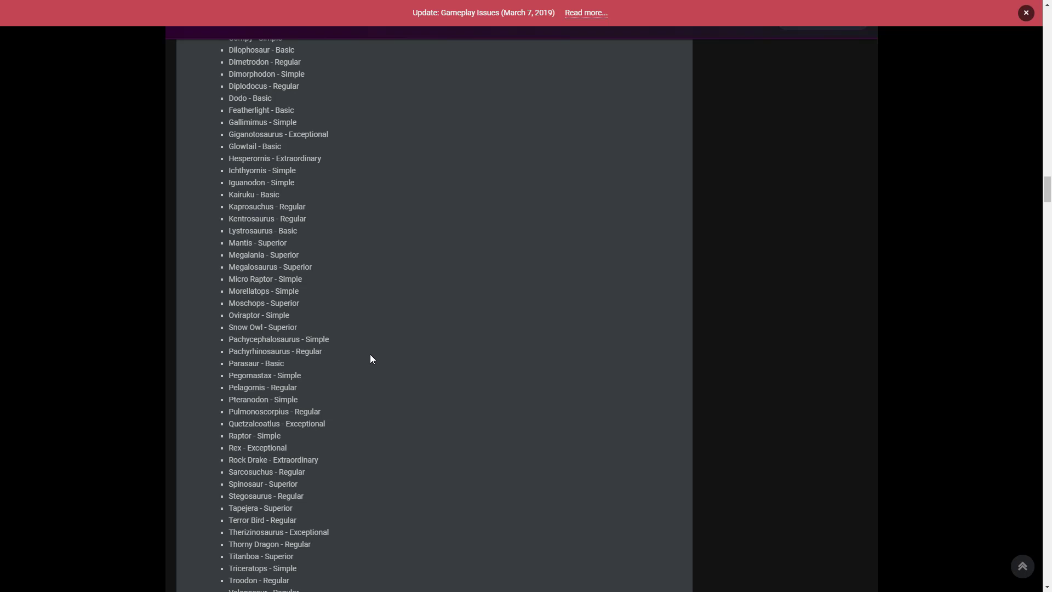
mouse_move(367, 362)
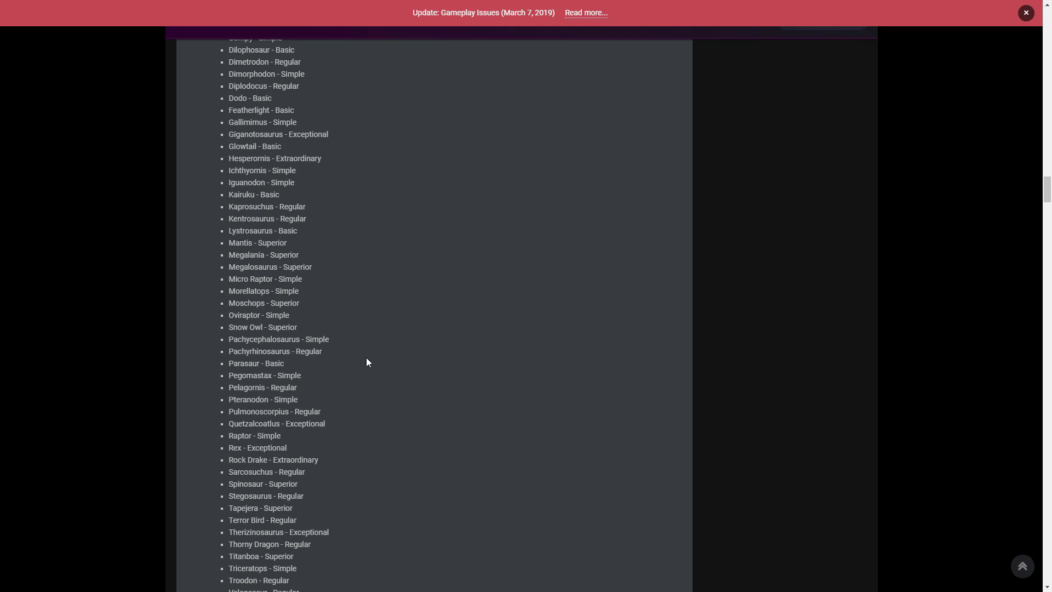
scroll("down", 3)
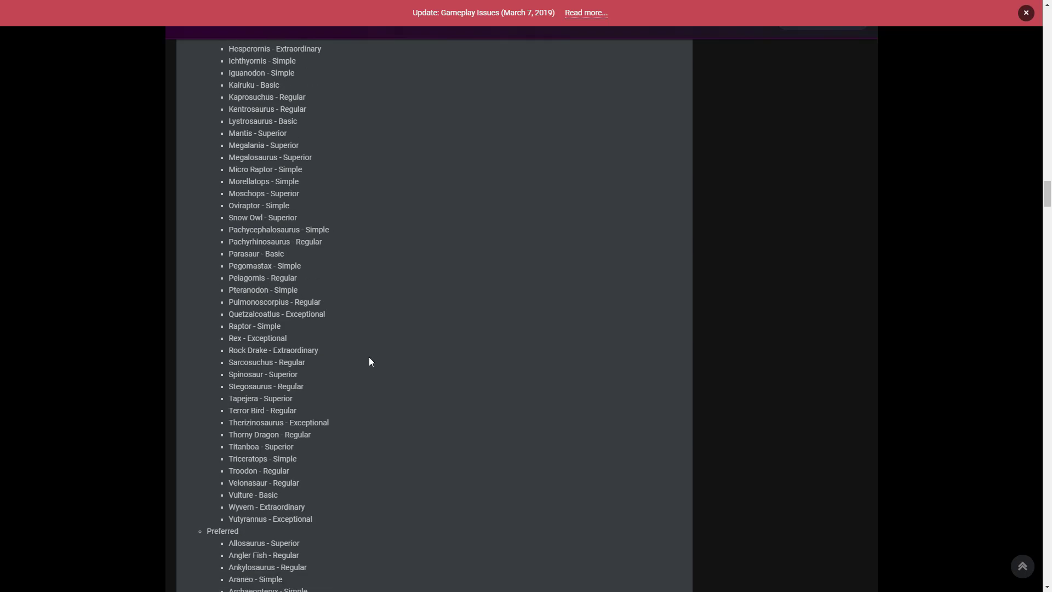
mouse_move(359, 364)
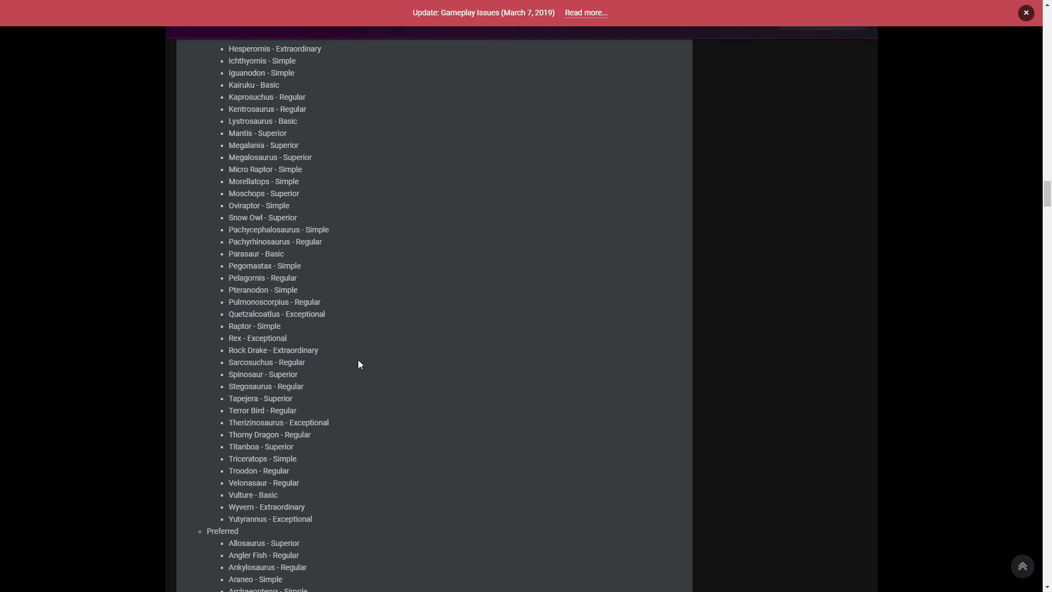
mouse_move(339, 357)
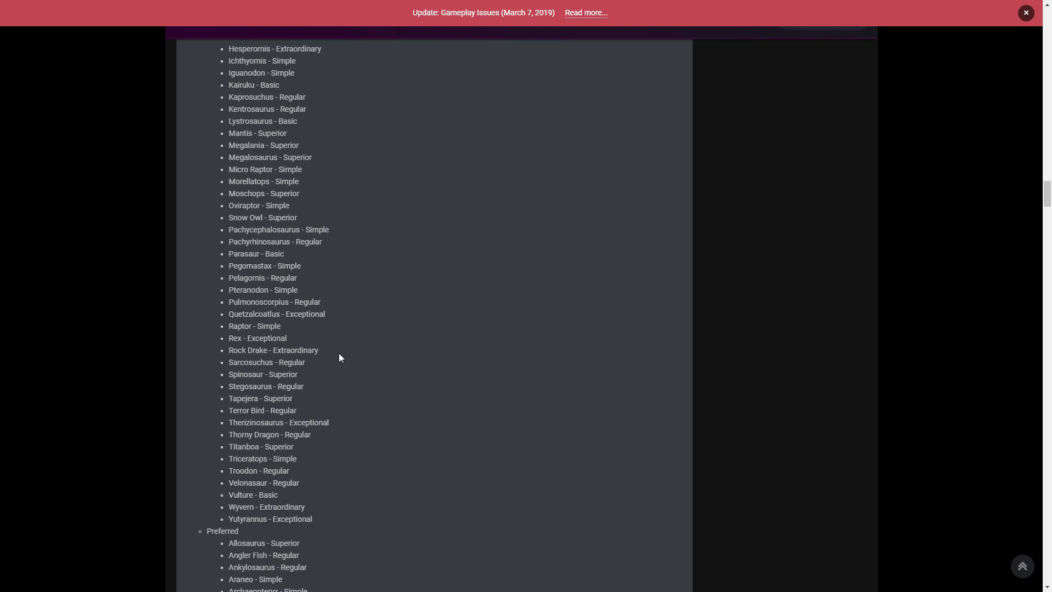
mouse_move(343, 353)
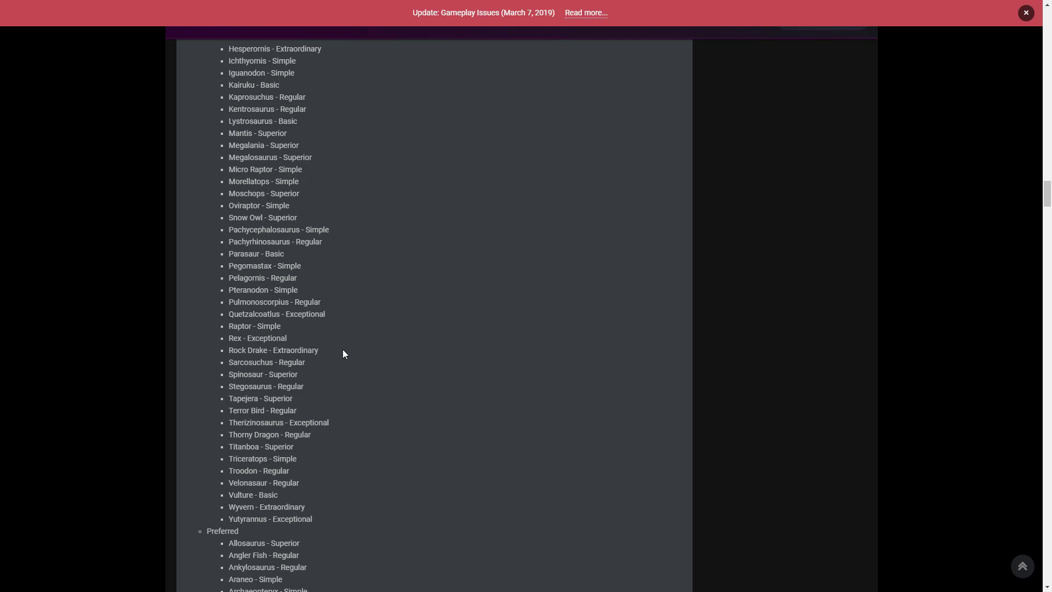
mouse_move(356, 415)
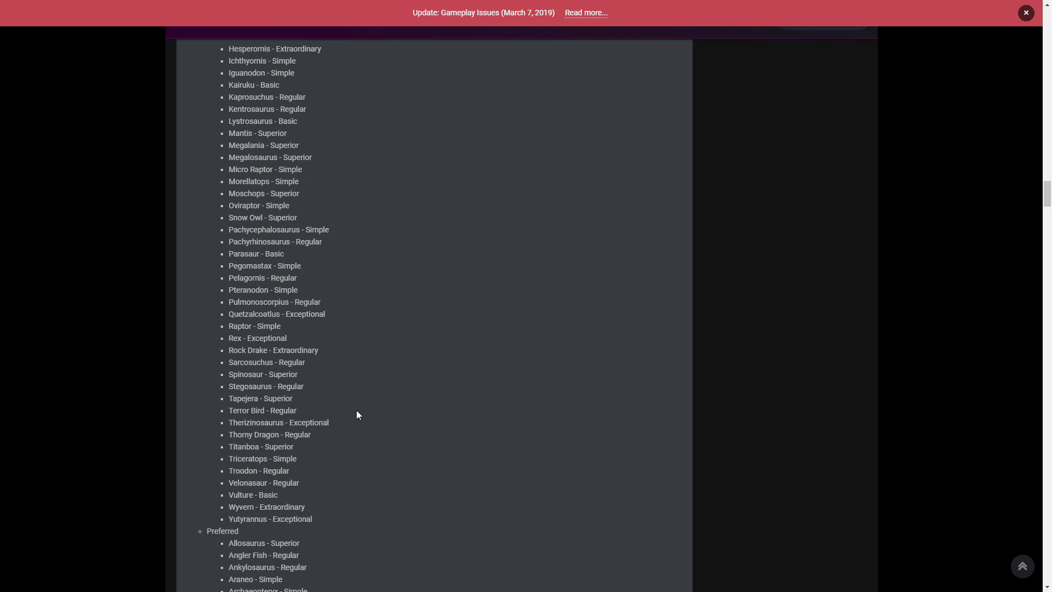
mouse_move(347, 410)
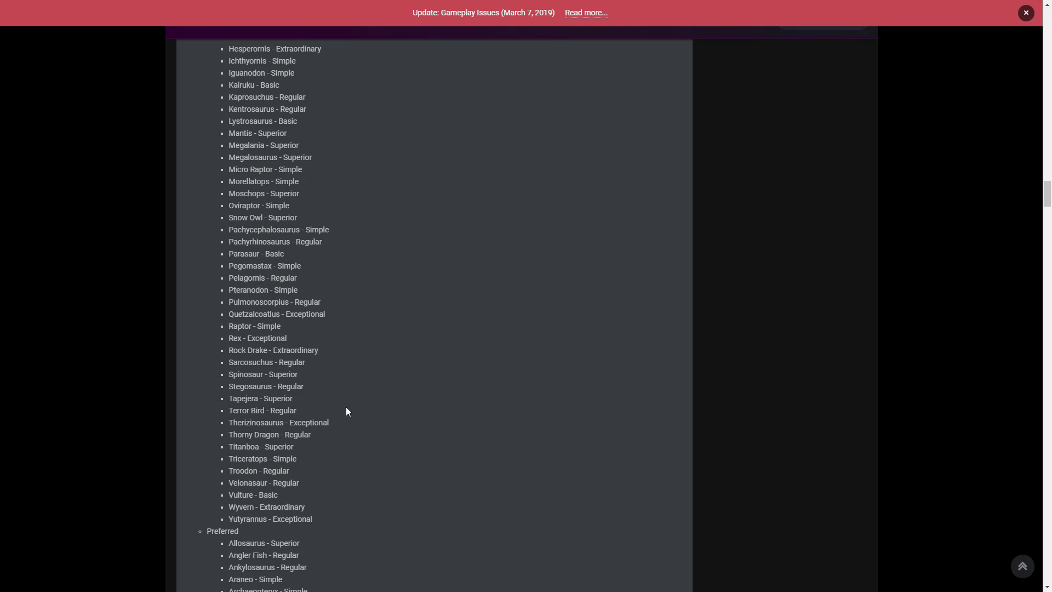
mouse_move(370, 412)
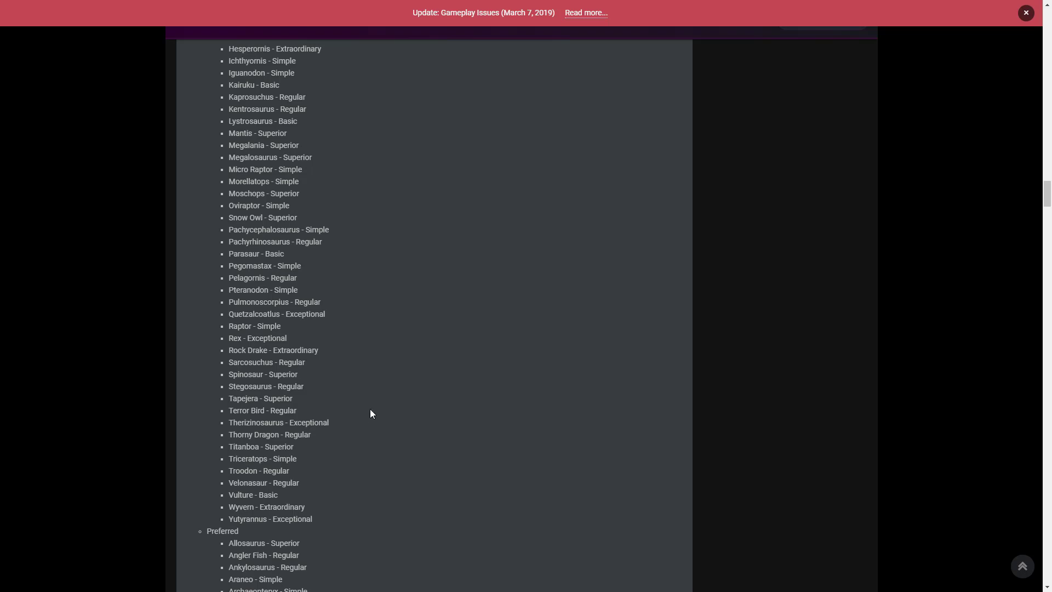
scroll("down", 3)
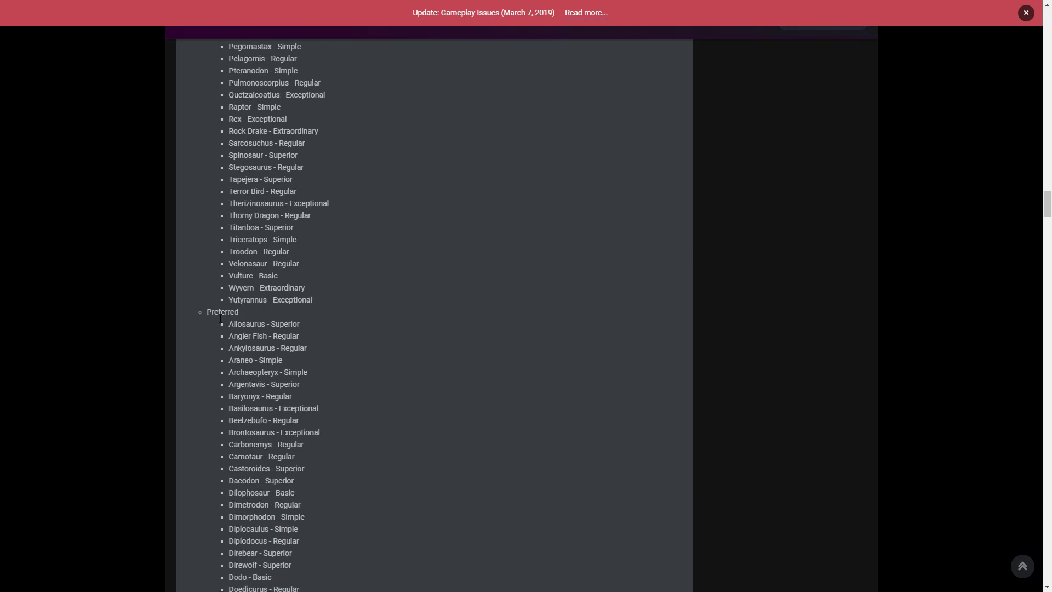
scroll("down", 3)
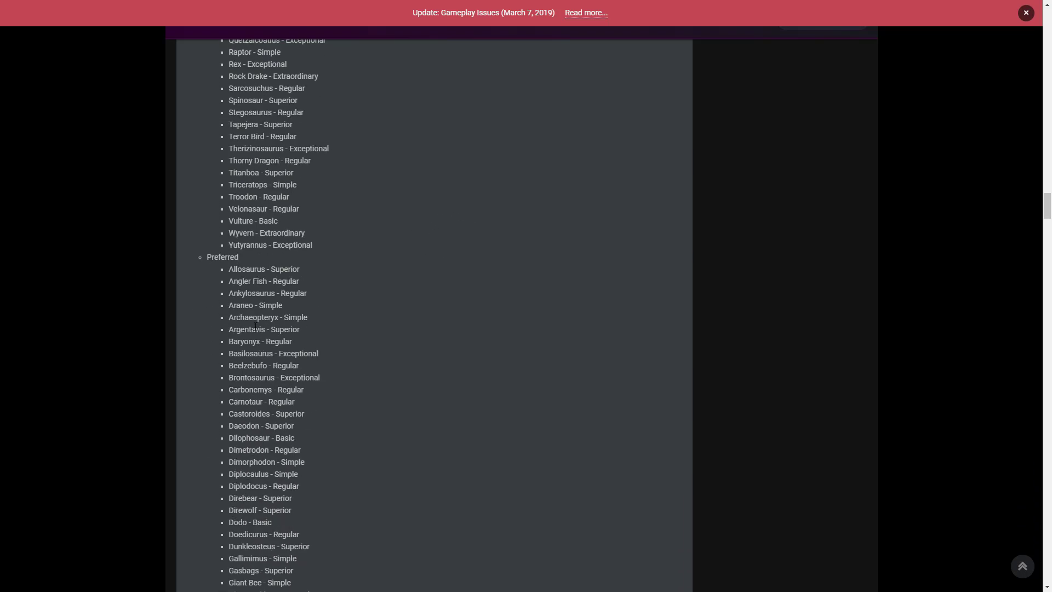
scroll("down", 3)
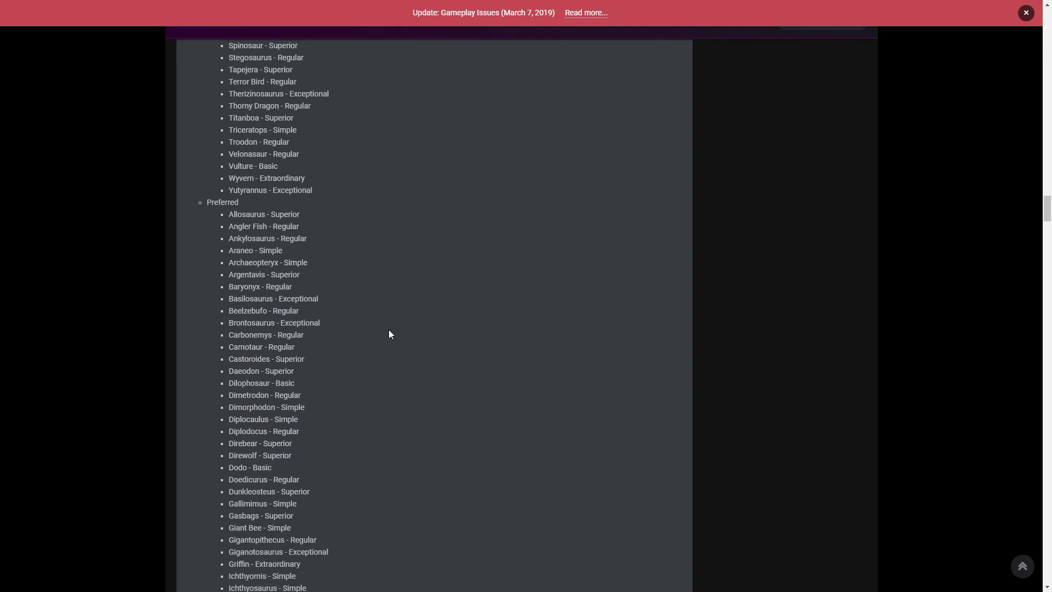
mouse_move(394, 334)
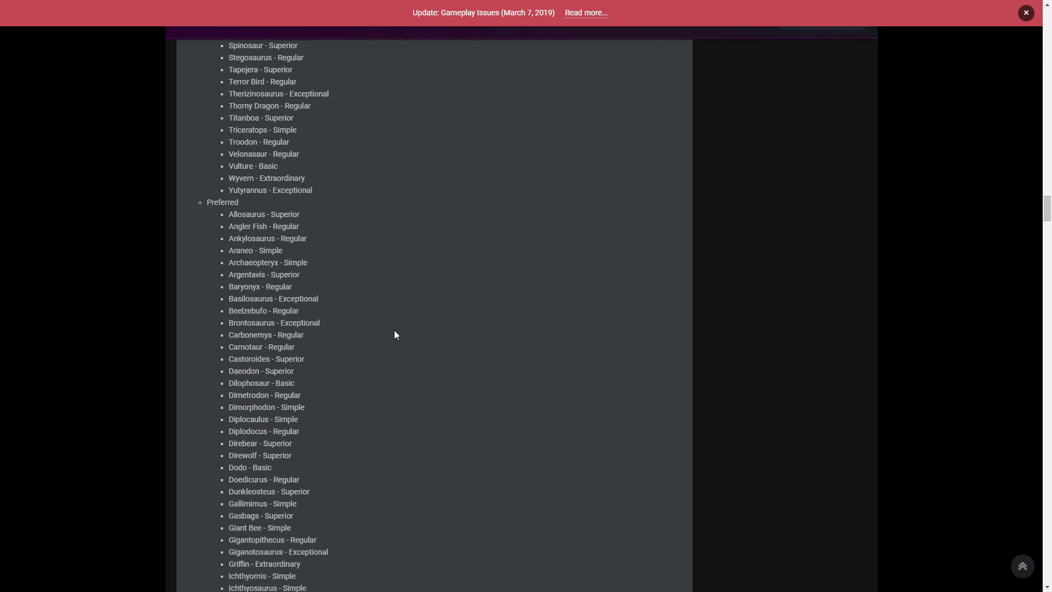
scroll("down", 3)
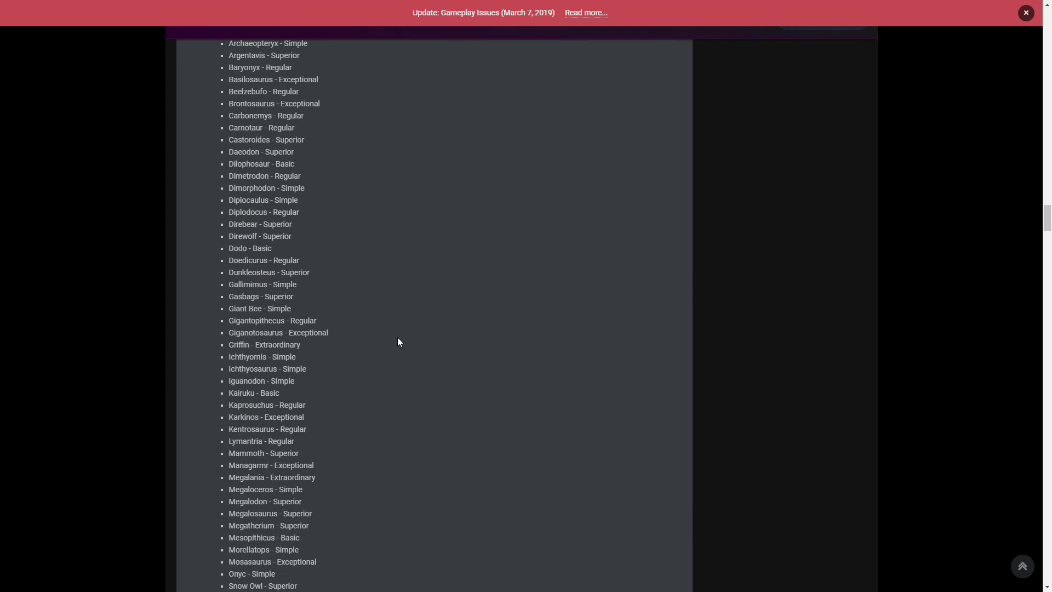
scroll("down", 3)
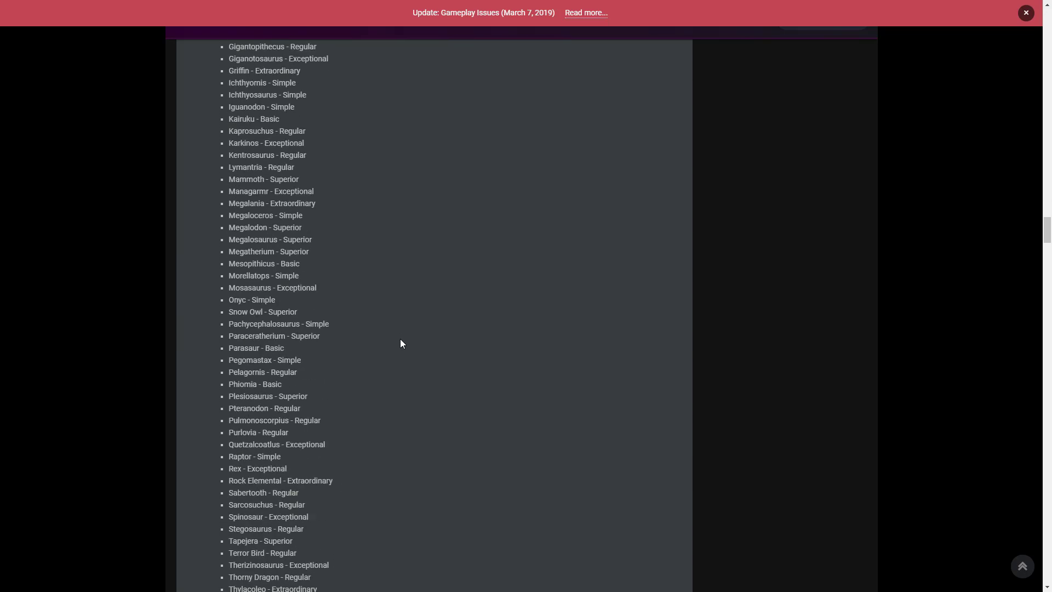
scroll("down", 3)
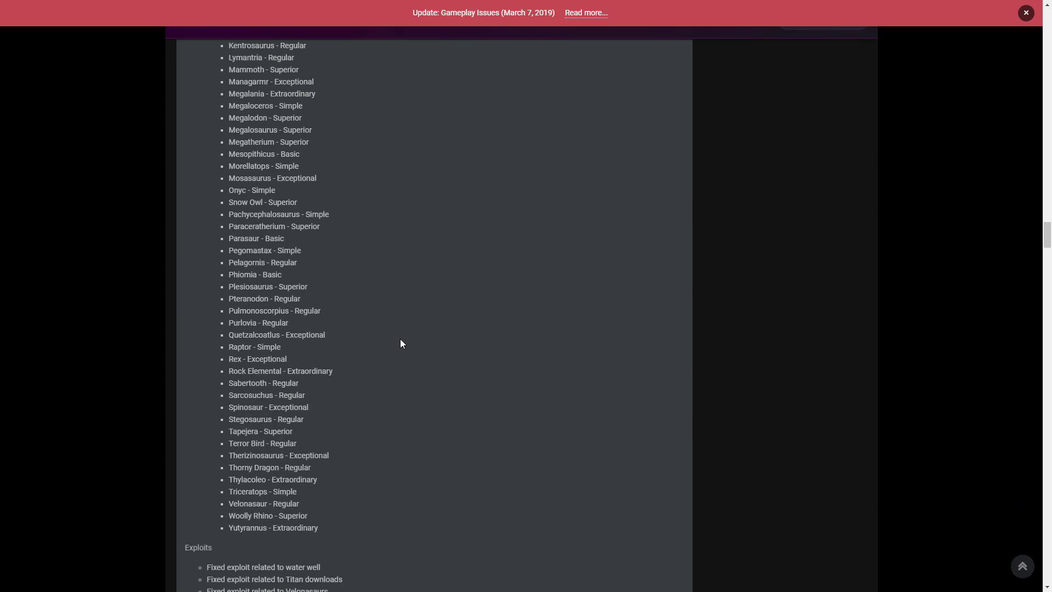
scroll("down", 3)
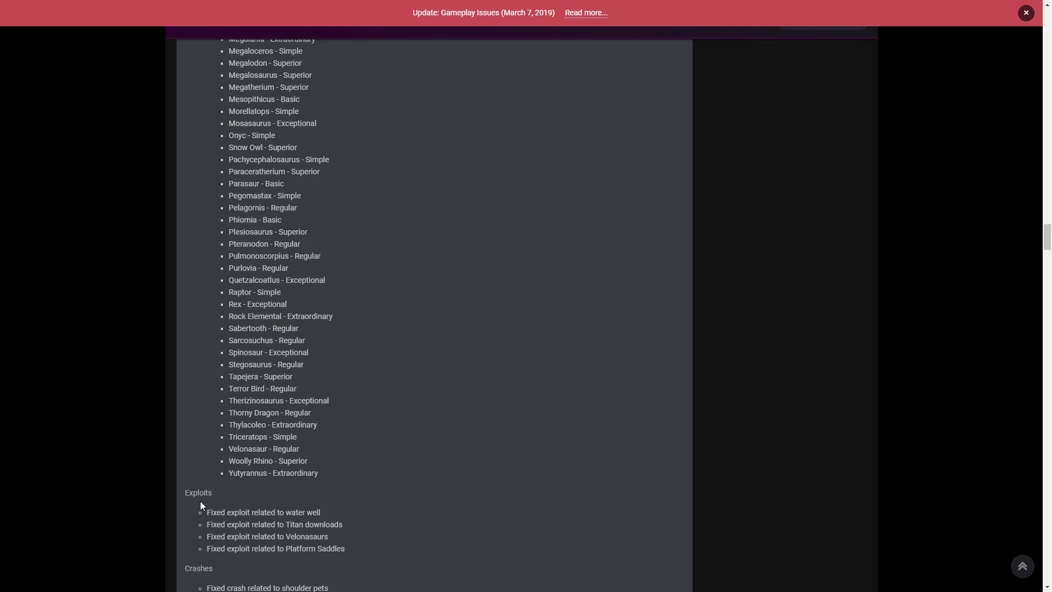
mouse_move(210, 522)
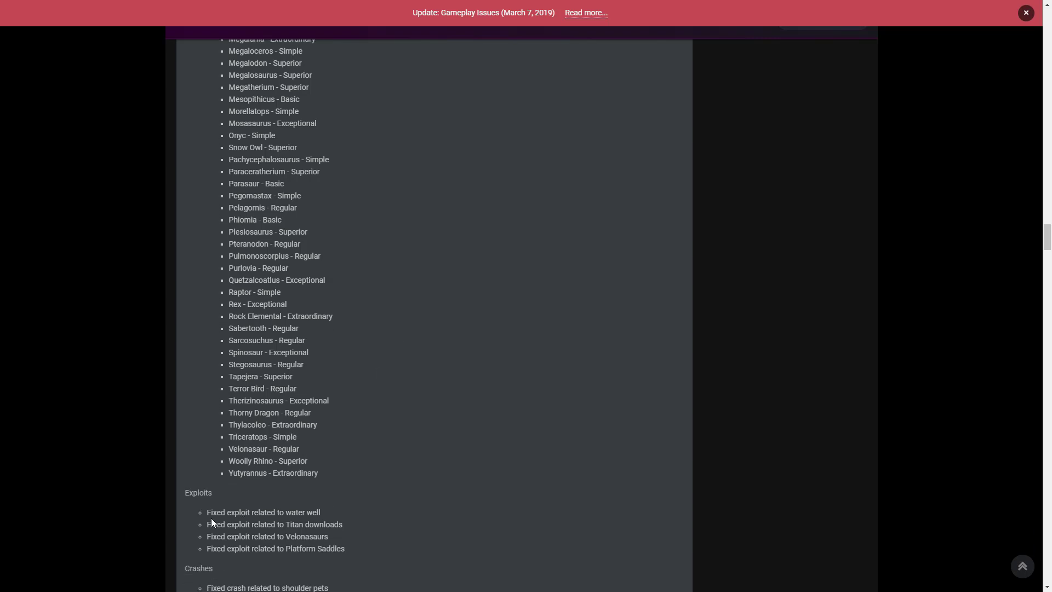
mouse_move(229, 481)
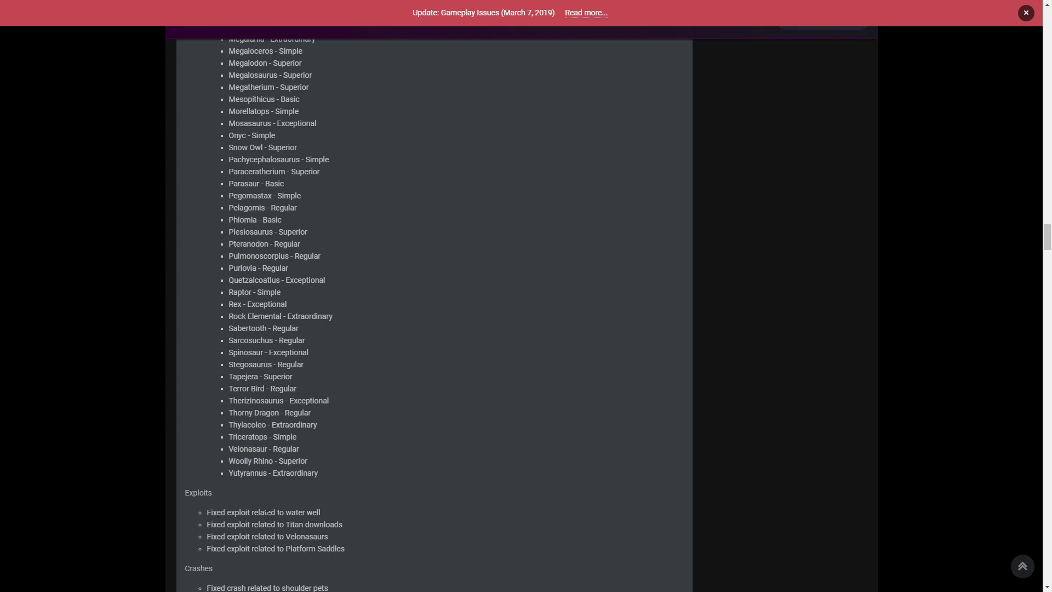
mouse_move(366, 526)
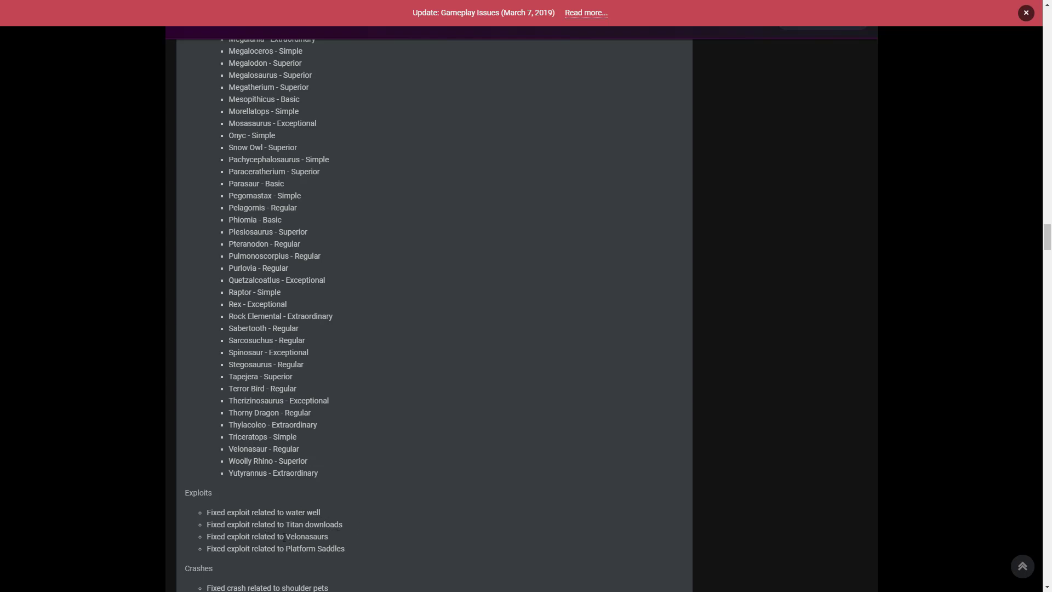
mouse_move(291, 569)
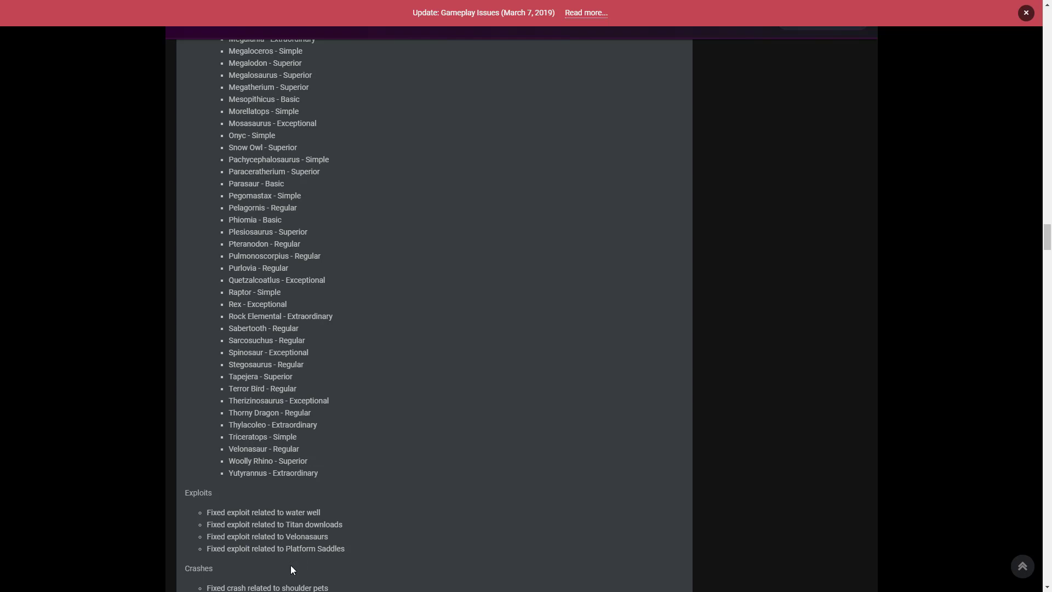
mouse_move(329, 545)
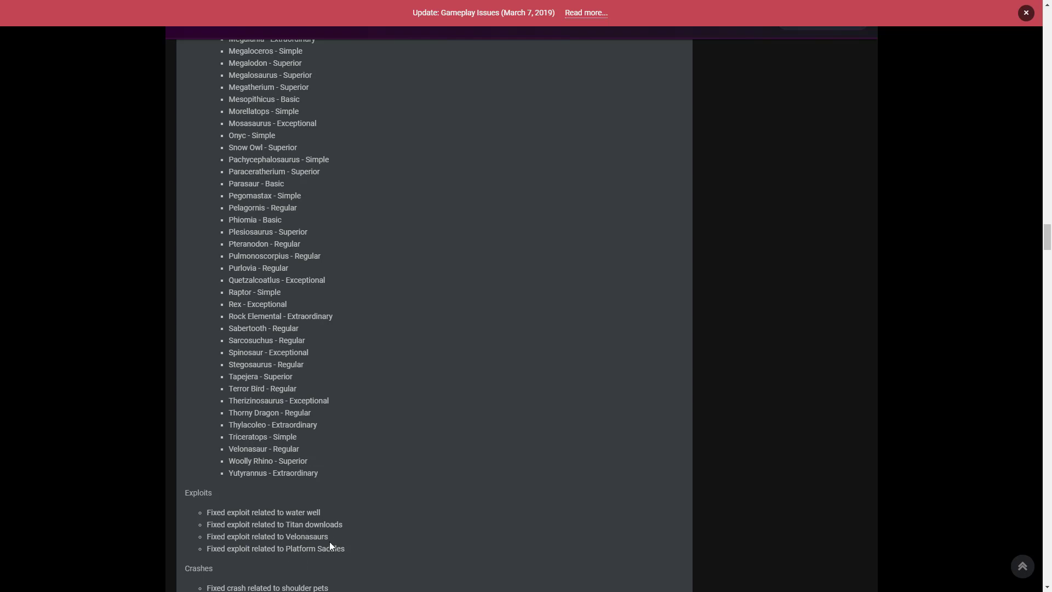
scroll("down", 3)
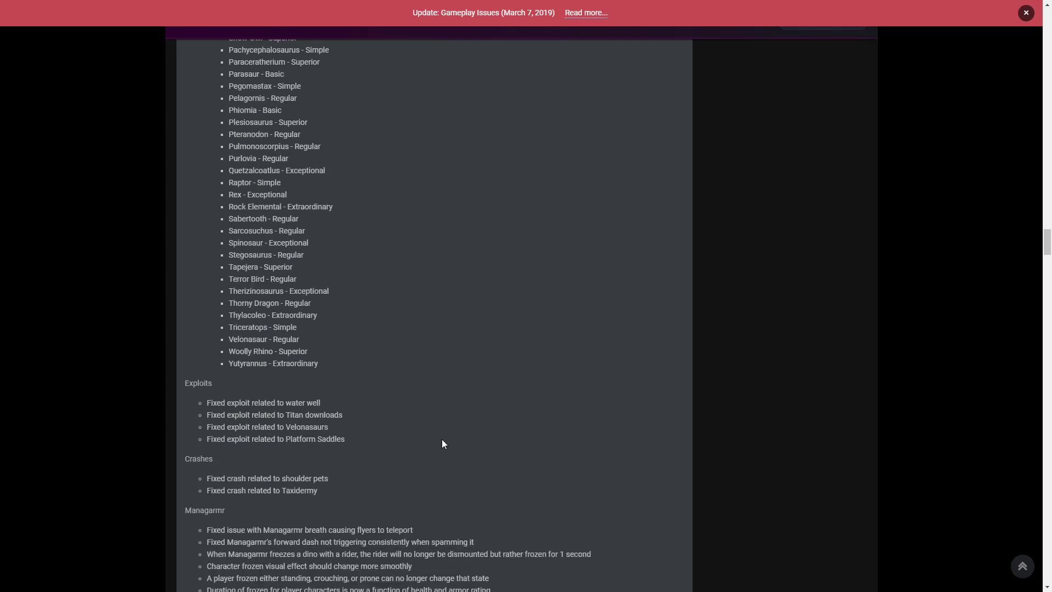
mouse_move(243, 488)
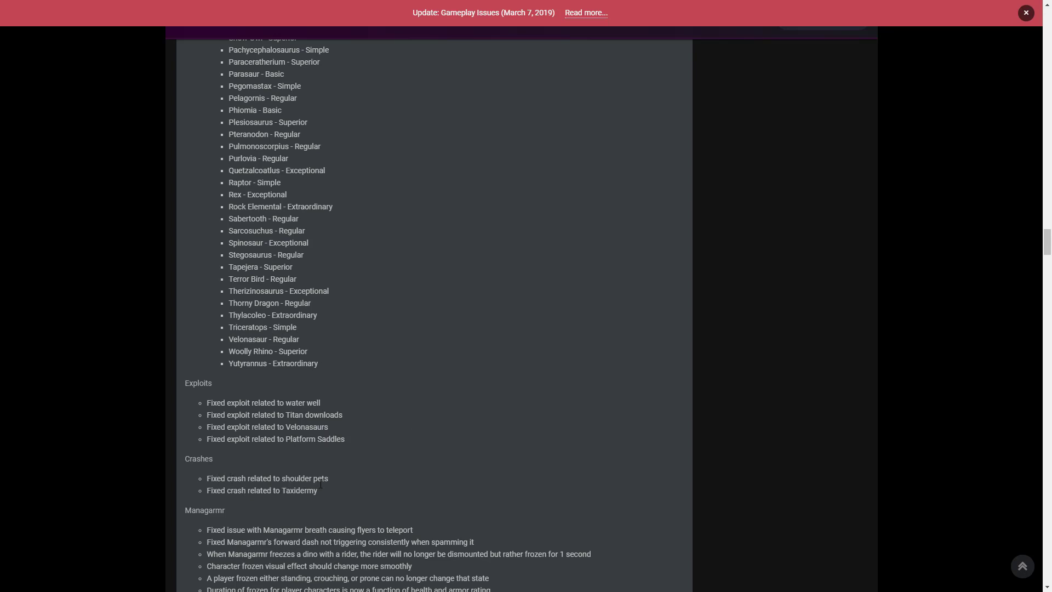
mouse_move(274, 511)
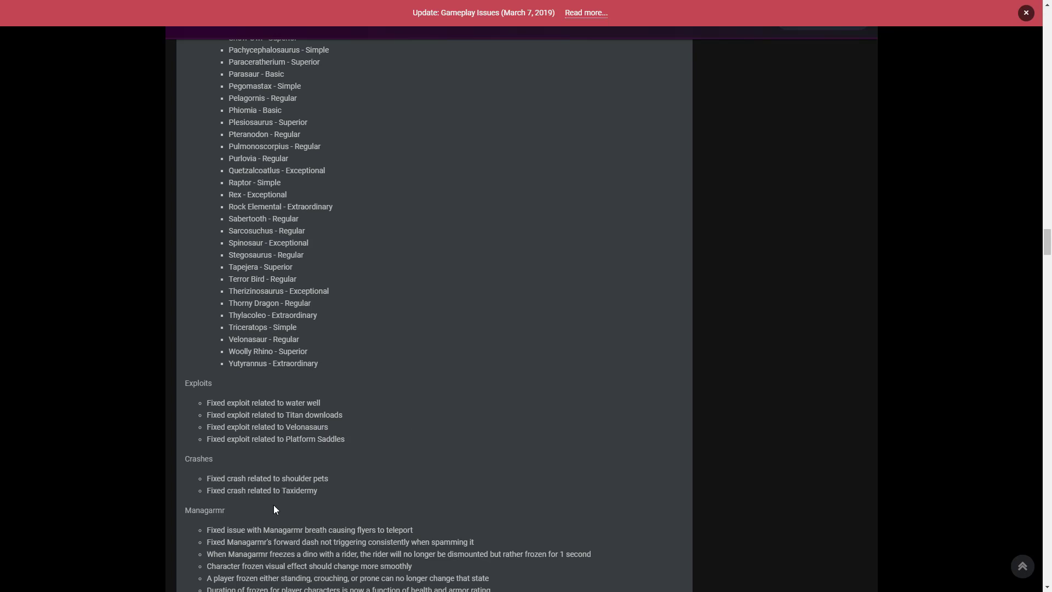
mouse_move(303, 504)
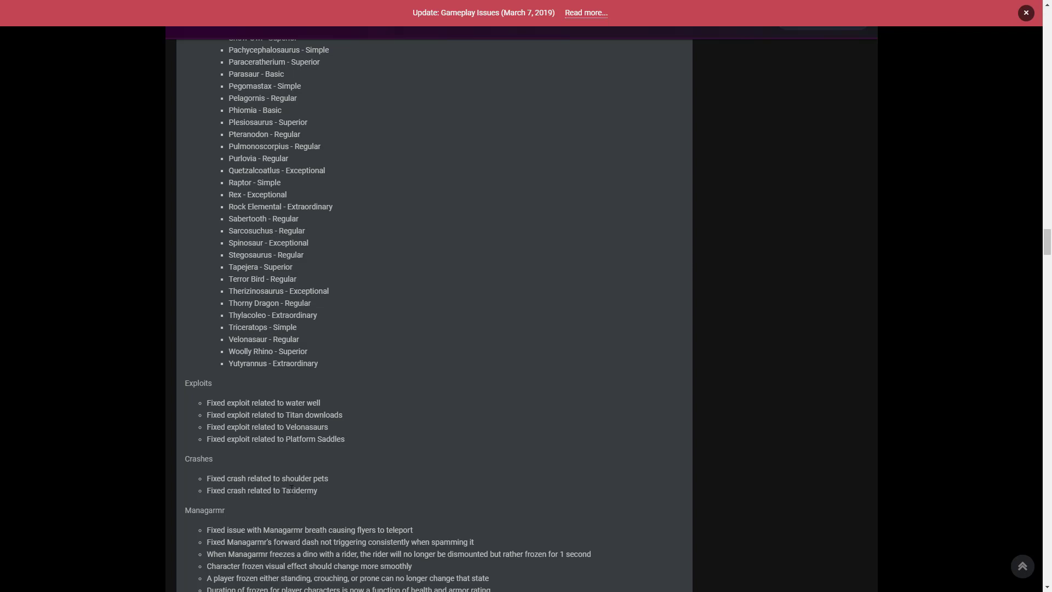
scroll("down", 3)
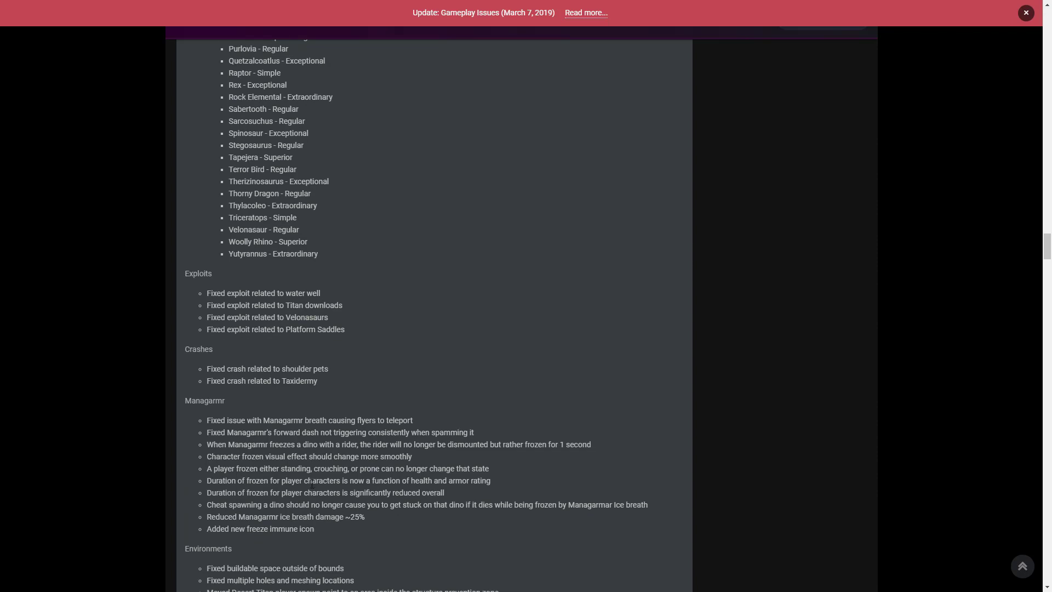
mouse_move(319, 376)
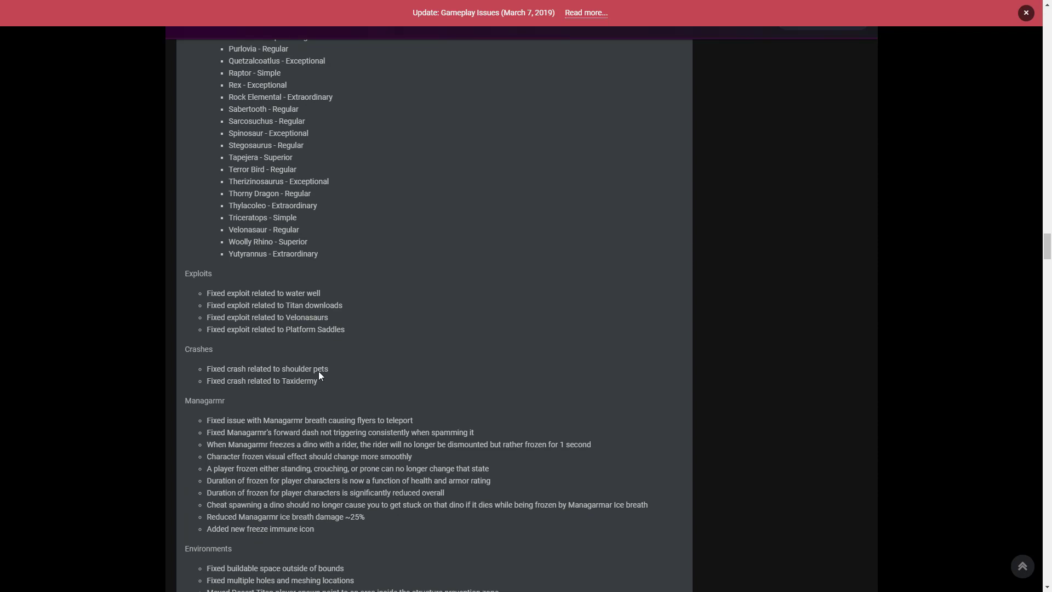
mouse_move(292, 382)
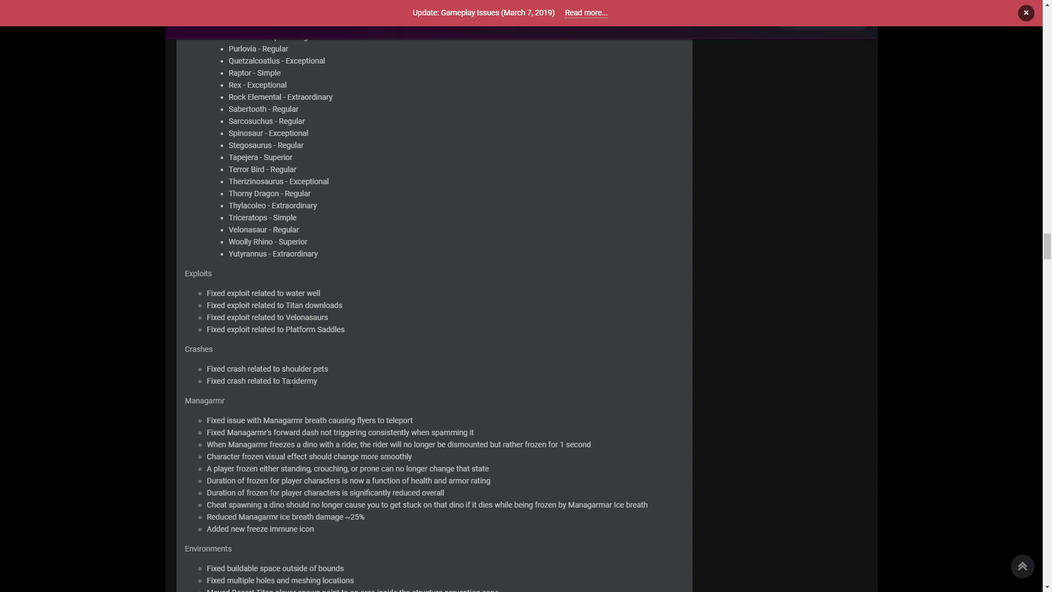
mouse_move(283, 395)
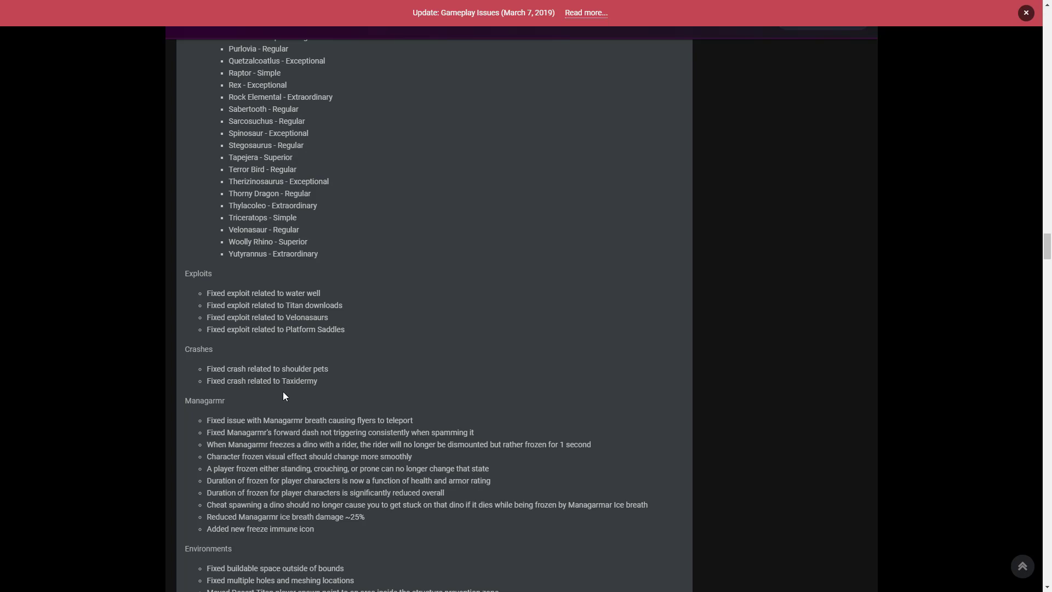
mouse_move(296, 422)
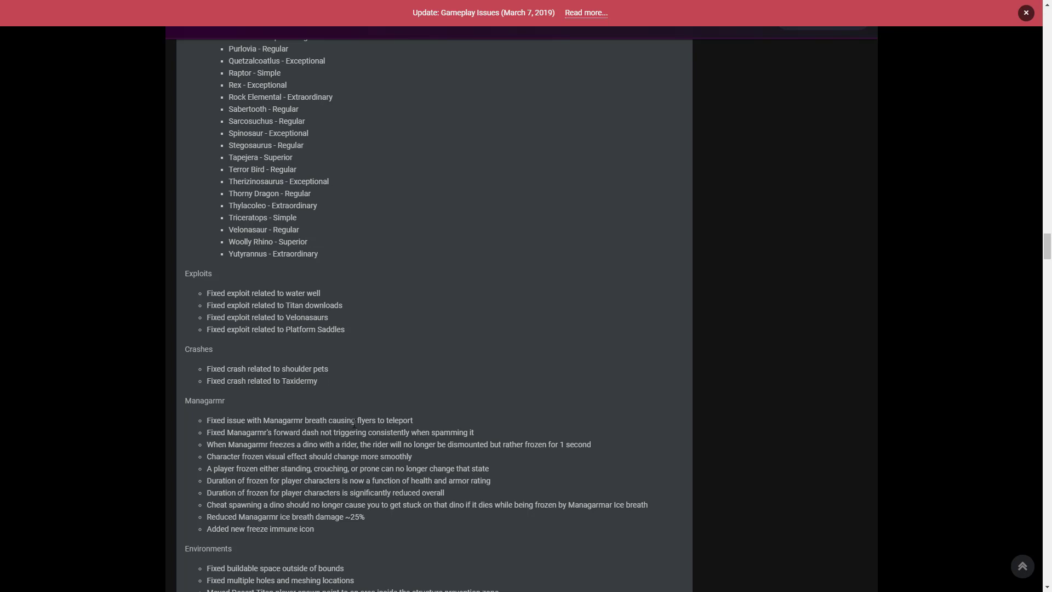
mouse_move(293, 457)
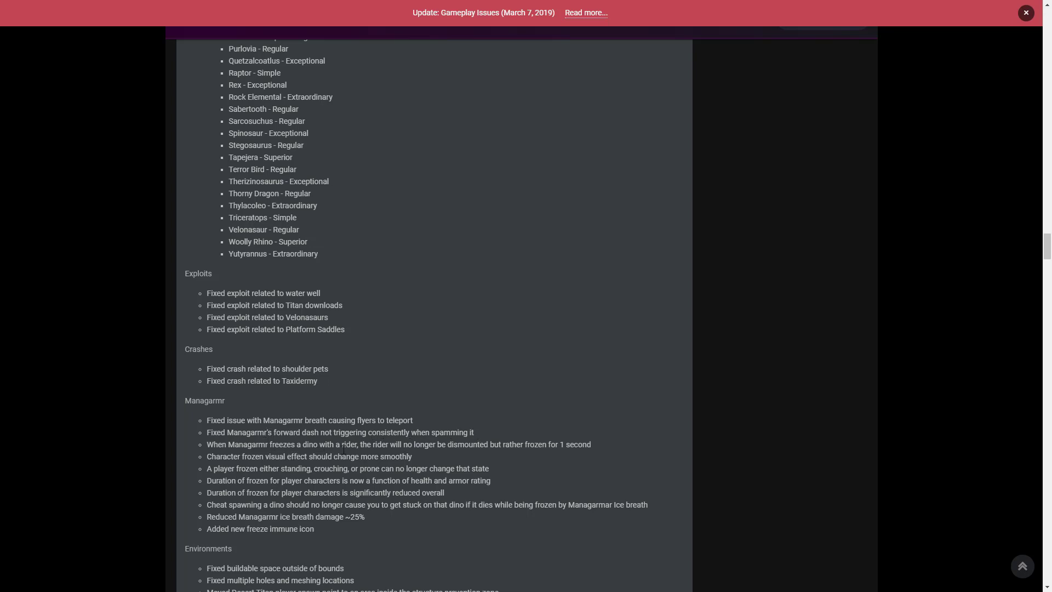
mouse_move(259, 477)
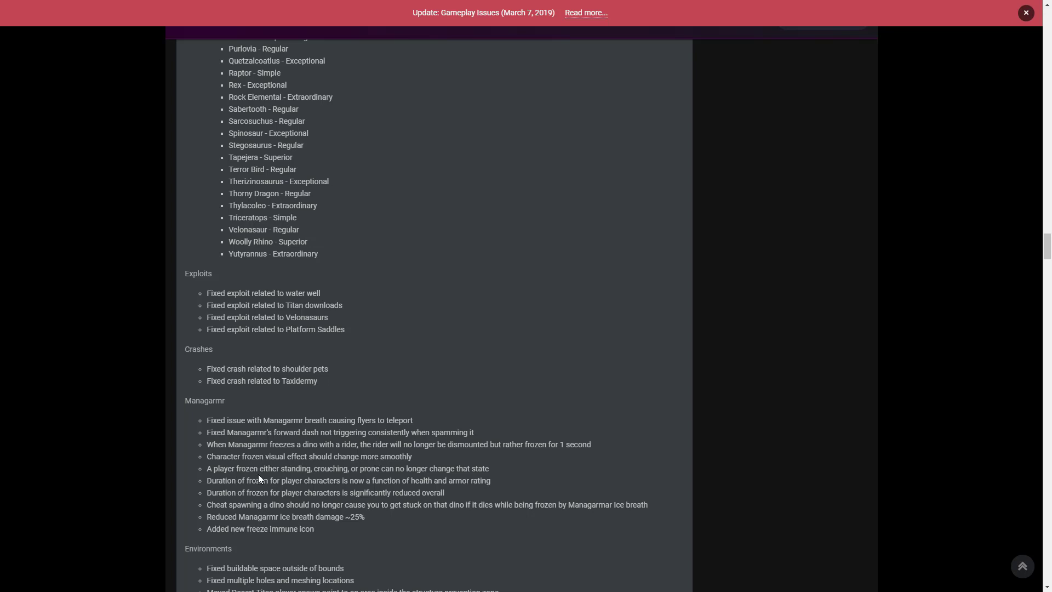
mouse_move(399, 480)
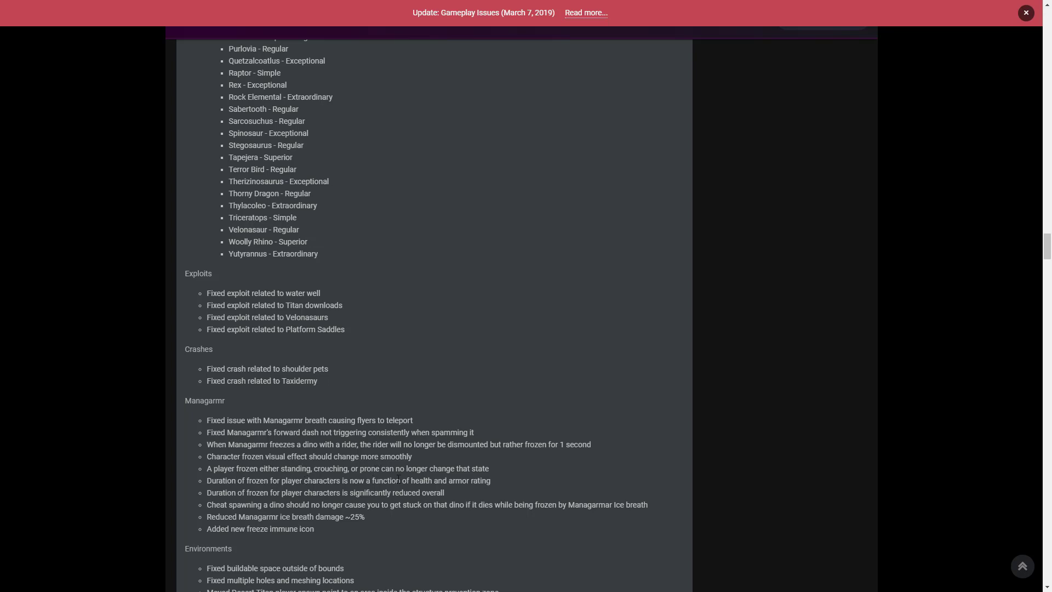
mouse_move(352, 535)
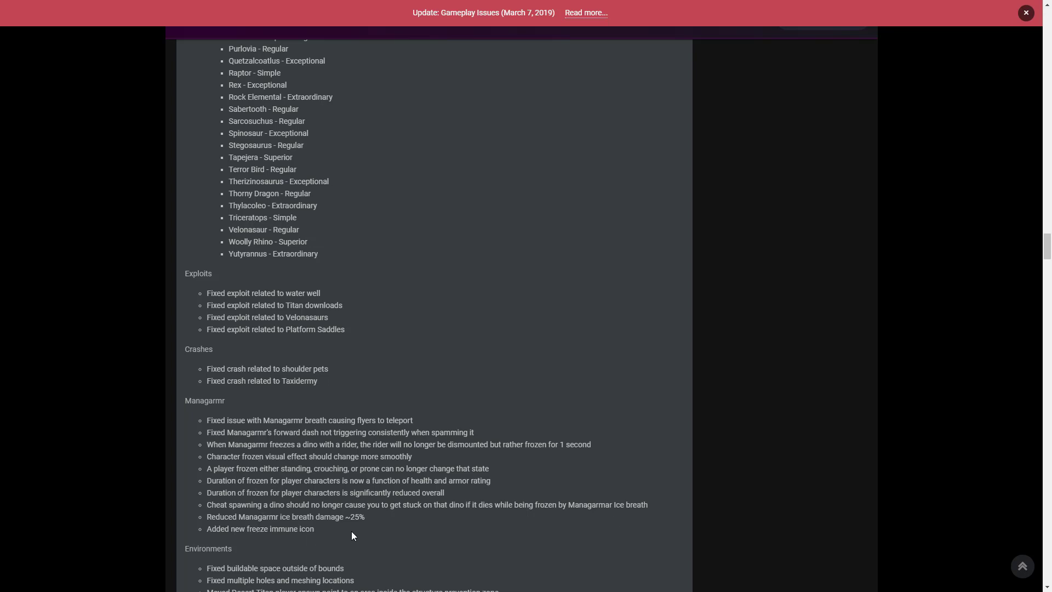
mouse_move(349, 533)
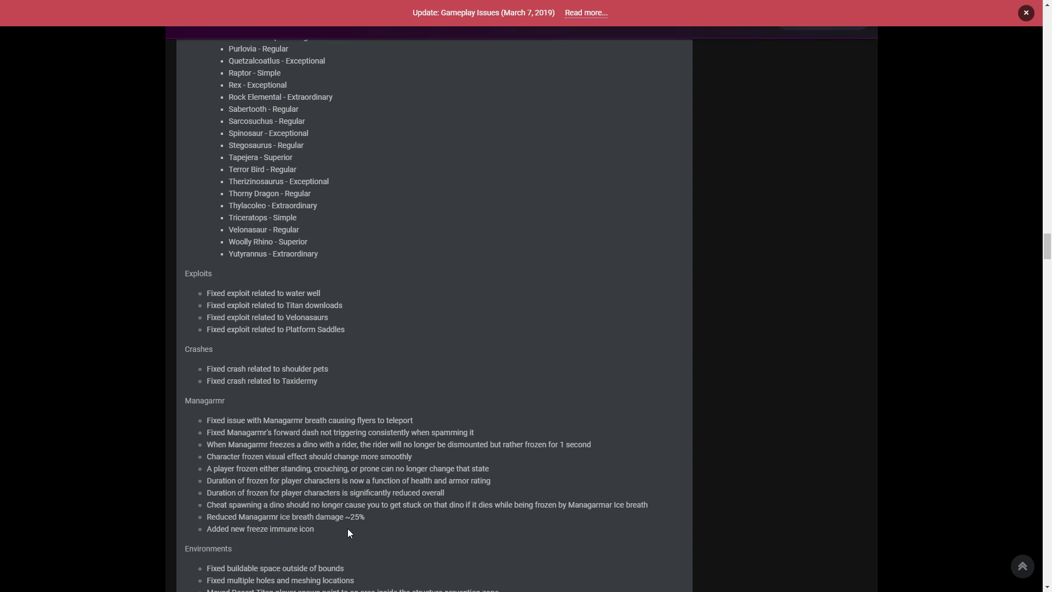
scroll("down", 3)
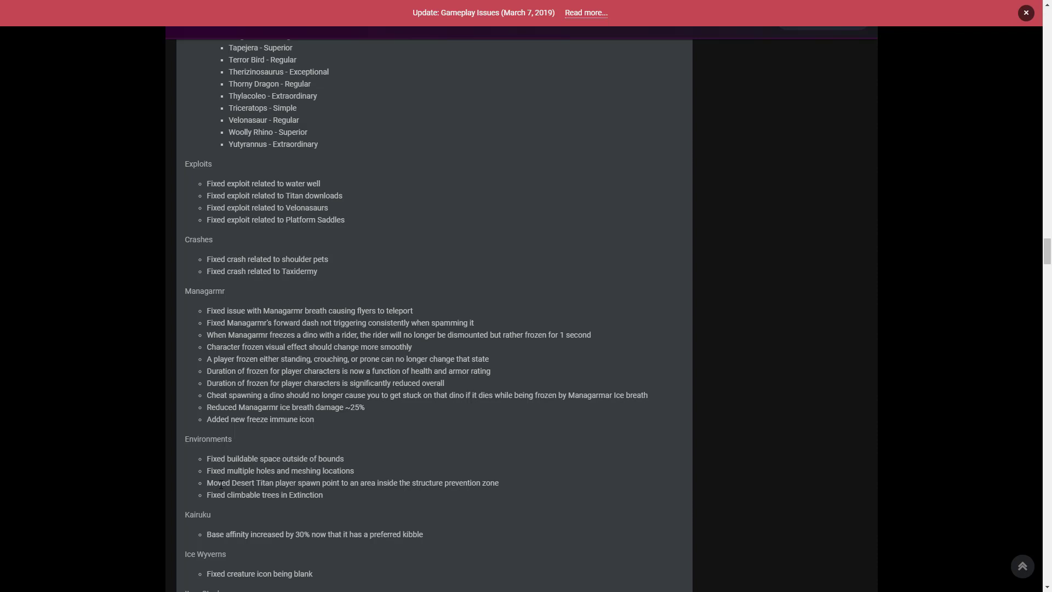
scroll("down", 3)
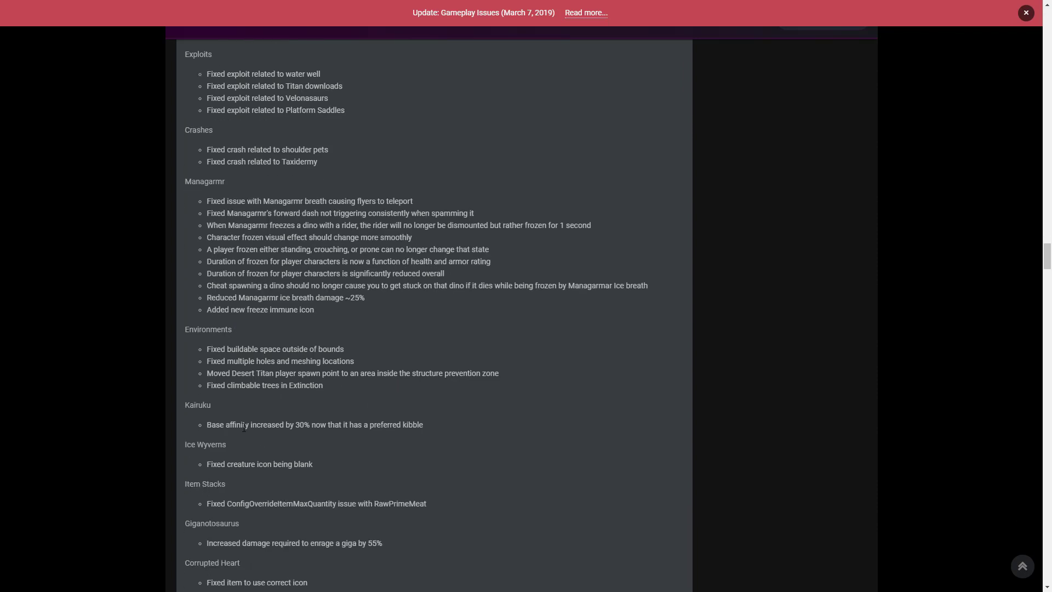
mouse_move(186, 434)
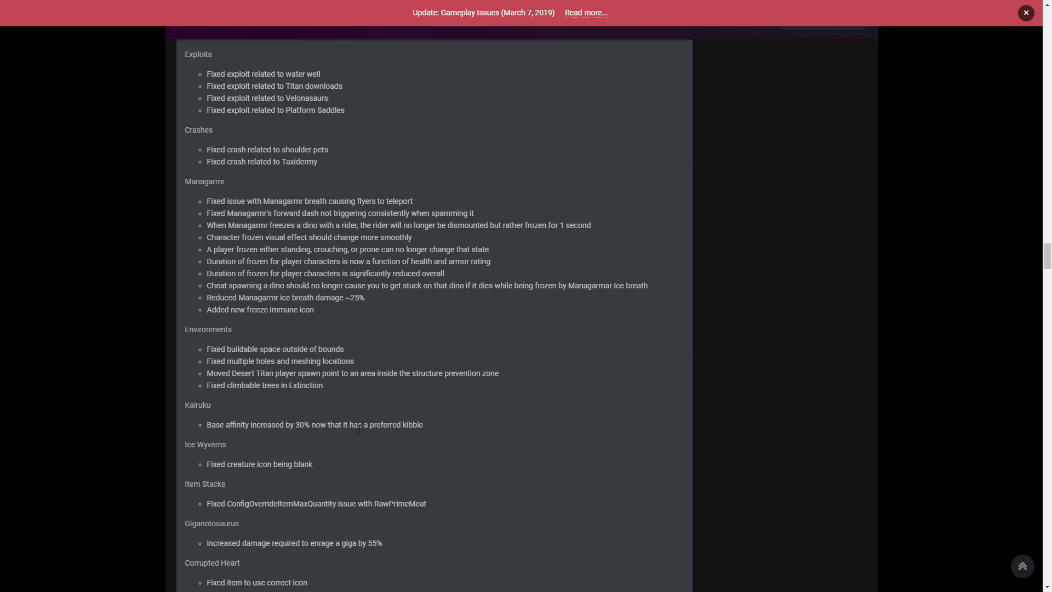
mouse_move(242, 459)
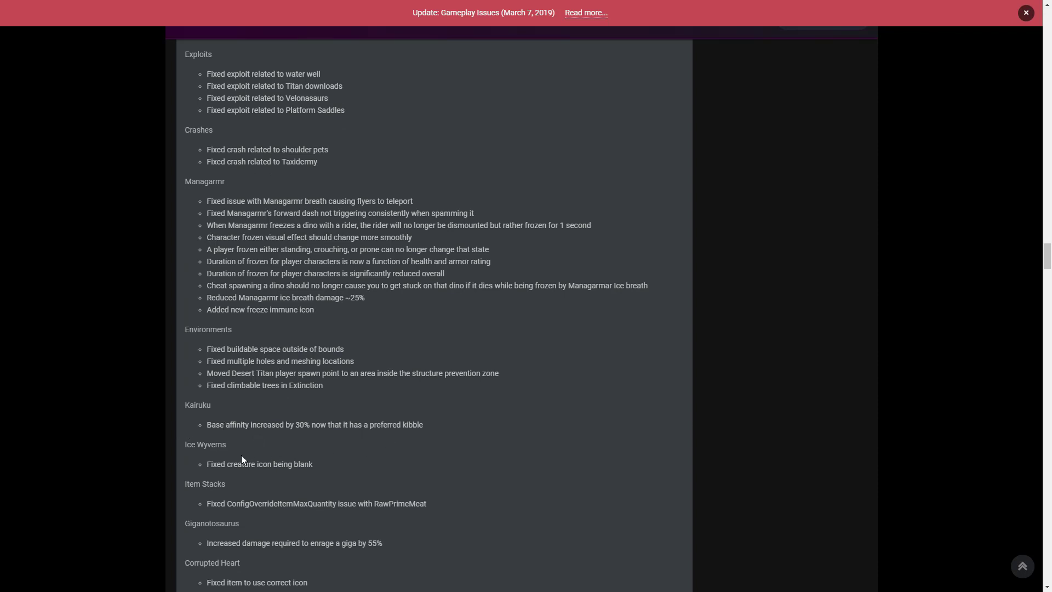
mouse_move(317, 472)
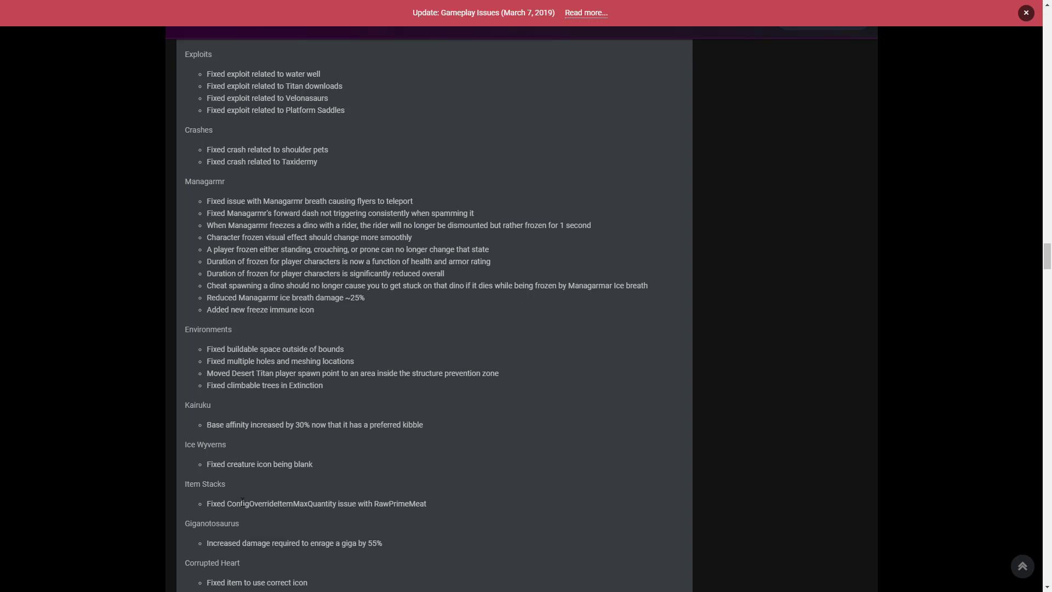
scroll("up", 3)
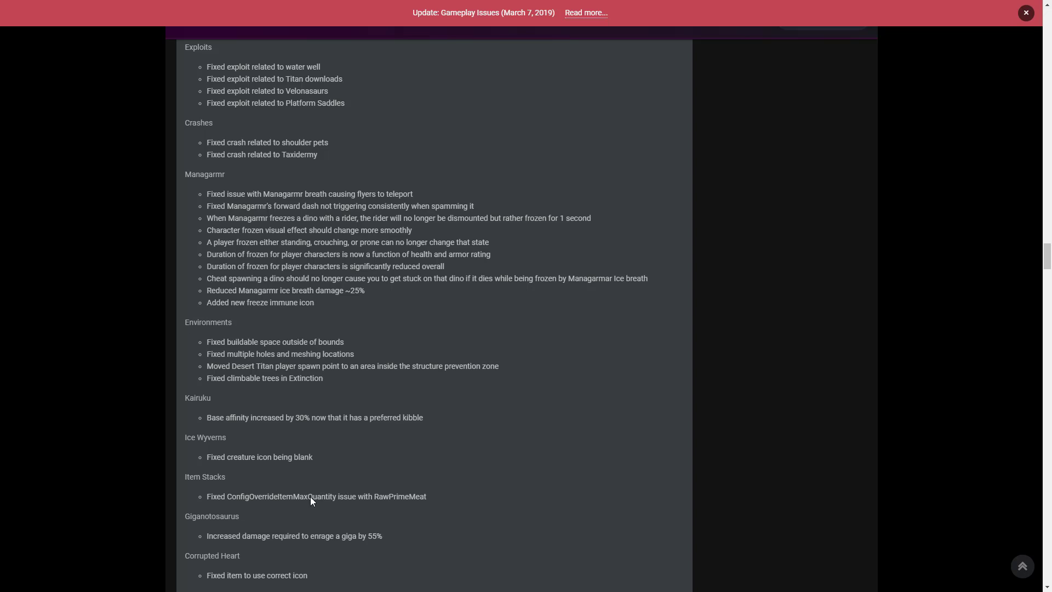
scroll("down", 3)
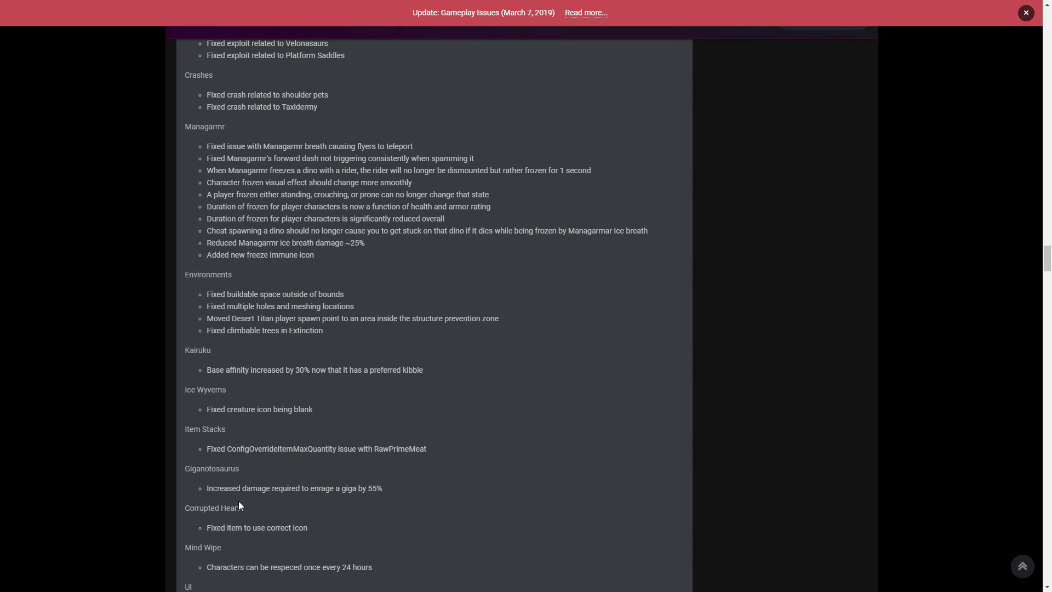
mouse_move(244, 517)
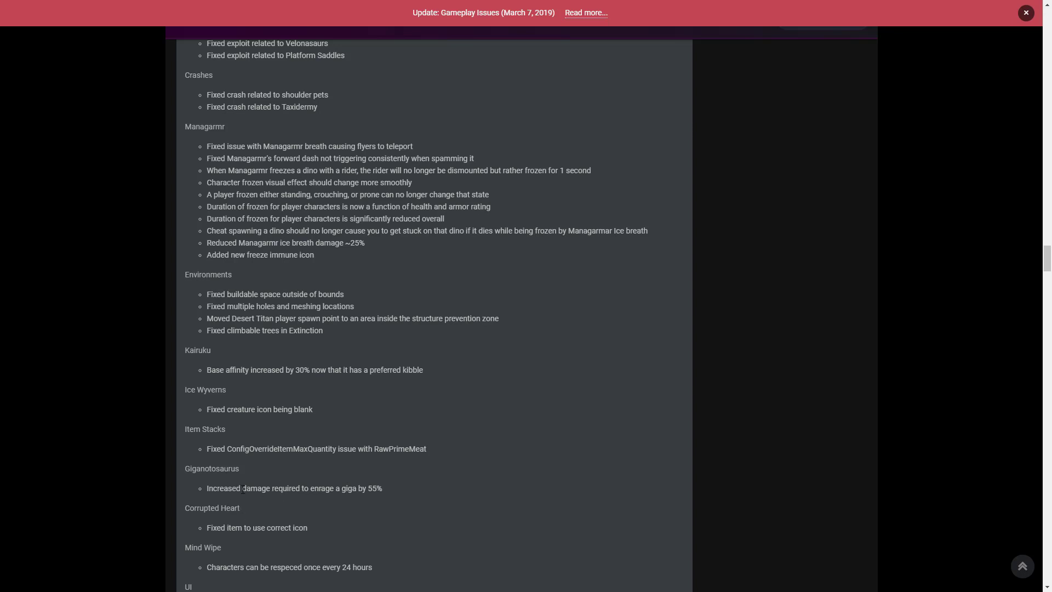
mouse_move(379, 508)
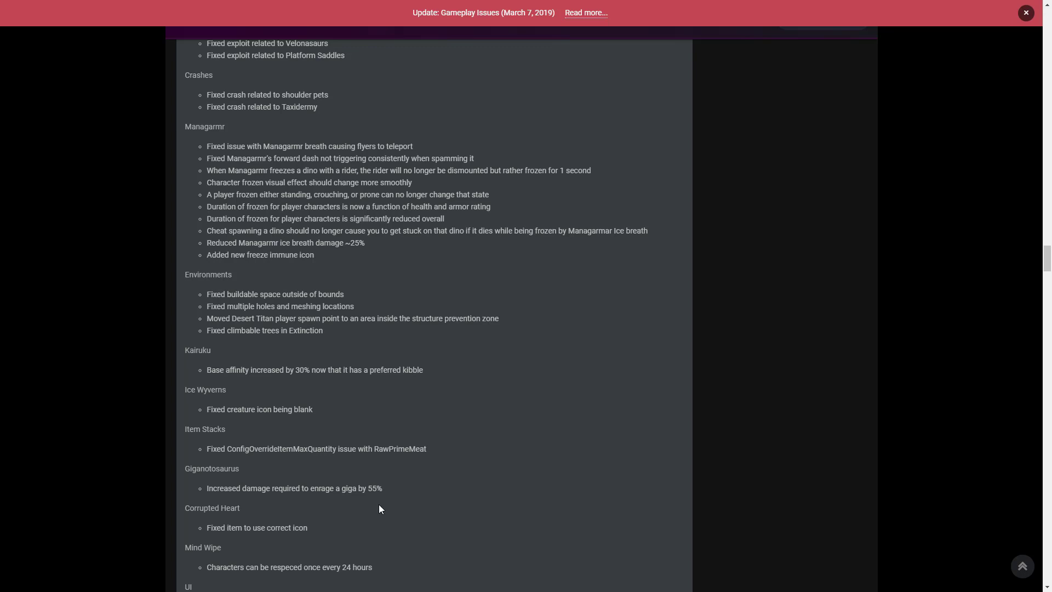
mouse_move(387, 512)
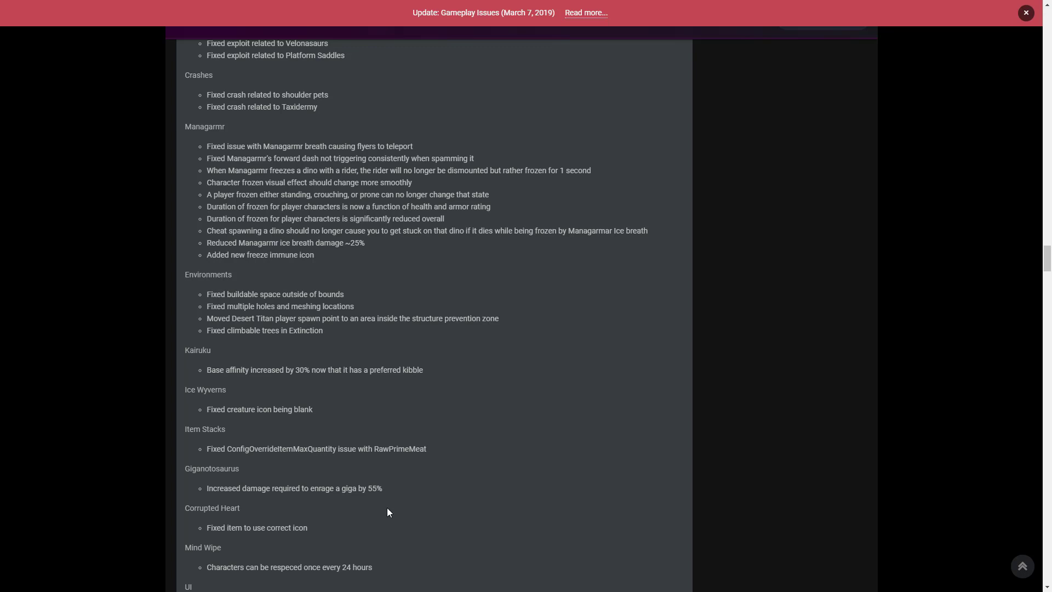
mouse_move(444, 448)
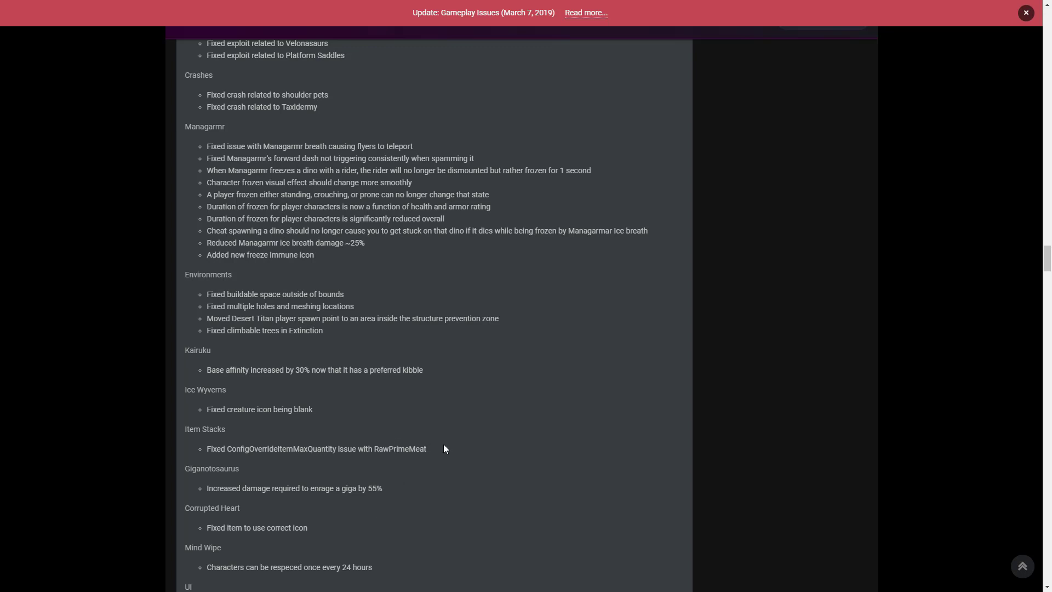
mouse_move(452, 448)
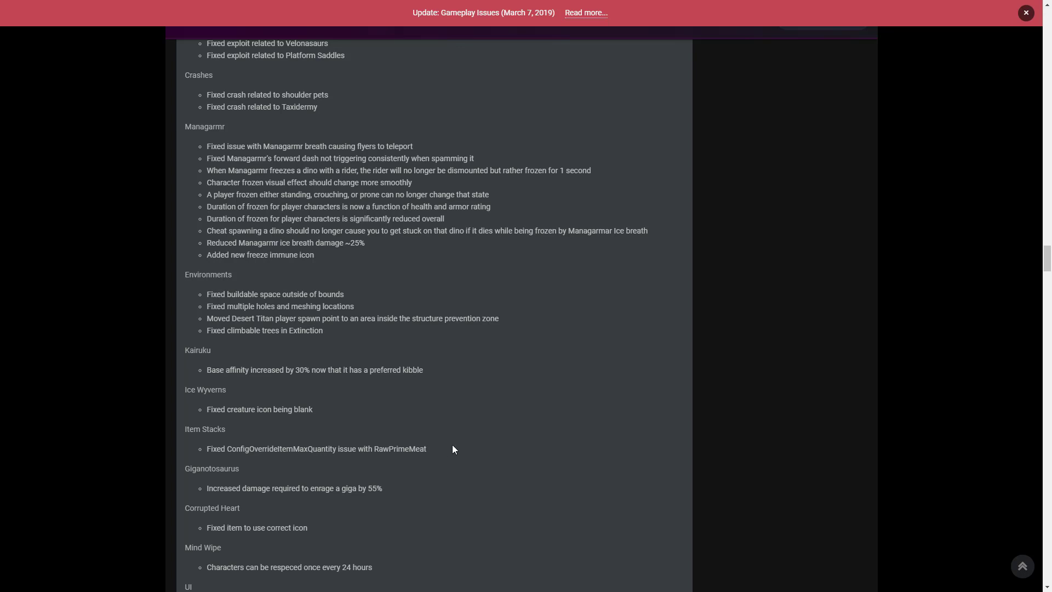
mouse_move(391, 482)
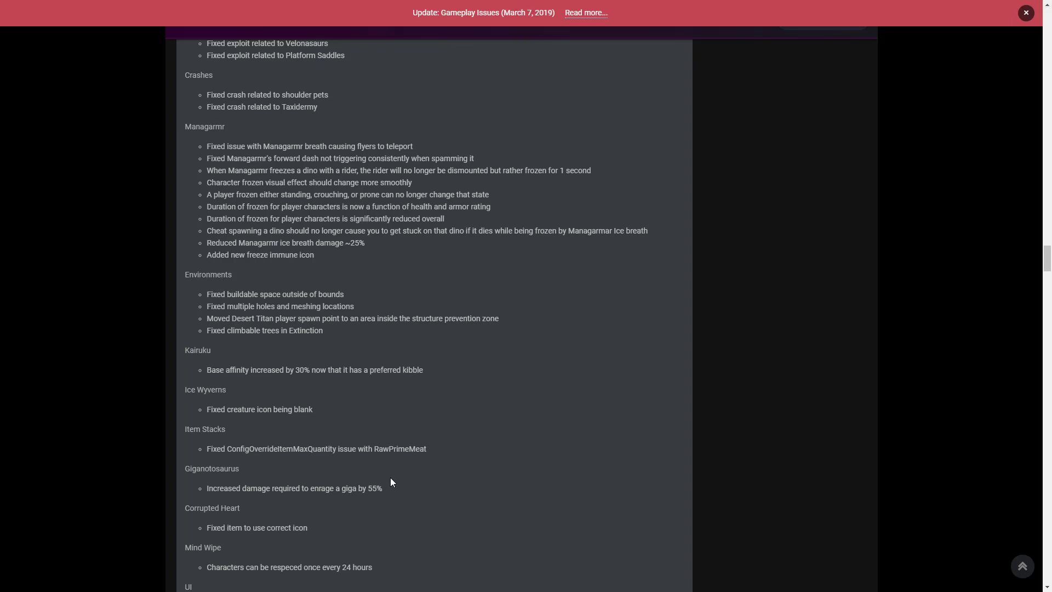
mouse_move(413, 494)
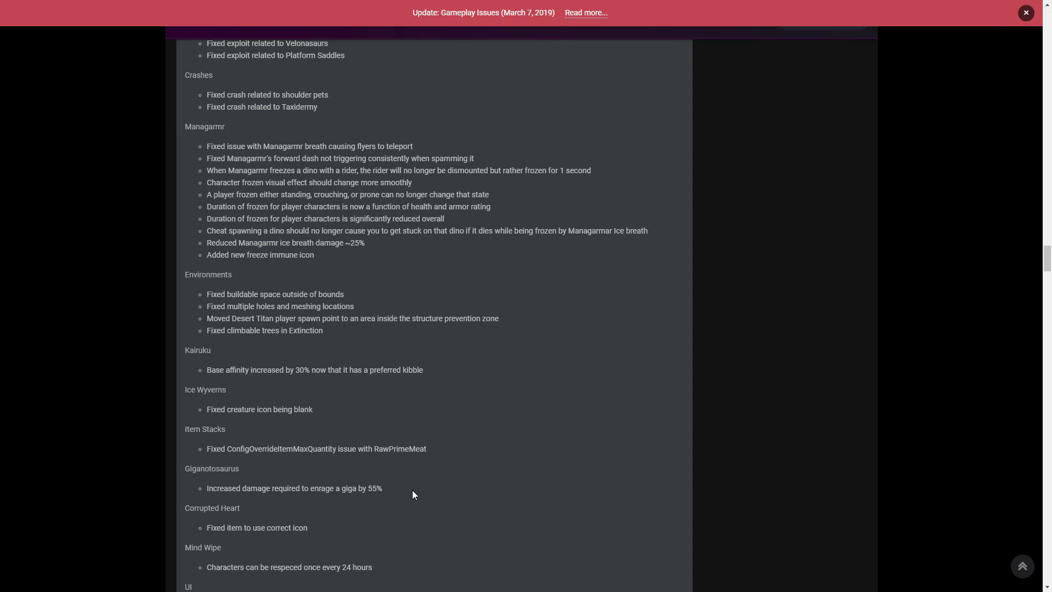
scroll("down", 3)
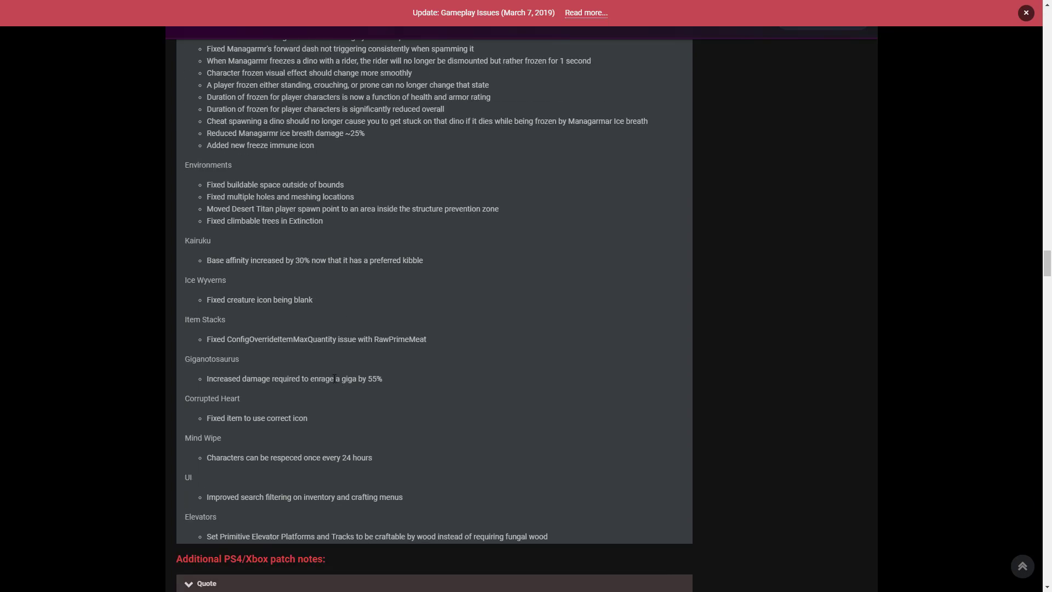
scroll("down", 3)
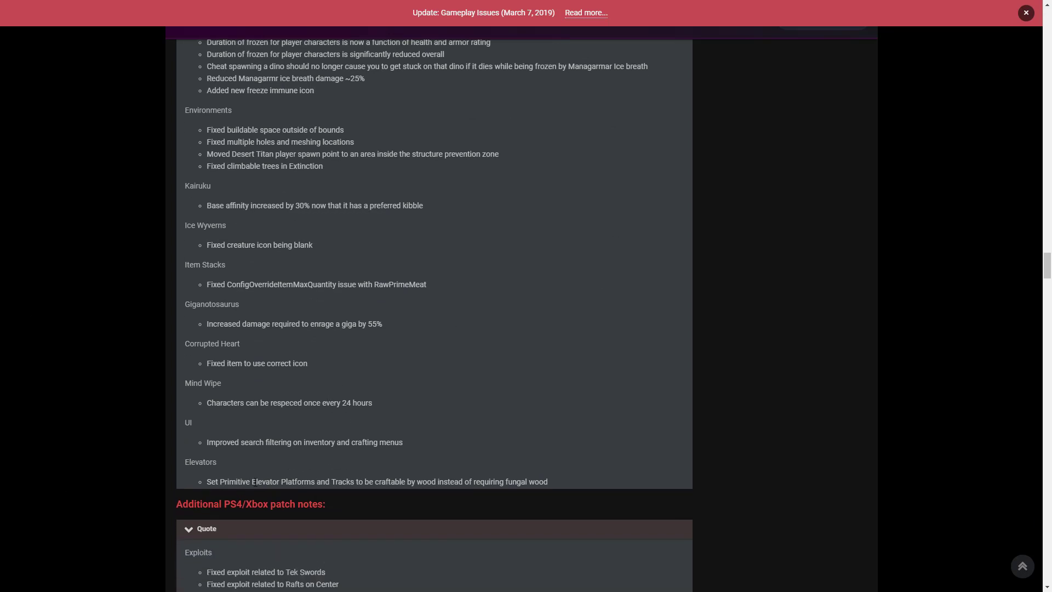
mouse_move(270, 387)
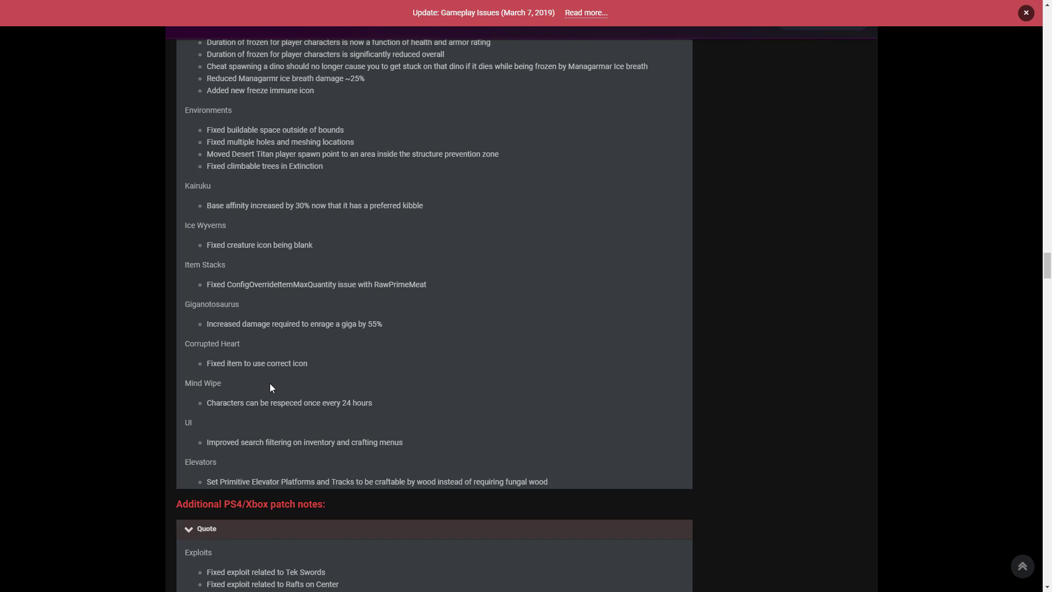
mouse_move(273, 385)
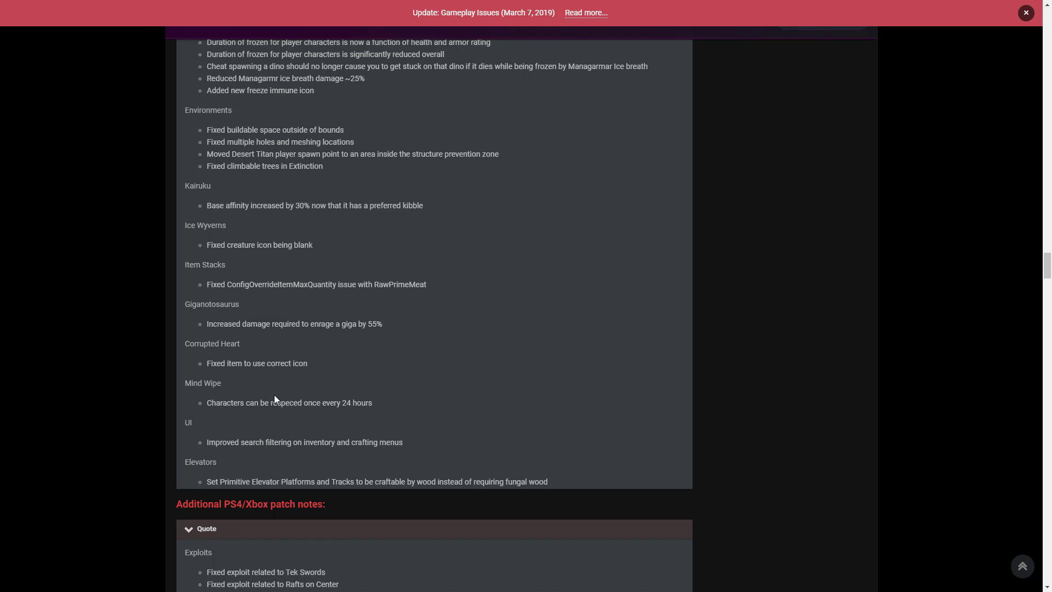
mouse_move(282, 419)
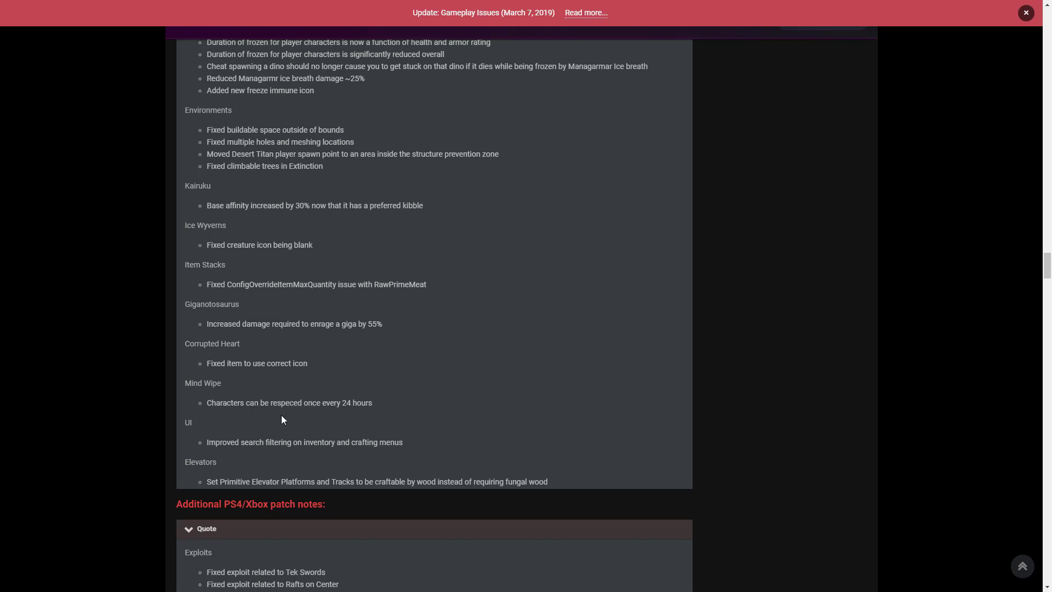
scroll("down", 3)
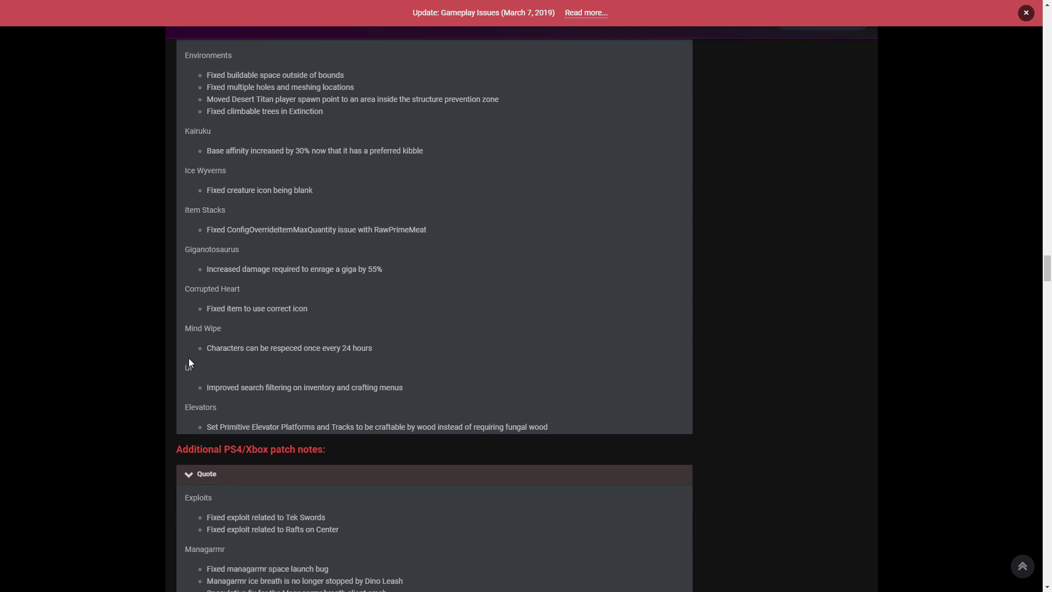
mouse_move(301, 393)
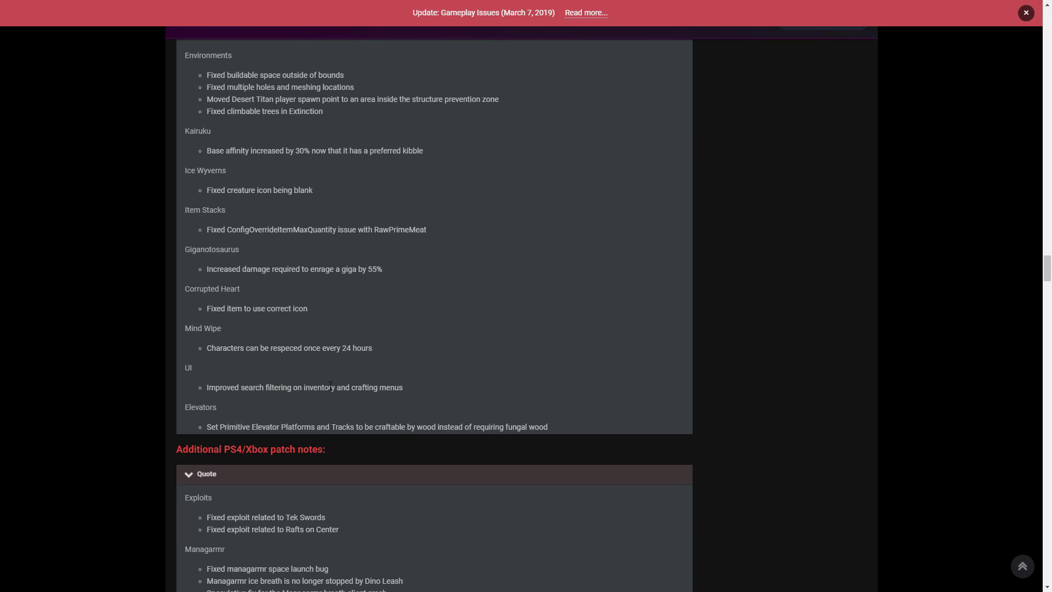
mouse_move(292, 443)
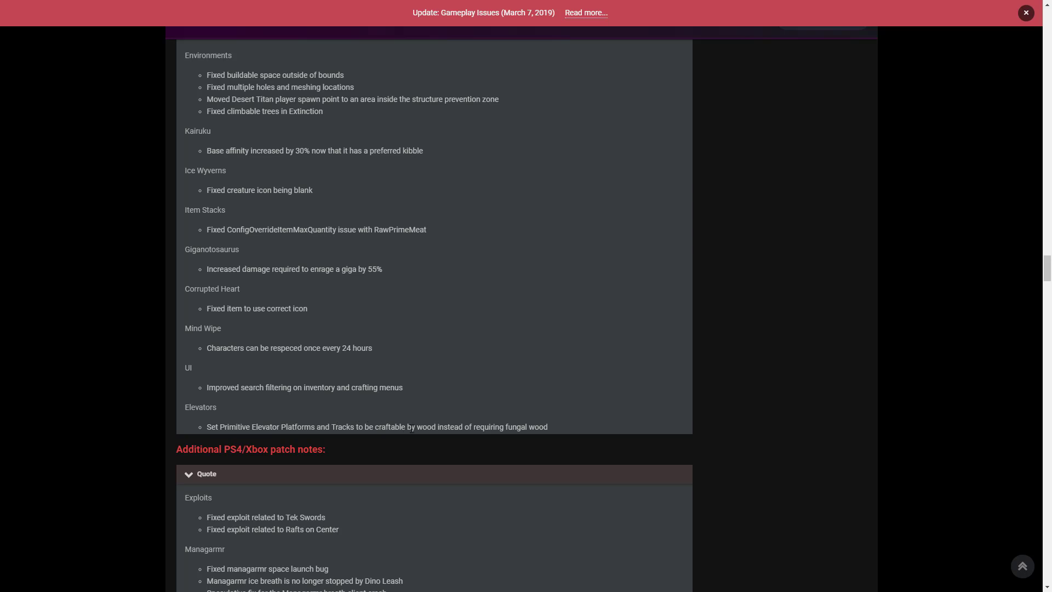
scroll("down", 3)
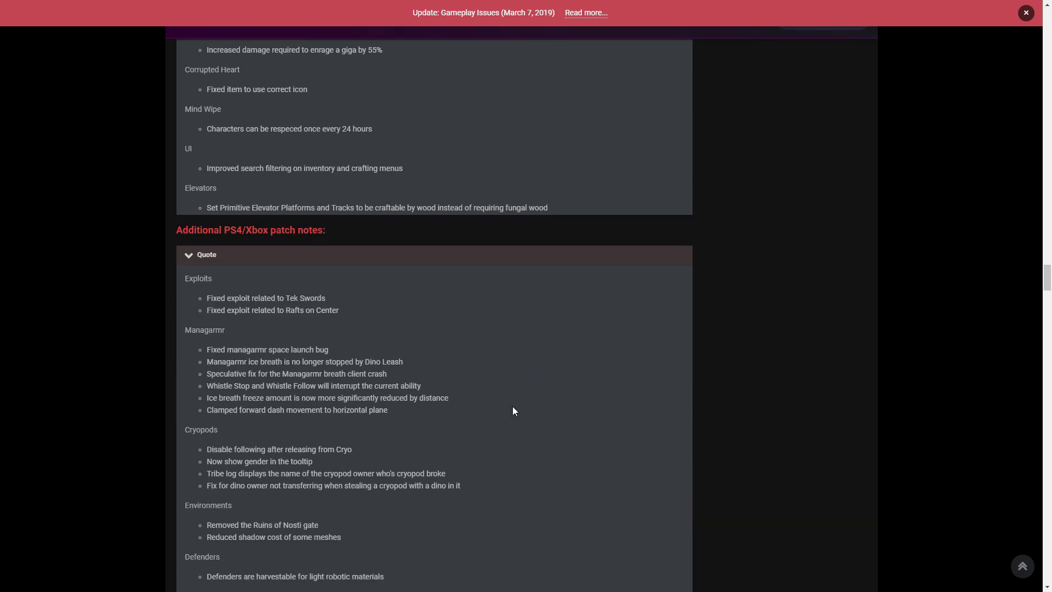
mouse_move(475, 379)
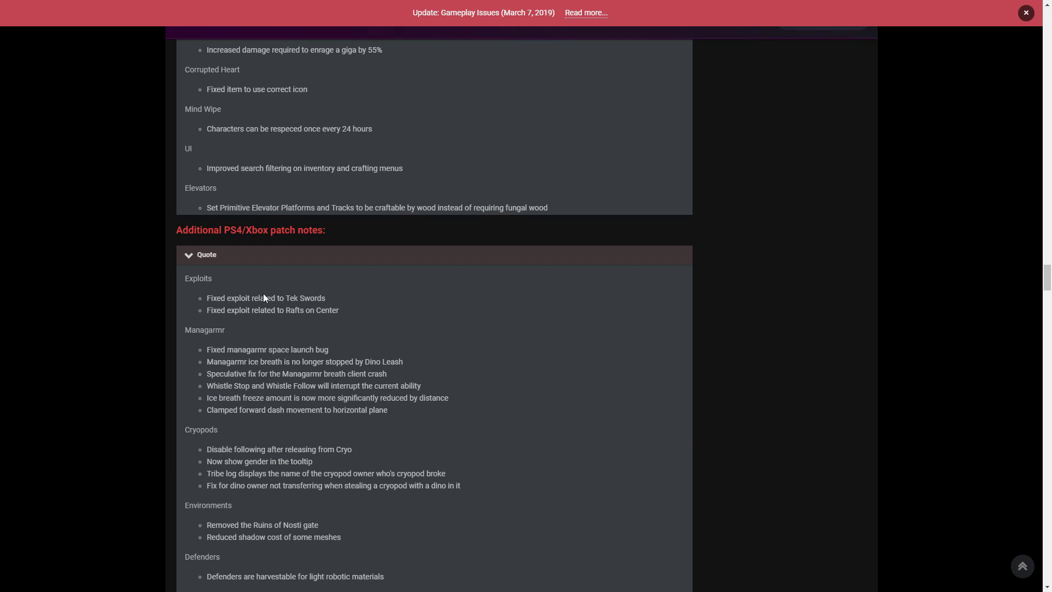
mouse_move(274, 297)
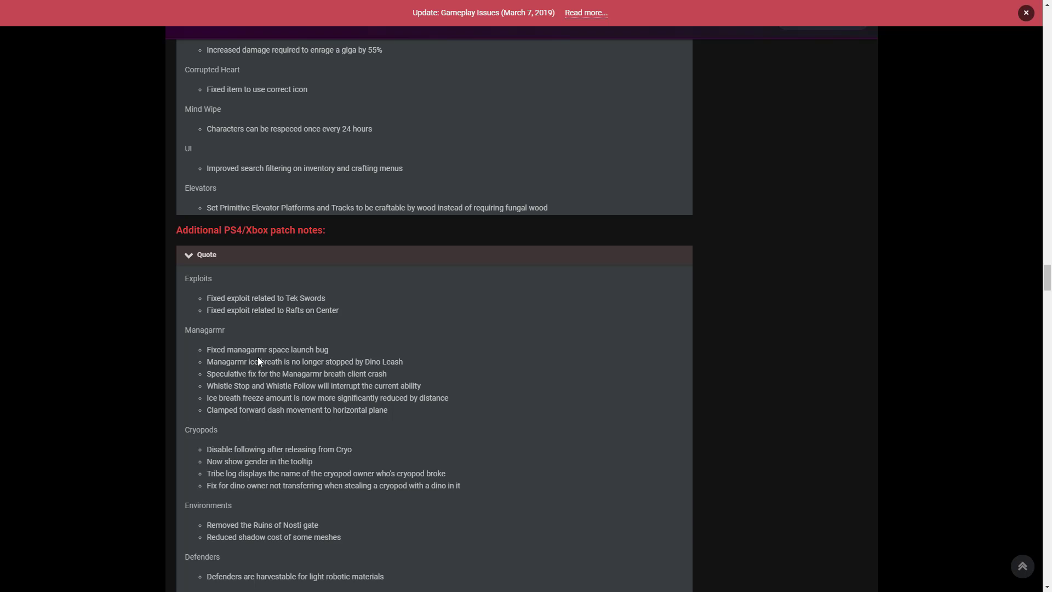
scroll("down", 3)
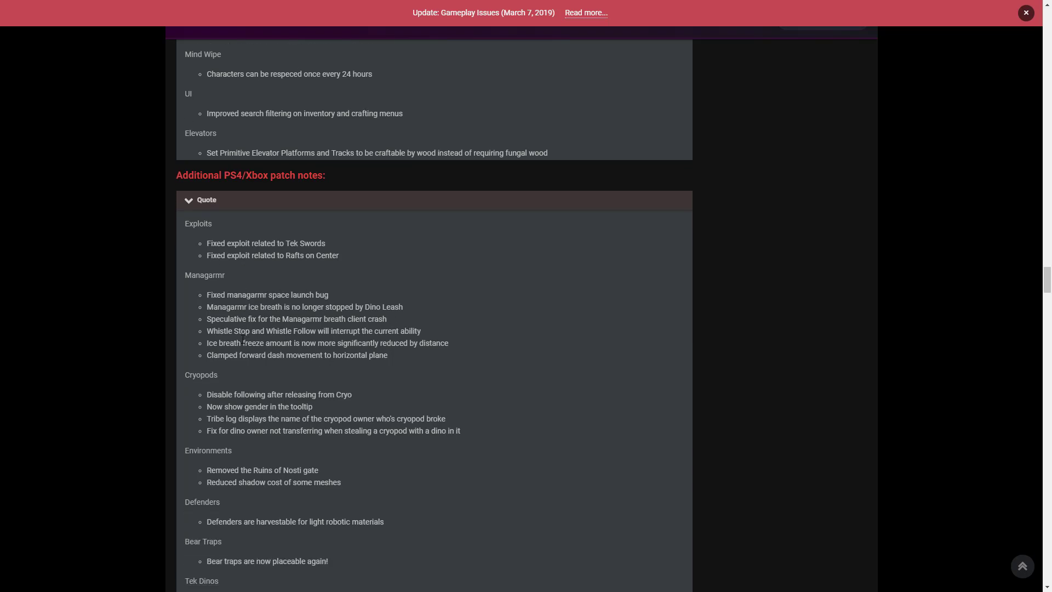
mouse_move(265, 379)
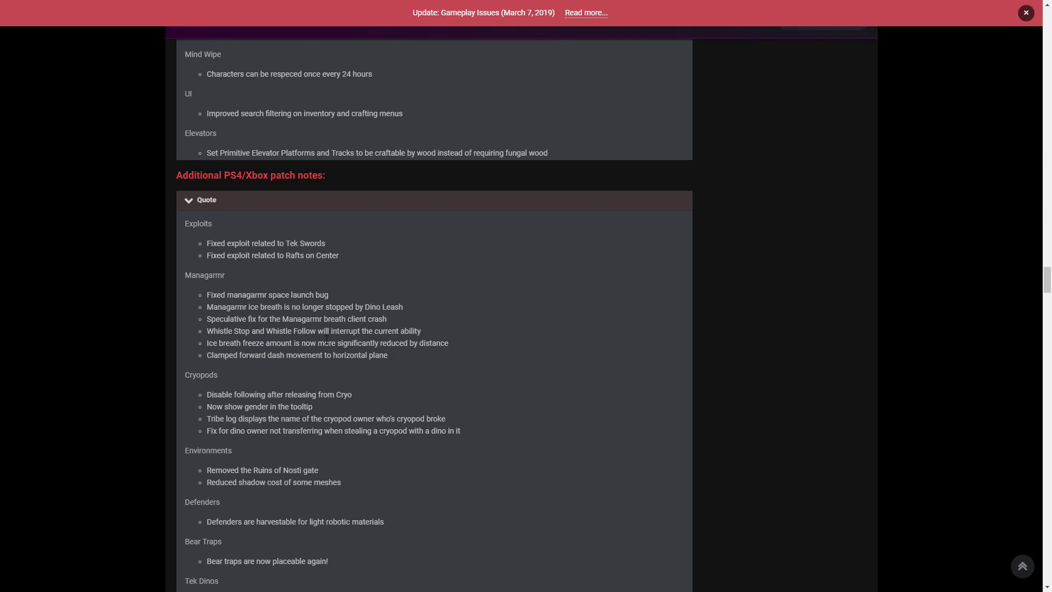
scroll("down", 3)
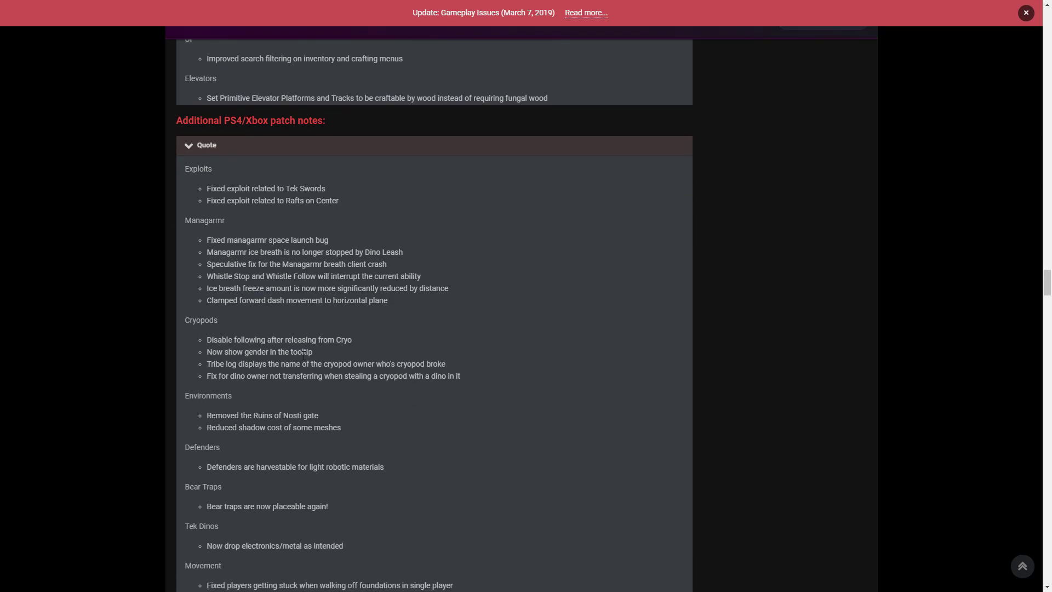
mouse_move(195, 395)
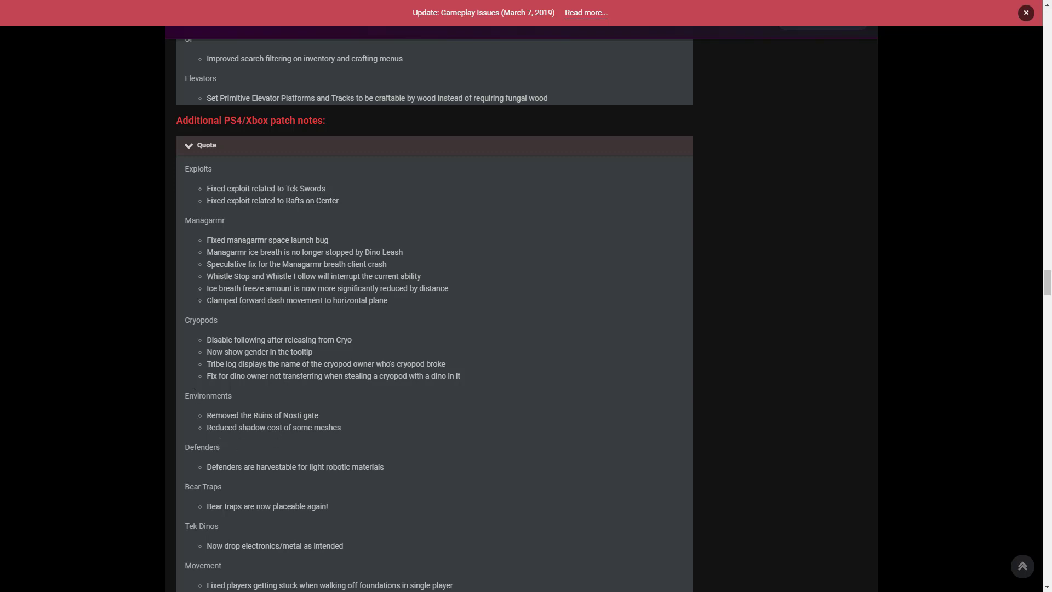
mouse_move(270, 443)
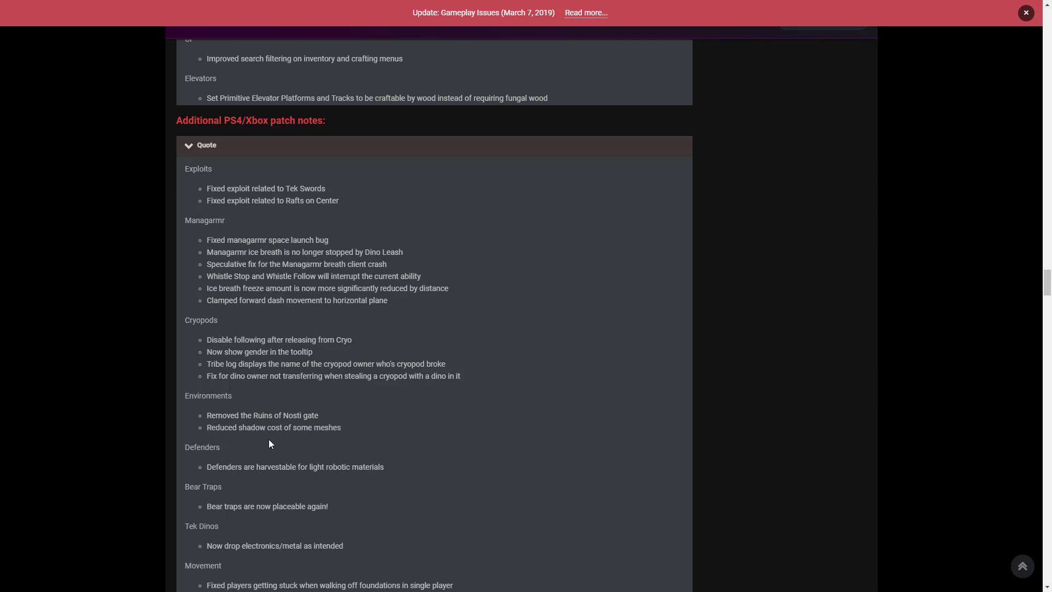
mouse_move(322, 430)
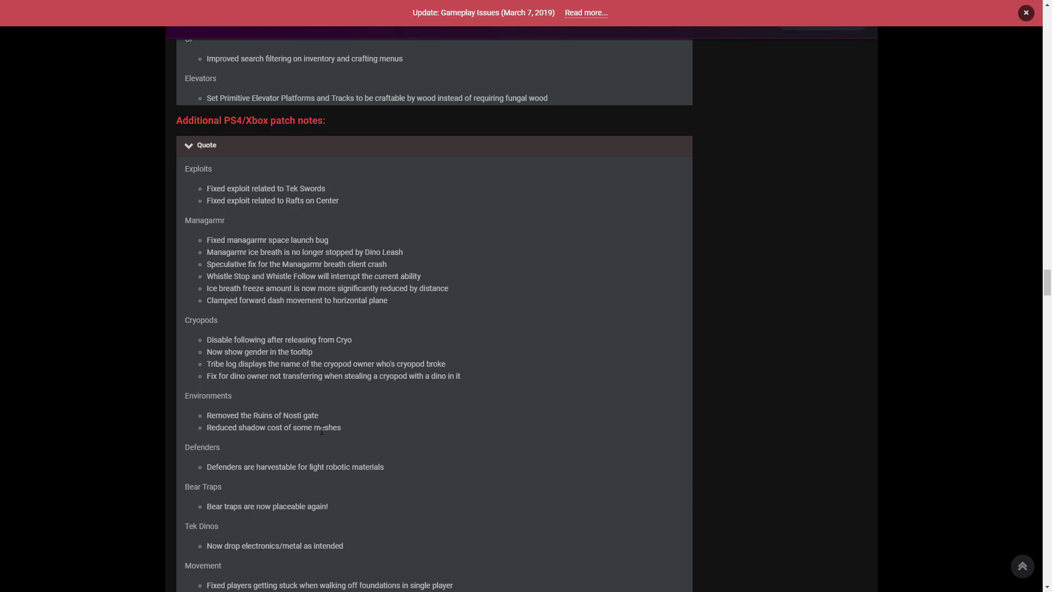
mouse_move(332, 400)
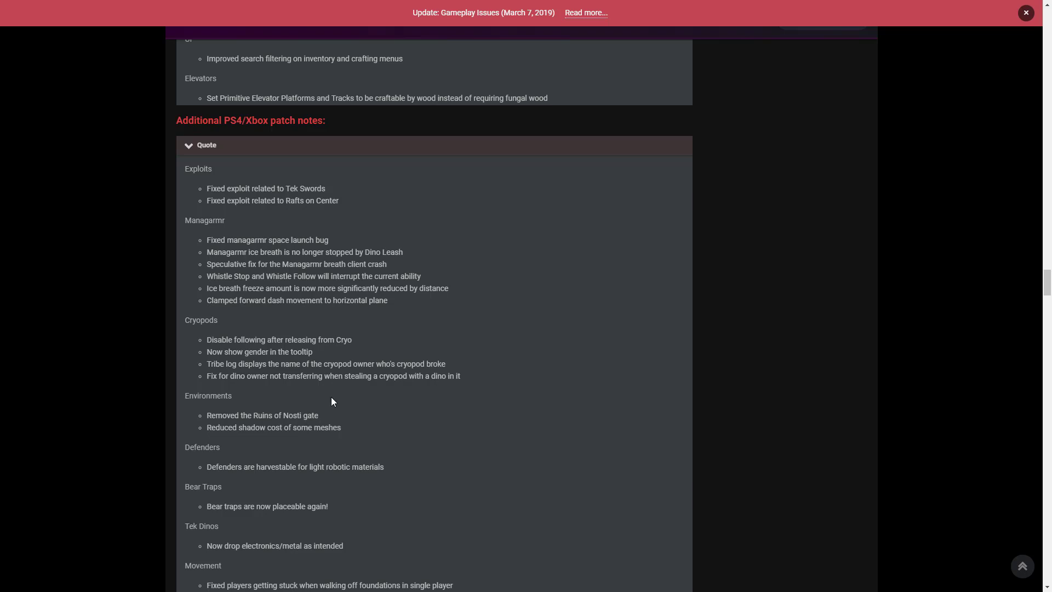
mouse_move(316, 408)
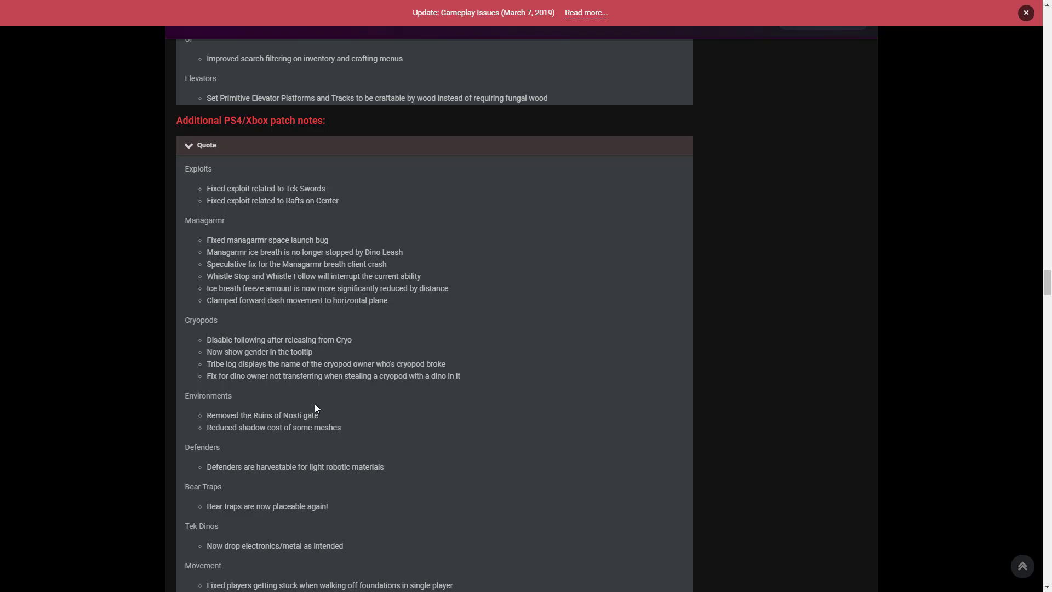
mouse_move(303, 494)
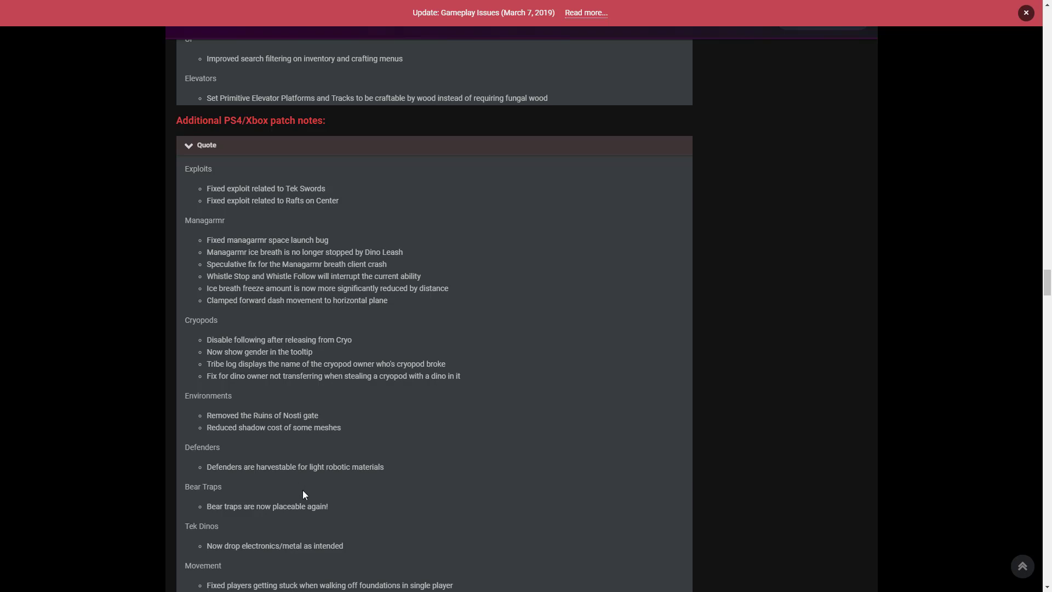
mouse_move(268, 499)
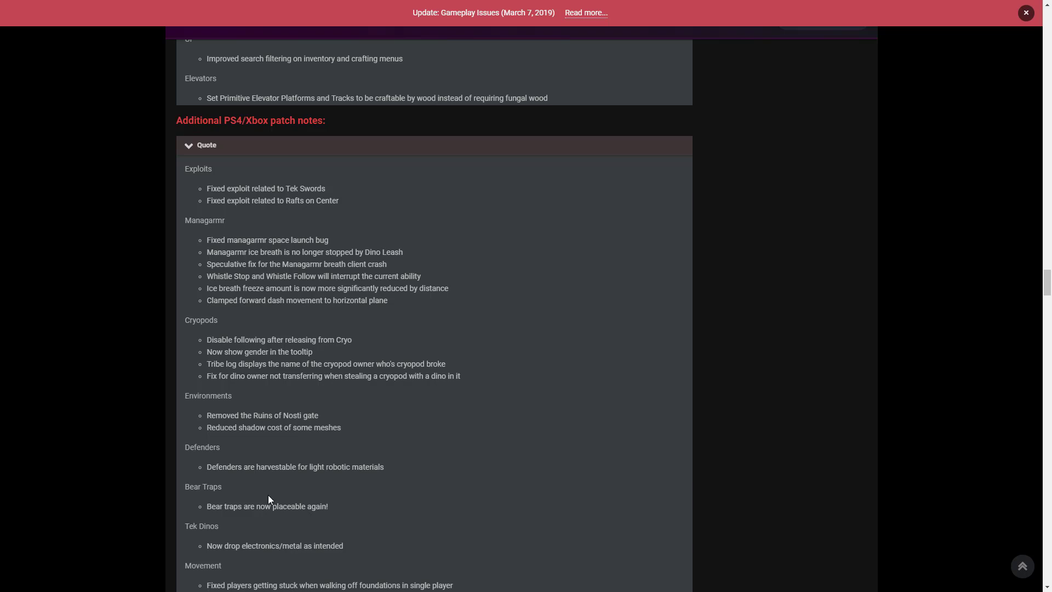
mouse_move(299, 517)
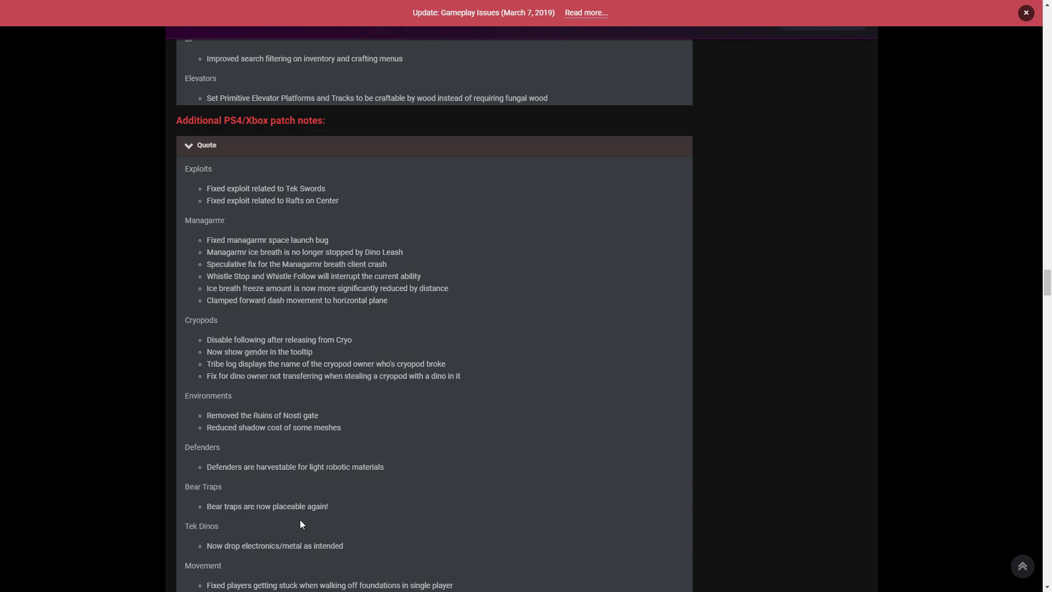
mouse_move(293, 518)
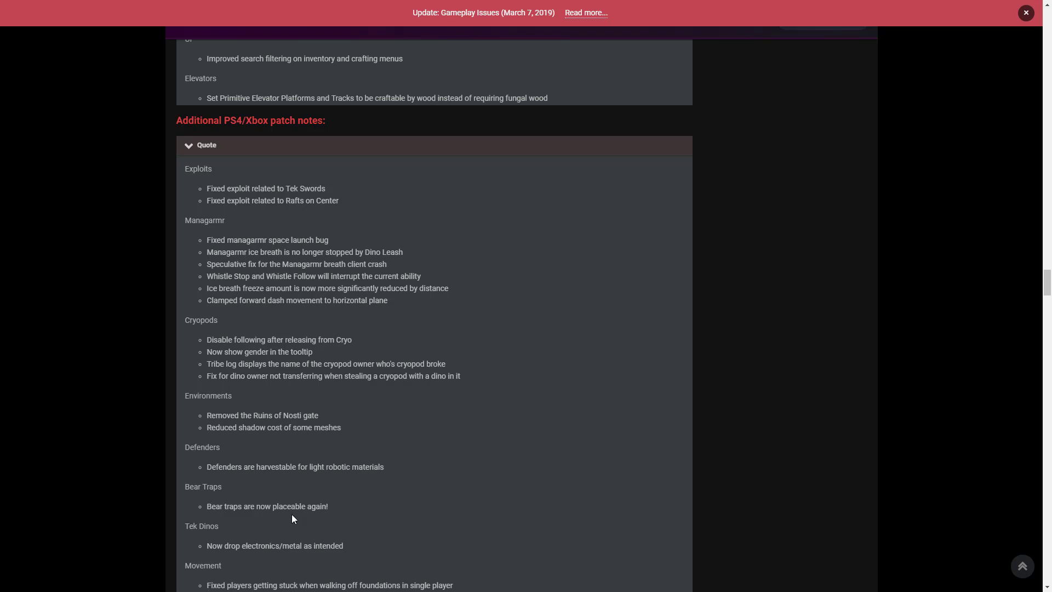
mouse_move(279, 510)
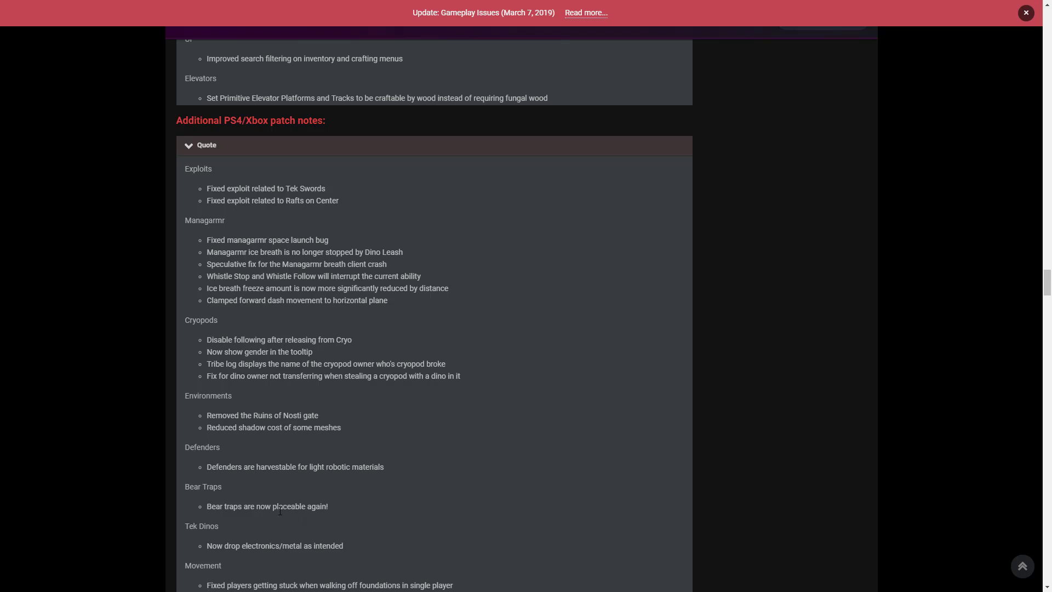
scroll("down", 3)
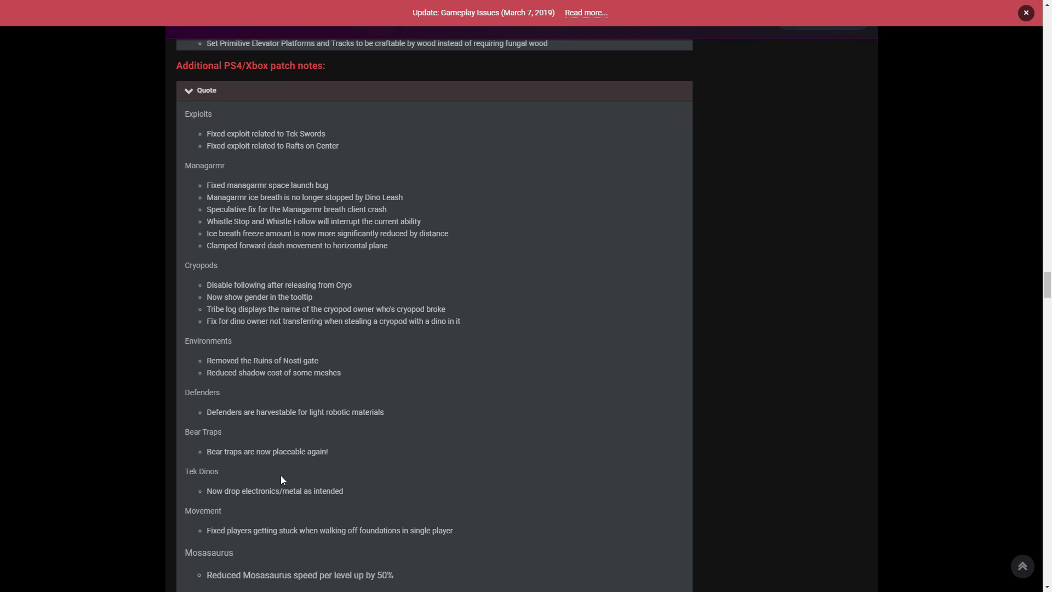
mouse_move(277, 495)
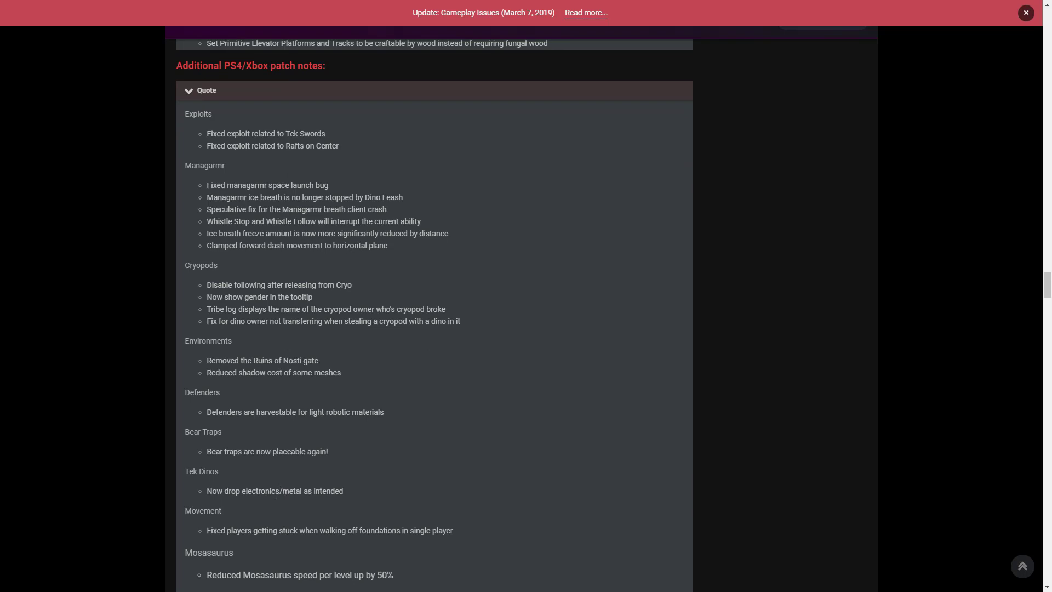
mouse_move(317, 505)
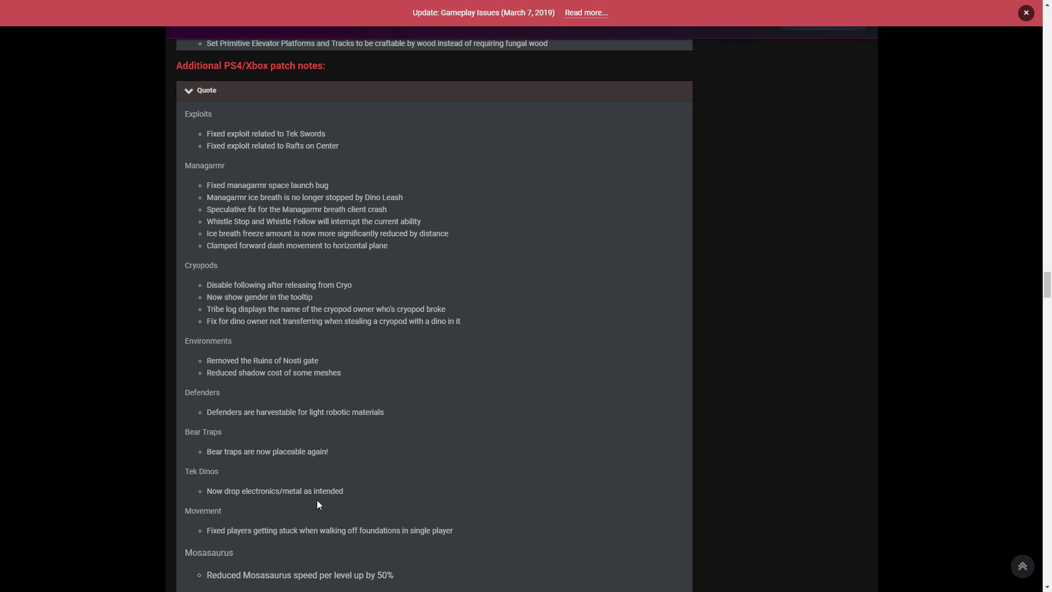
mouse_move(273, 520)
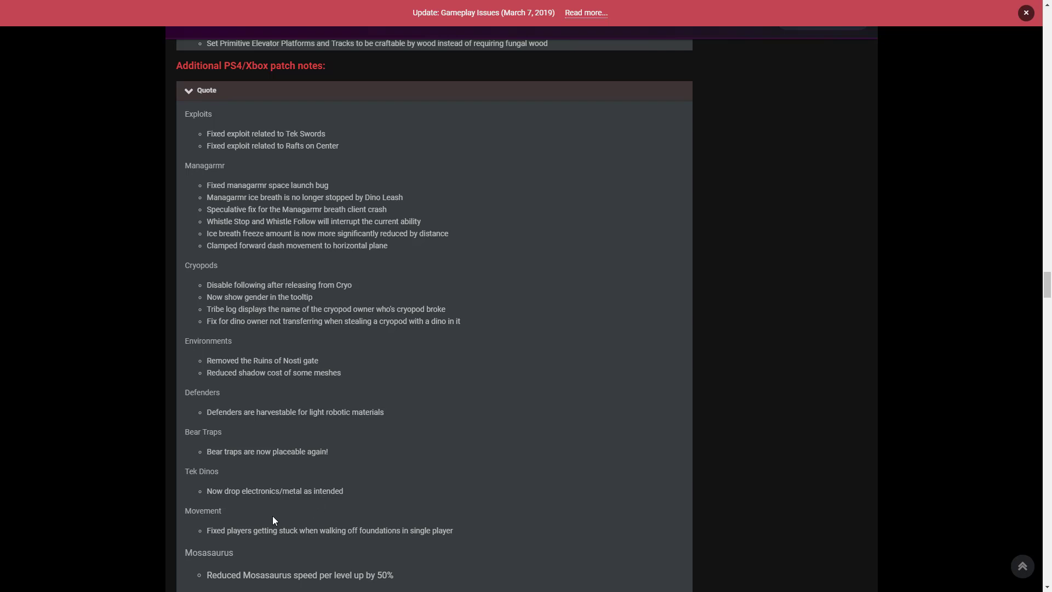
mouse_move(264, 522)
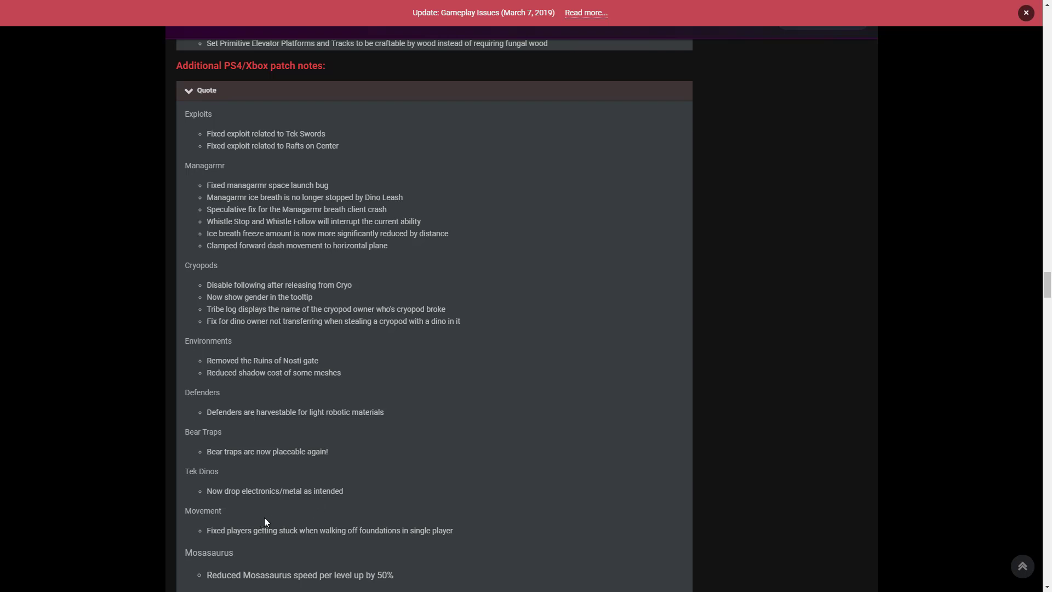
mouse_move(267, 505)
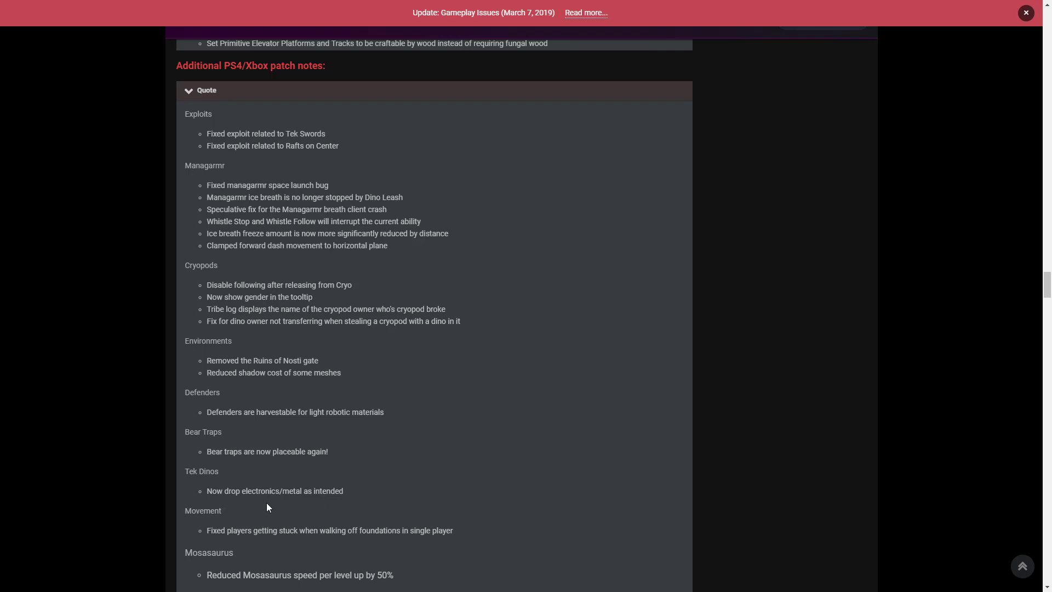
scroll("down", 3)
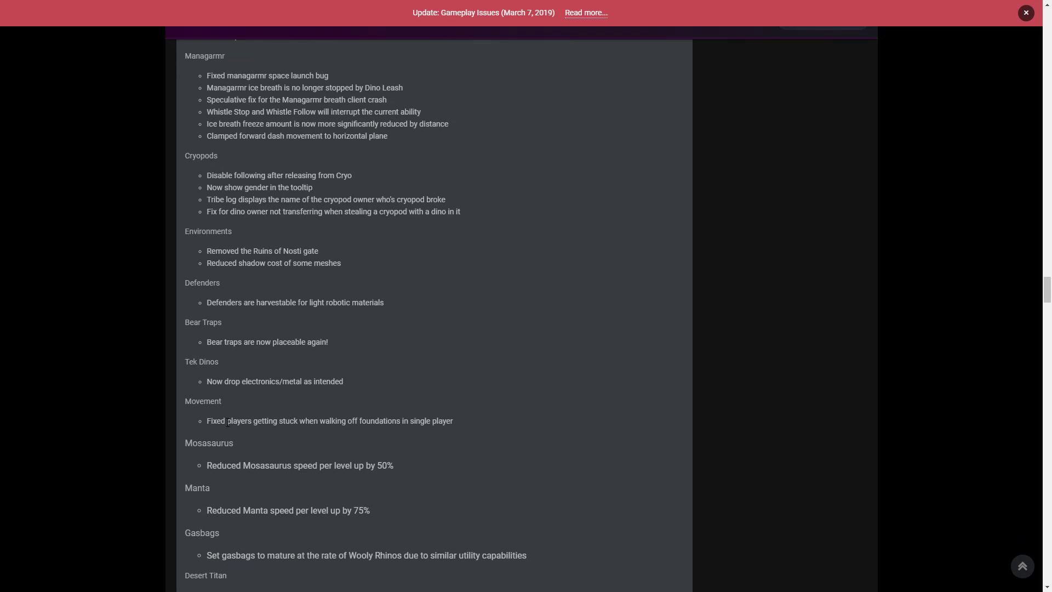
mouse_move(352, 432)
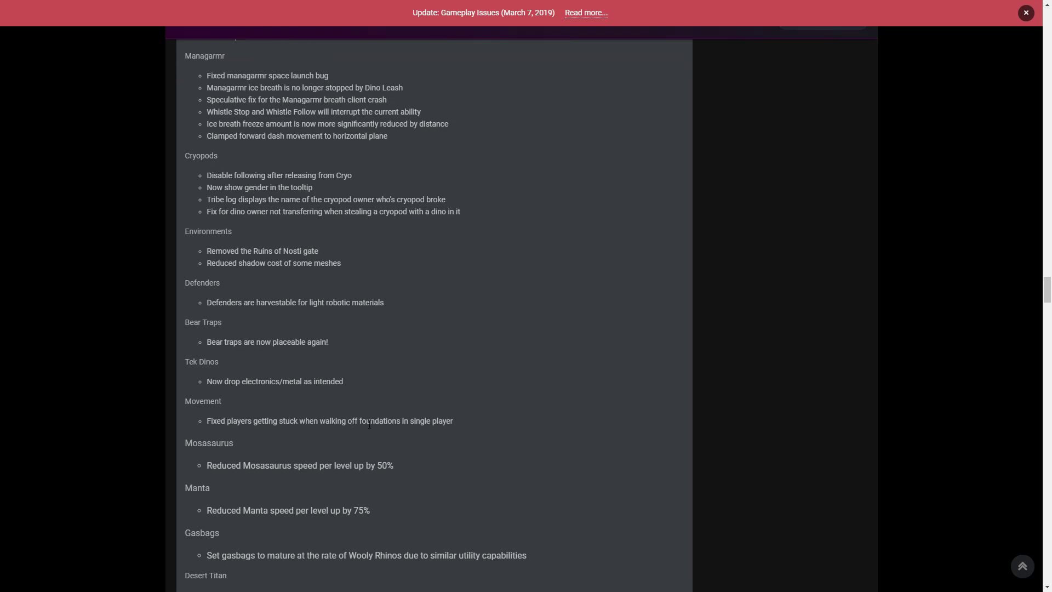
mouse_move(355, 434)
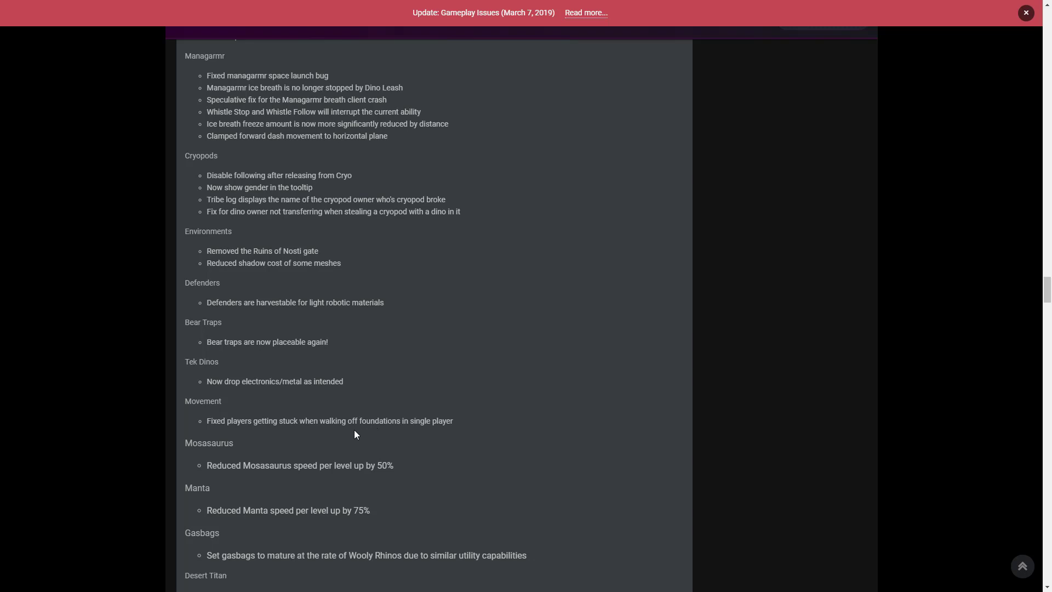
mouse_move(298, 511)
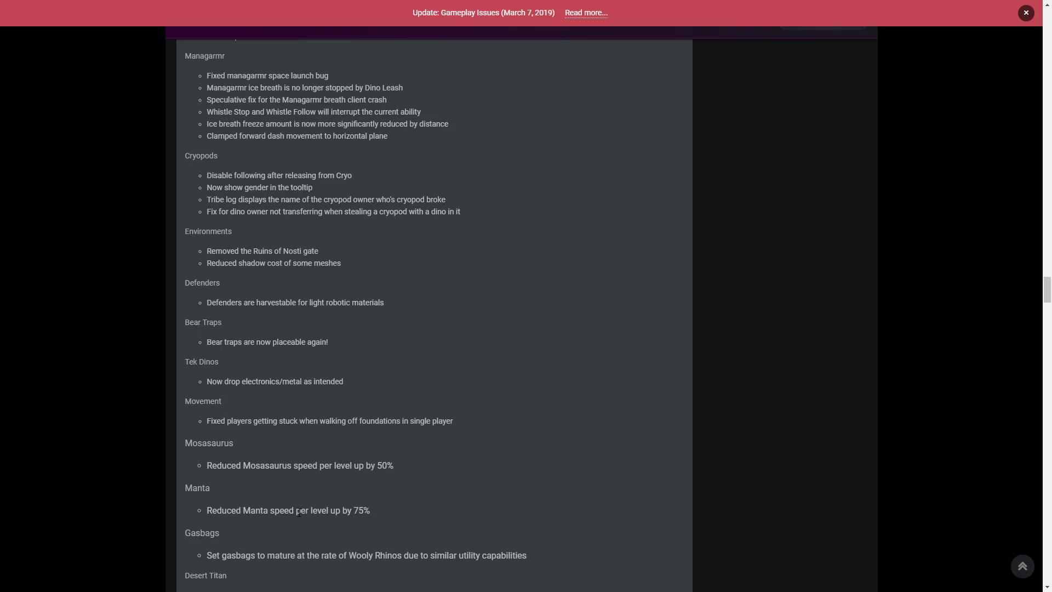
mouse_move(245, 481)
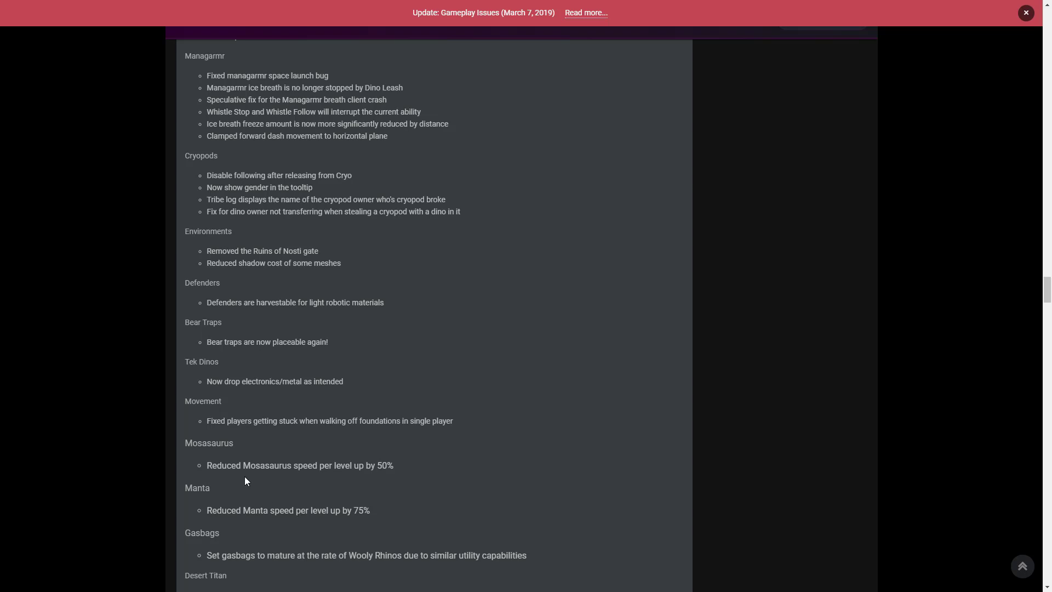
mouse_move(334, 478)
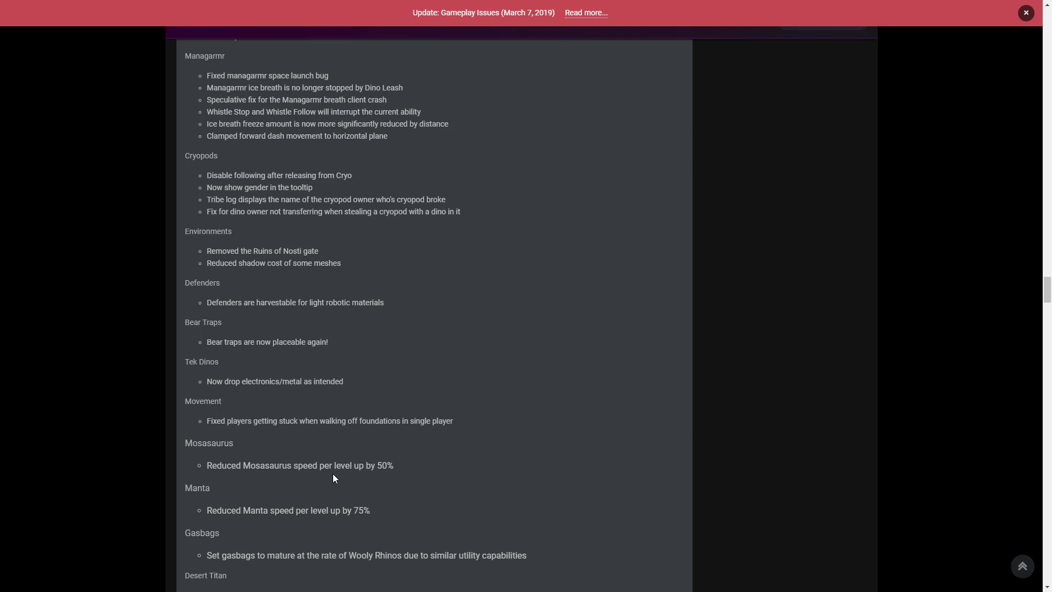
mouse_move(393, 476)
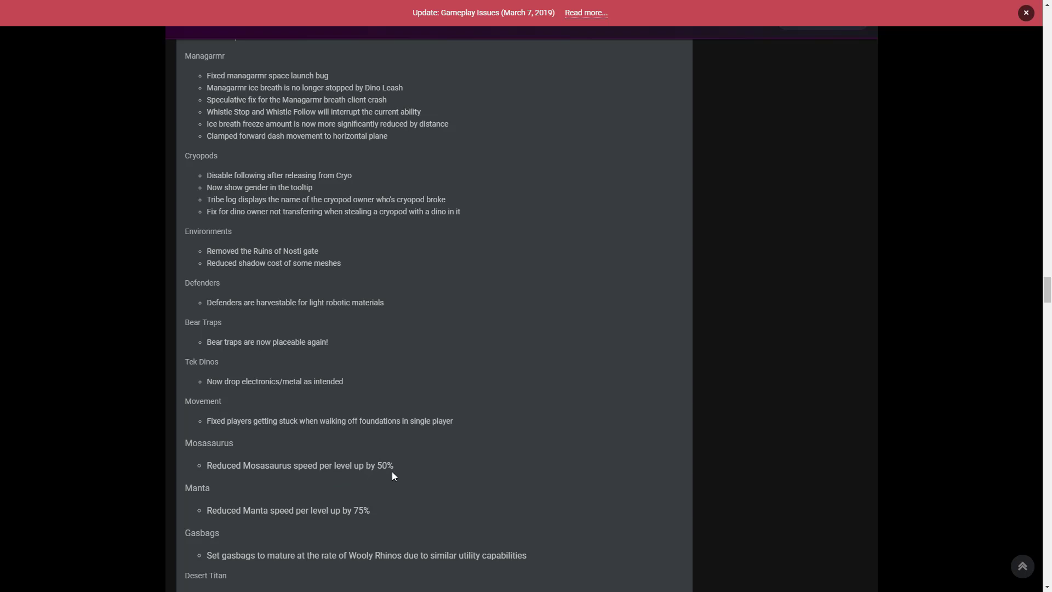
mouse_move(301, 484)
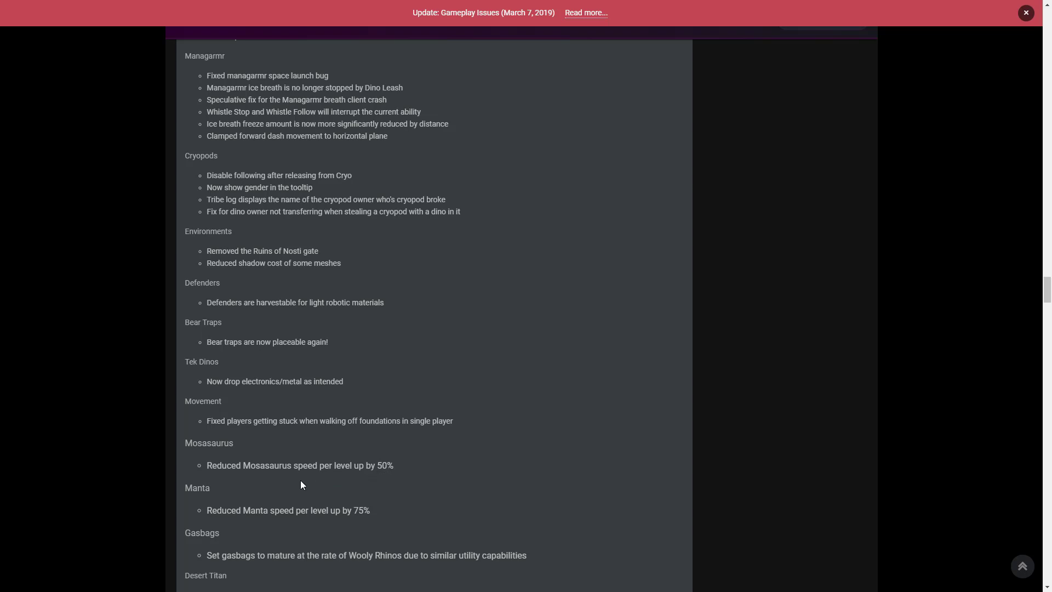
mouse_move(305, 514)
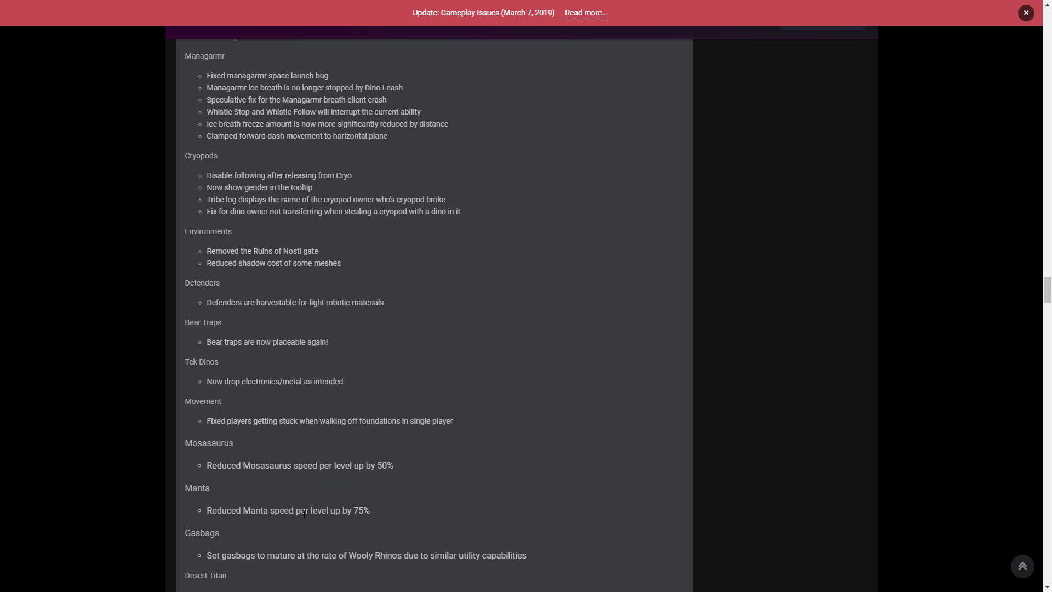
mouse_move(418, 523)
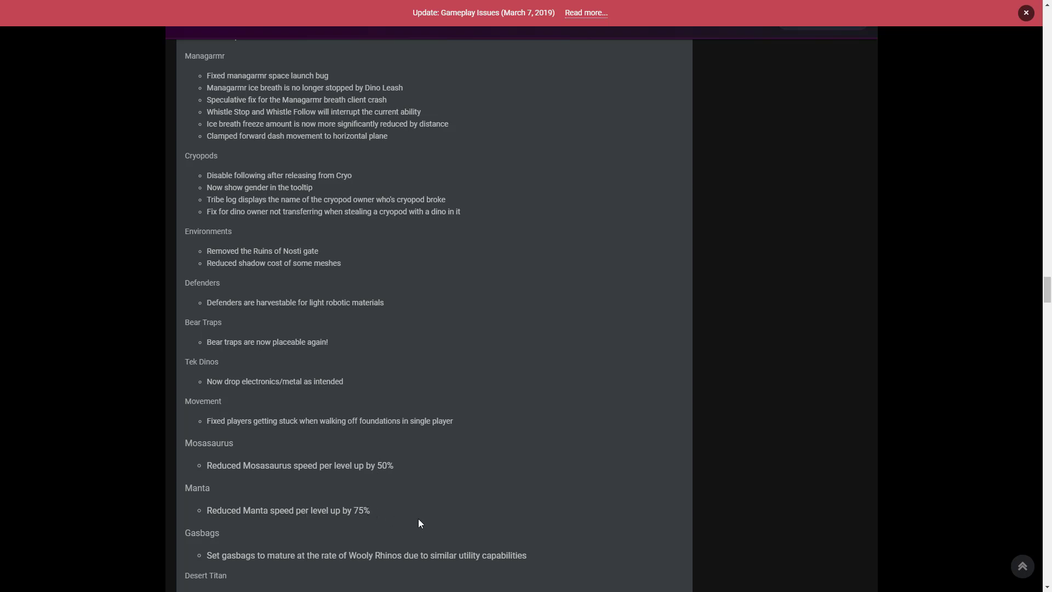
mouse_move(258, 503)
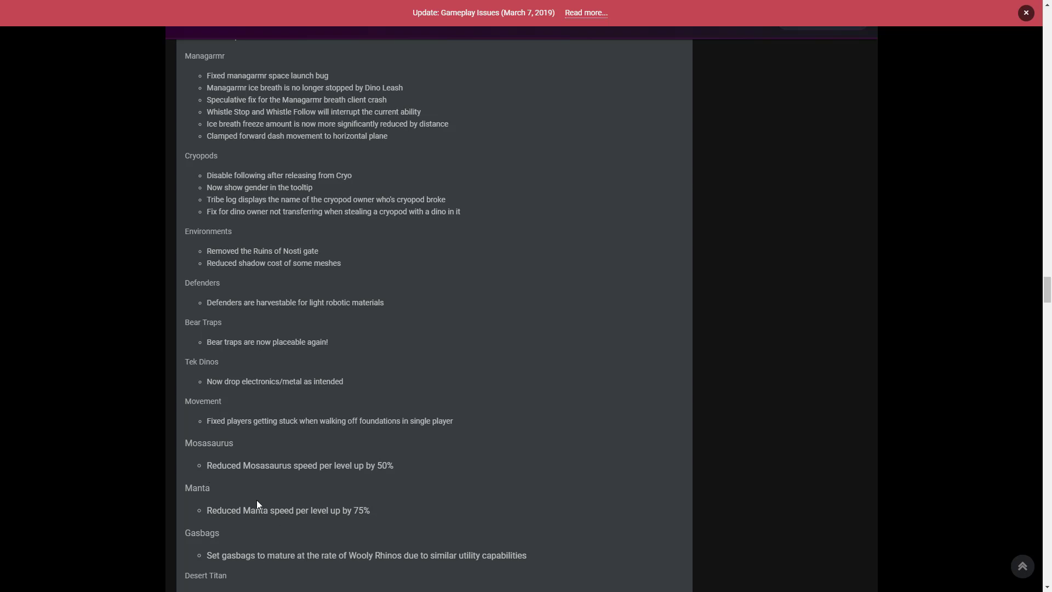
mouse_move(205, 486)
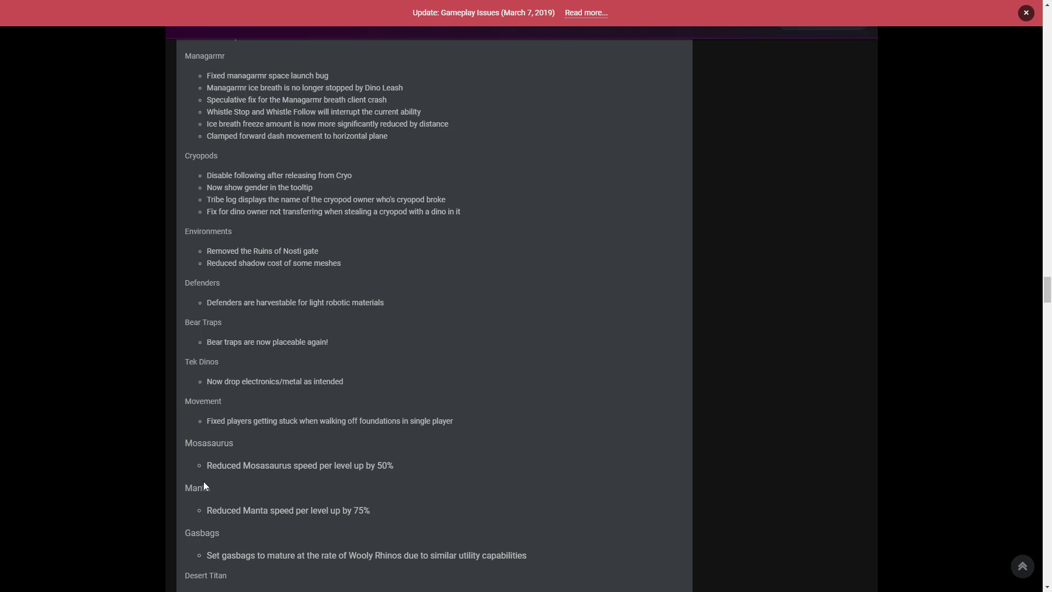
mouse_move(224, 484)
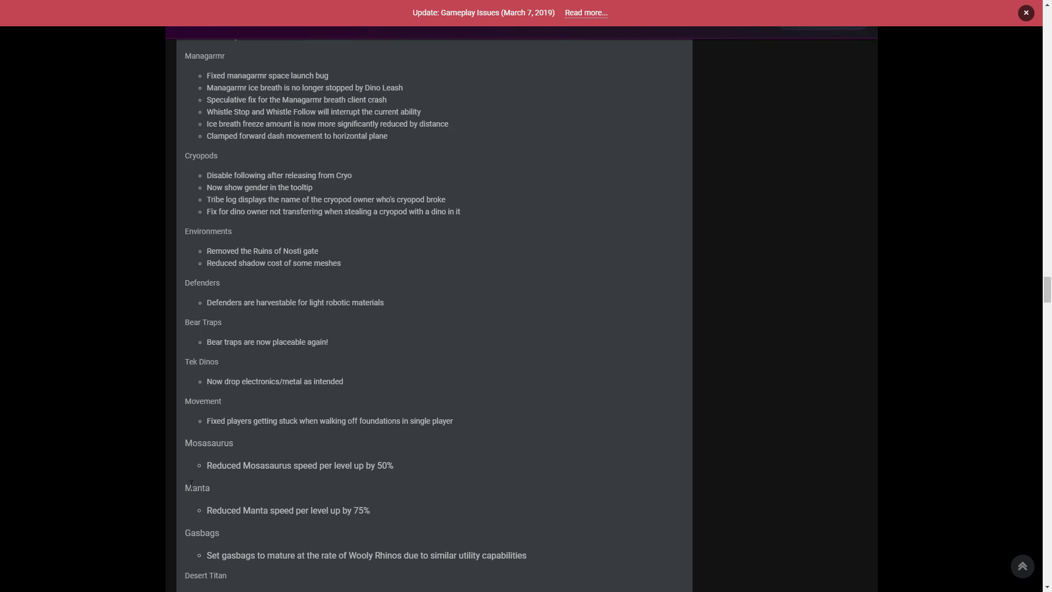
mouse_move(191, 485)
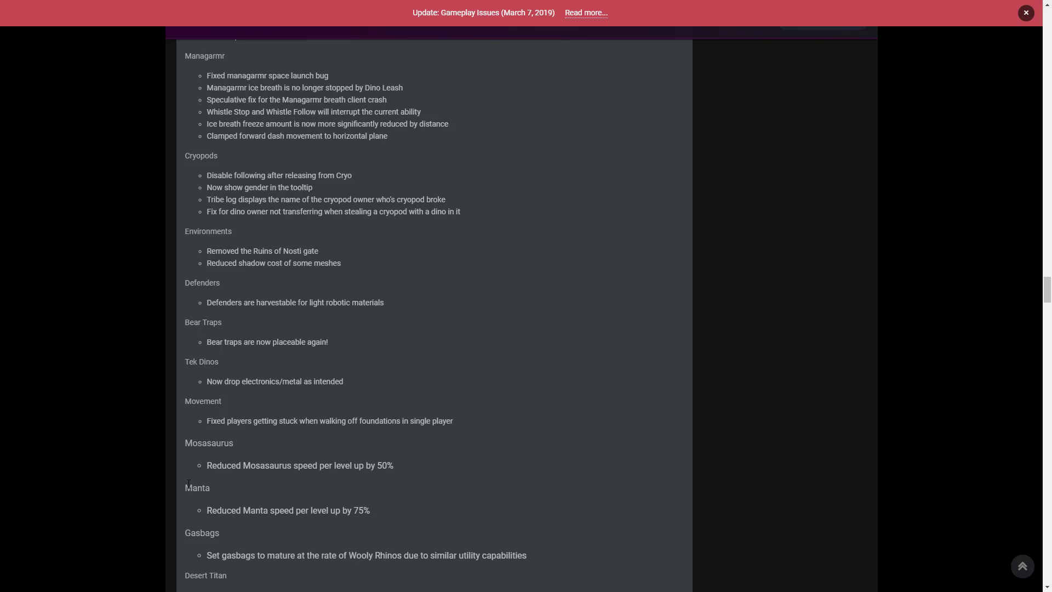
mouse_move(216, 499)
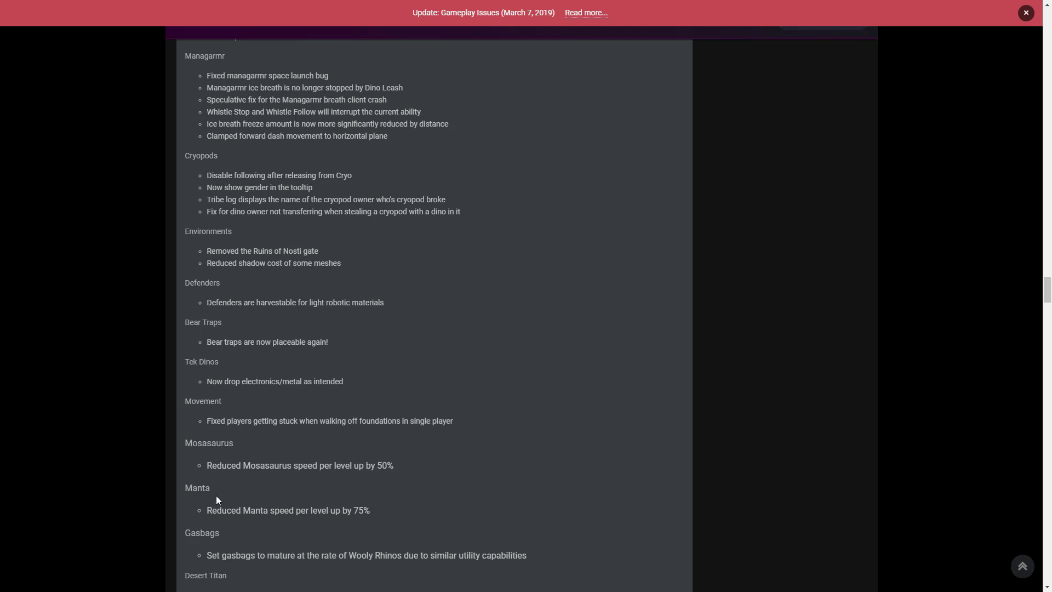
scroll("down", 3)
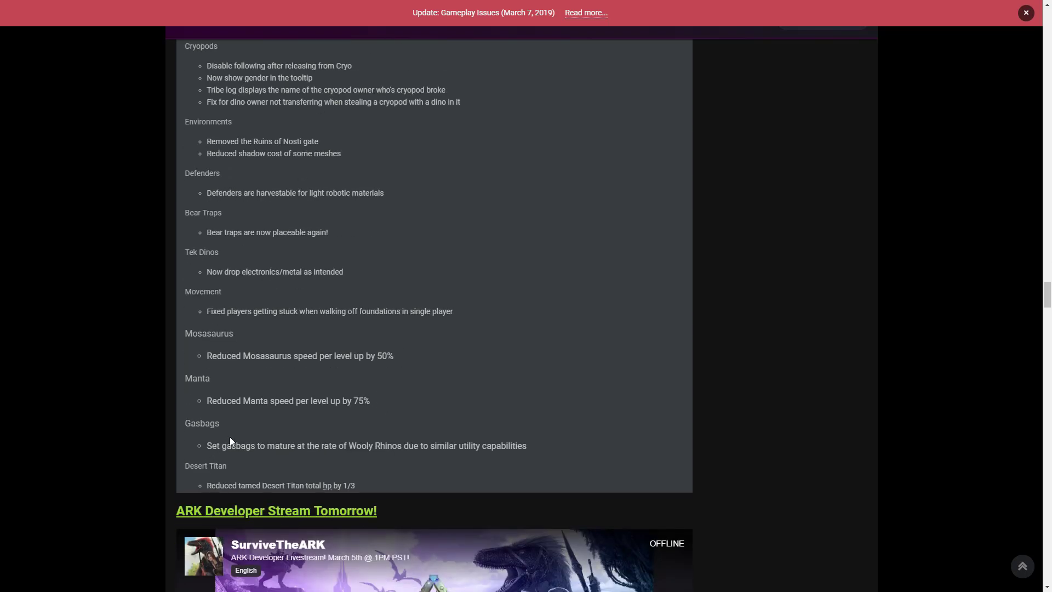
mouse_move(230, 442)
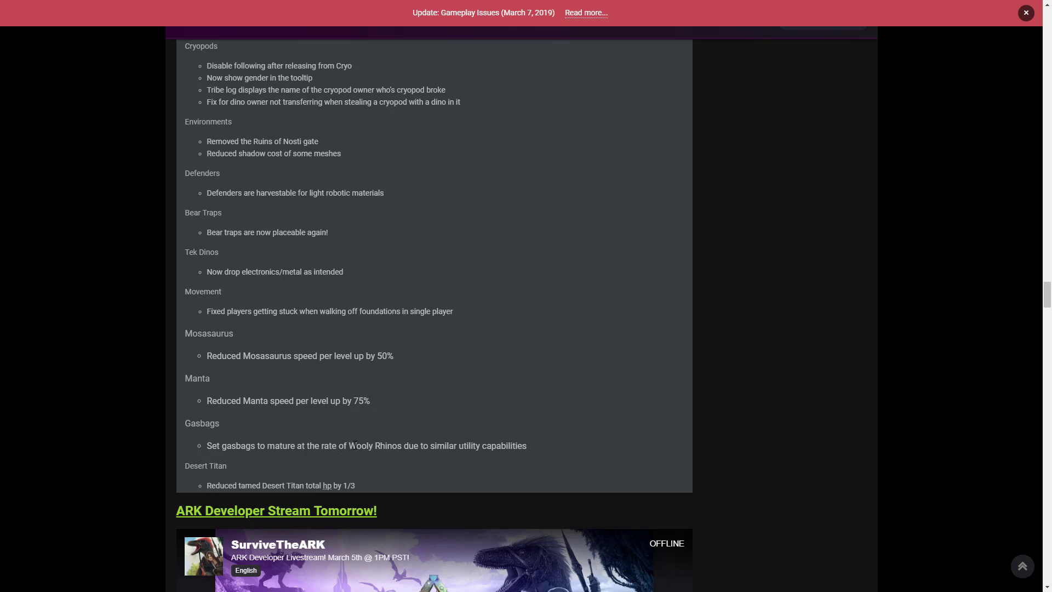
mouse_move(488, 466)
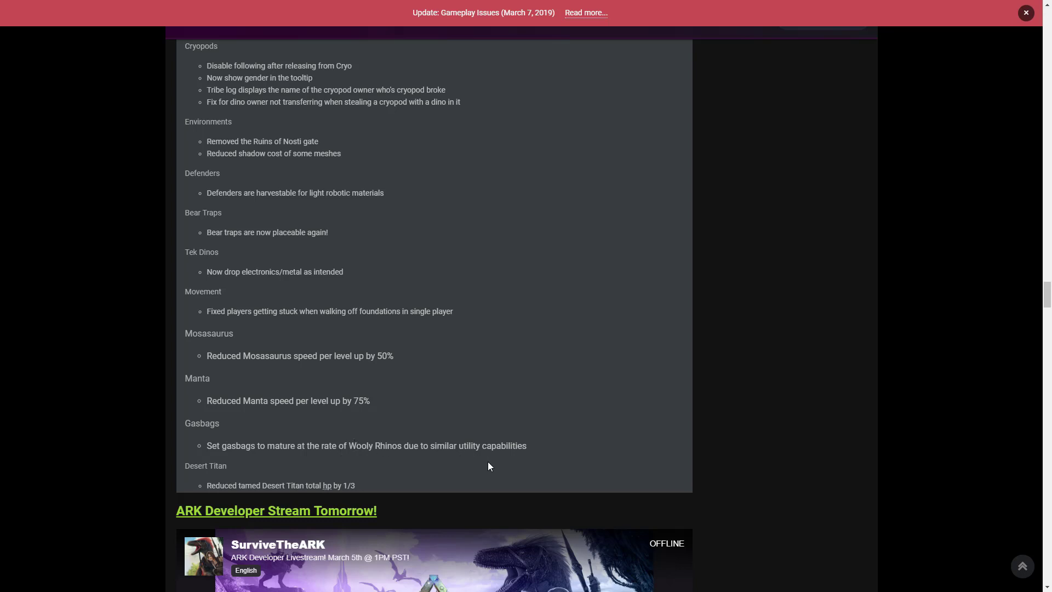
mouse_move(519, 473)
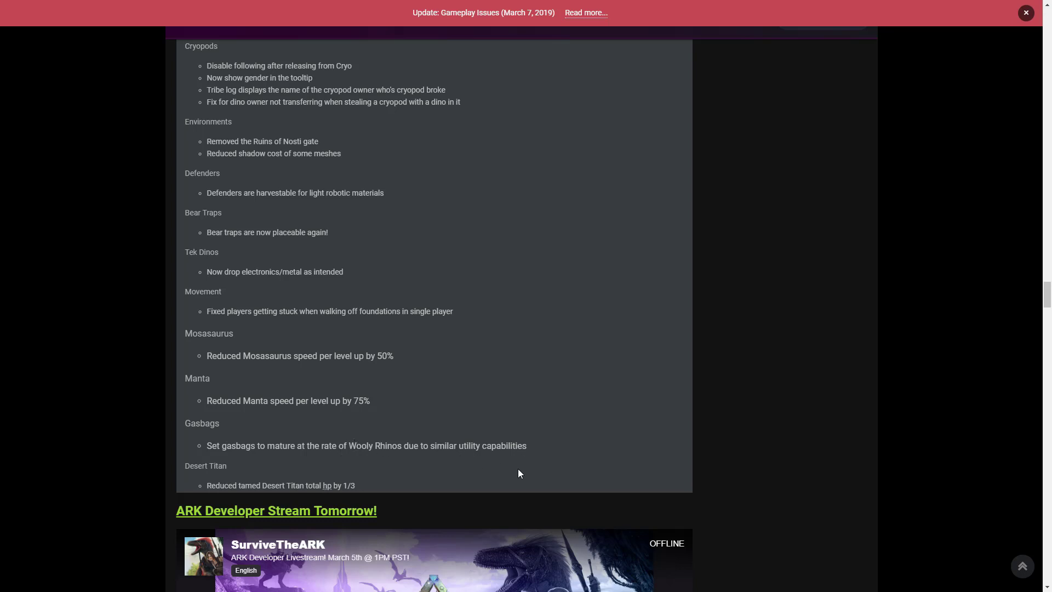
mouse_move(297, 483)
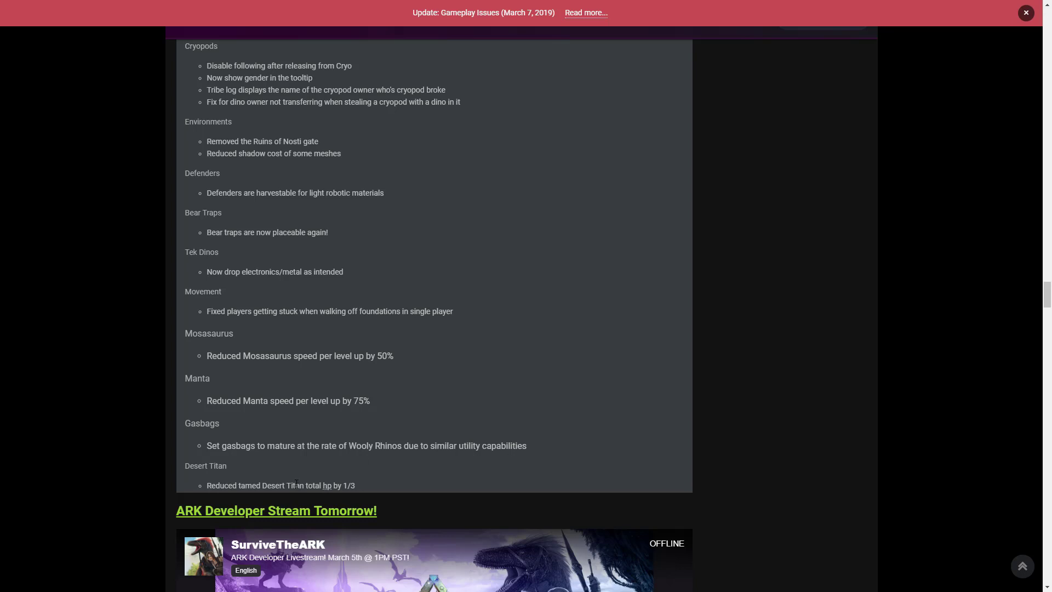
mouse_move(322, 496)
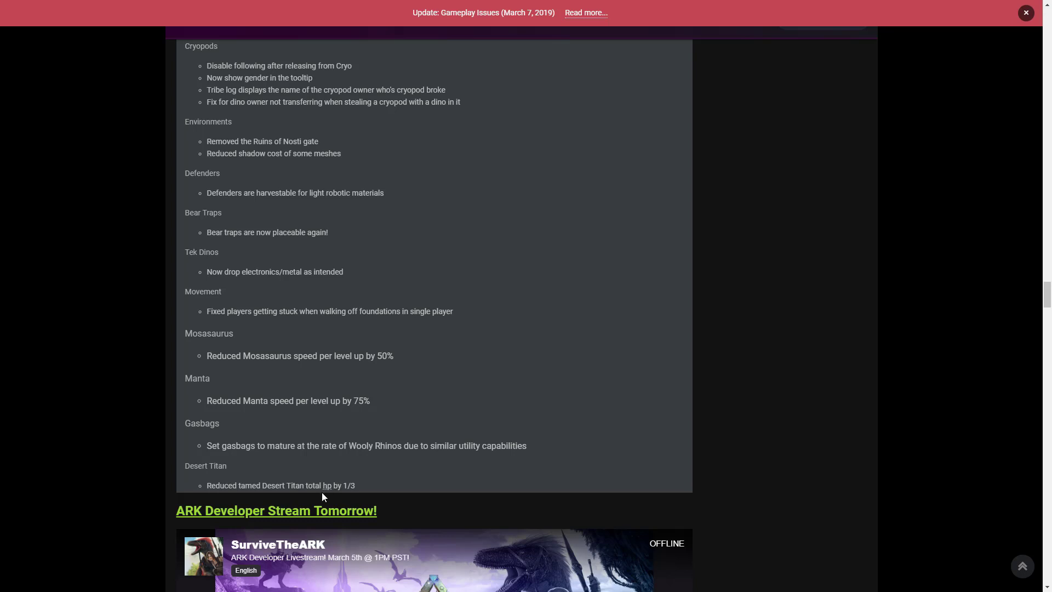
mouse_move(486, 377)
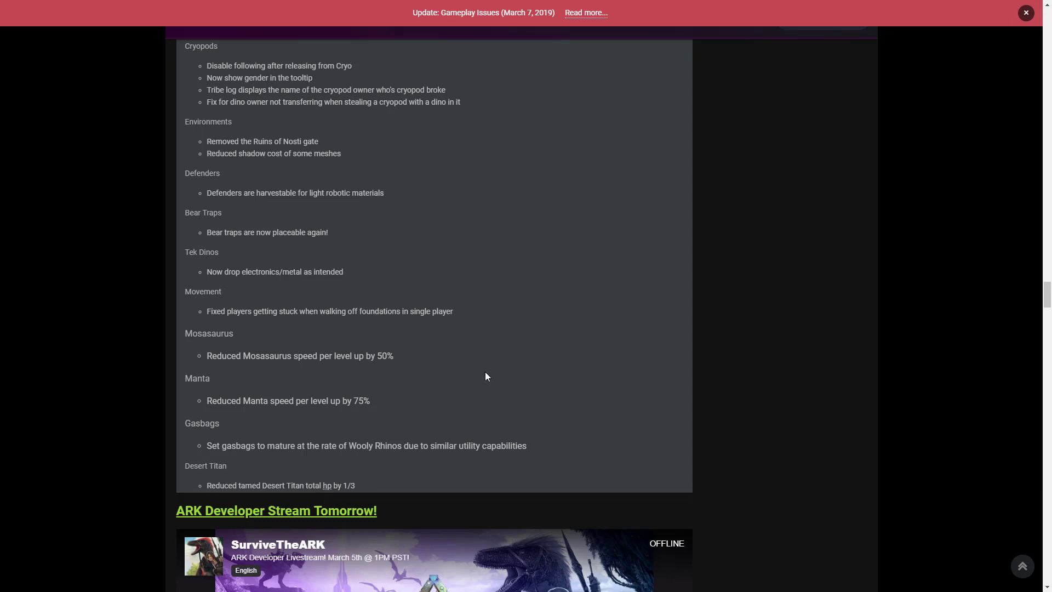
scroll("down", 3)
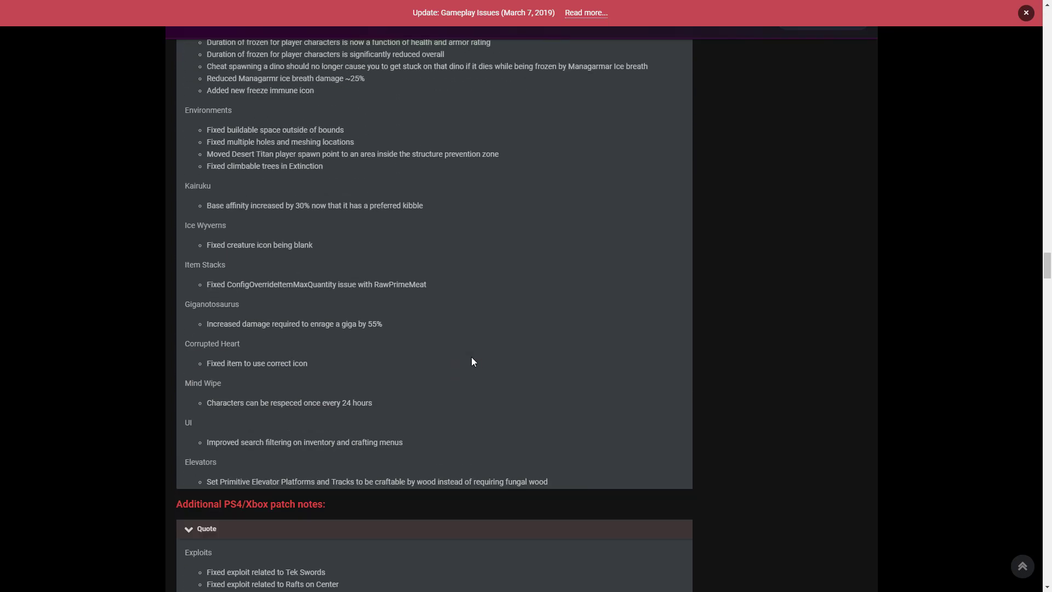
mouse_move(248, 398)
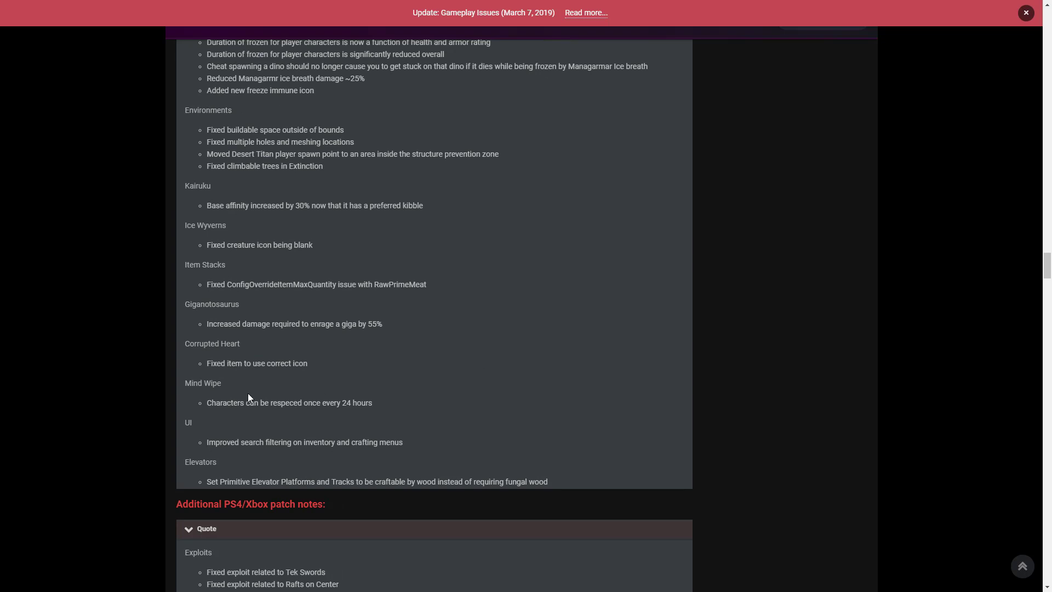
mouse_move(189, 360)
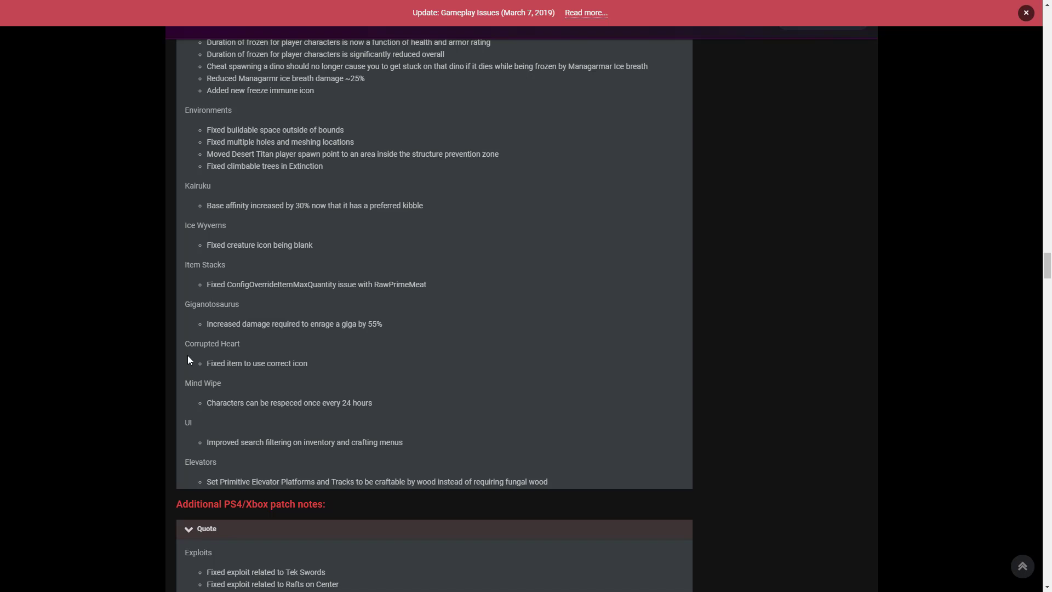
mouse_move(237, 335)
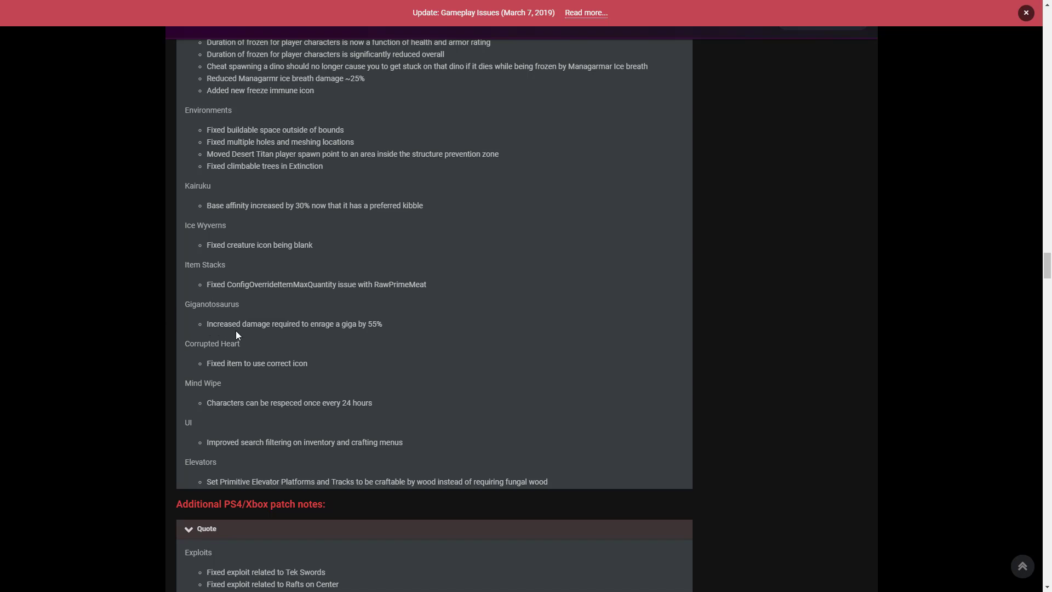
mouse_move(232, 325)
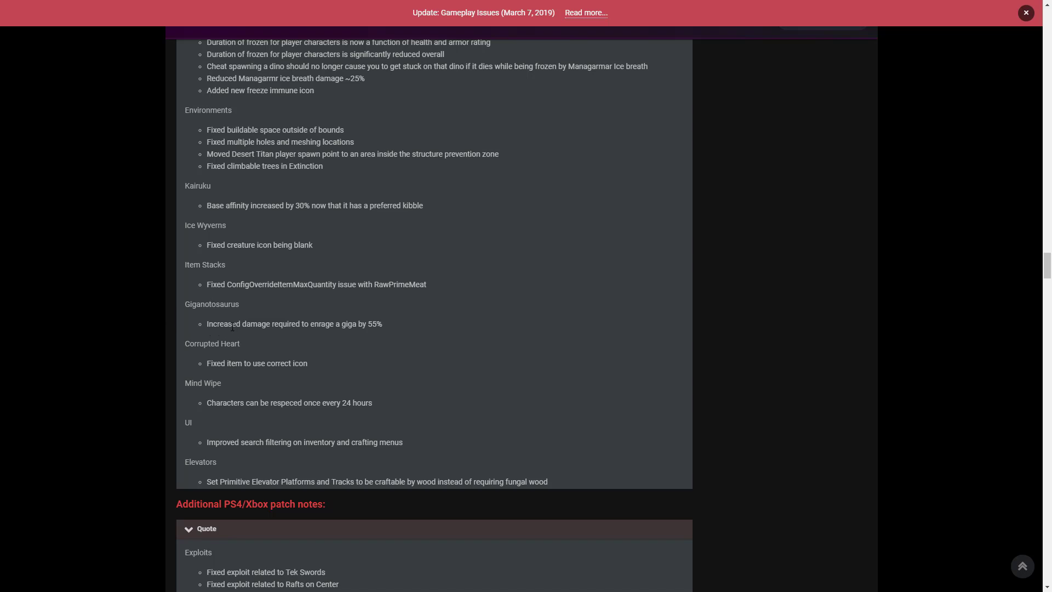
mouse_move(520, 295)
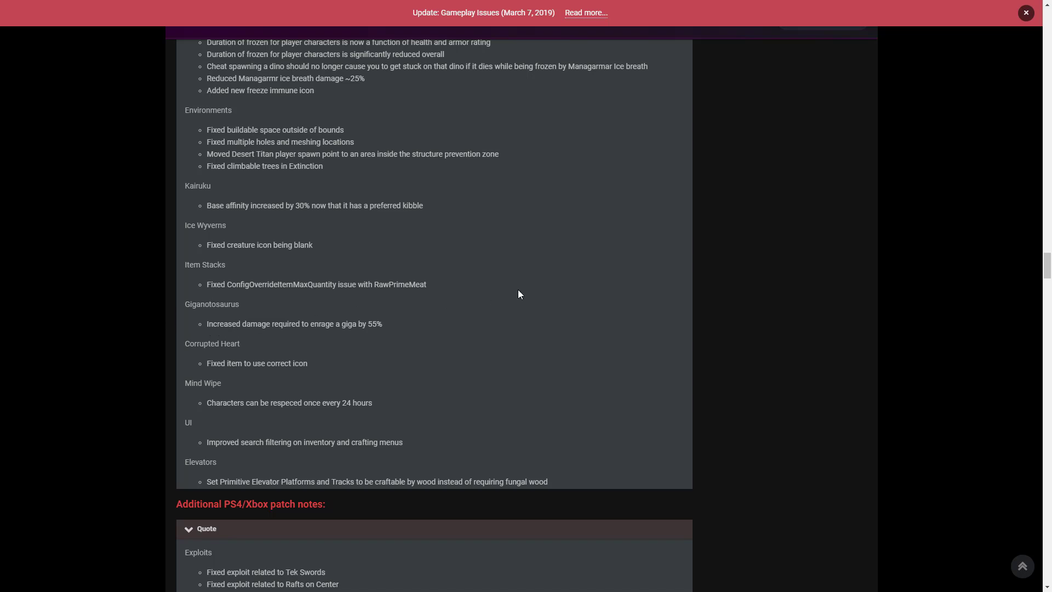
scroll("up", 3)
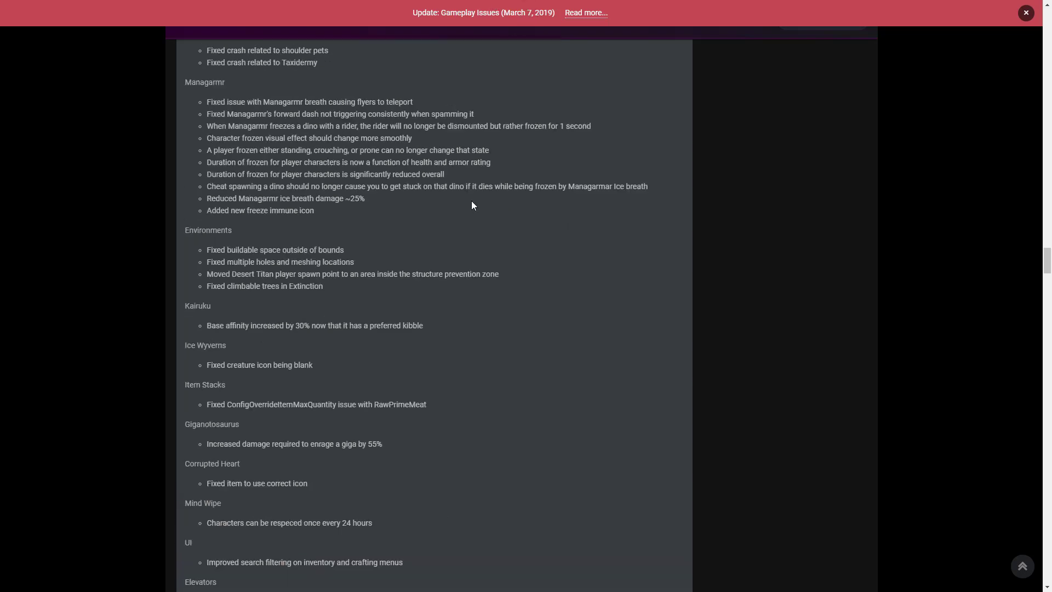
scroll("down", 3)
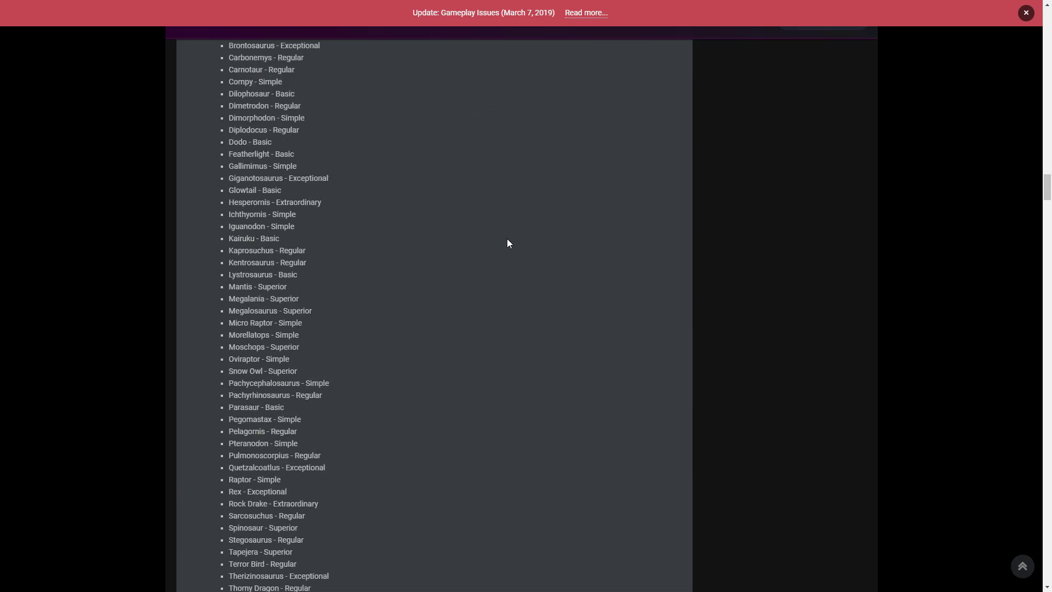
scroll("up", 3)
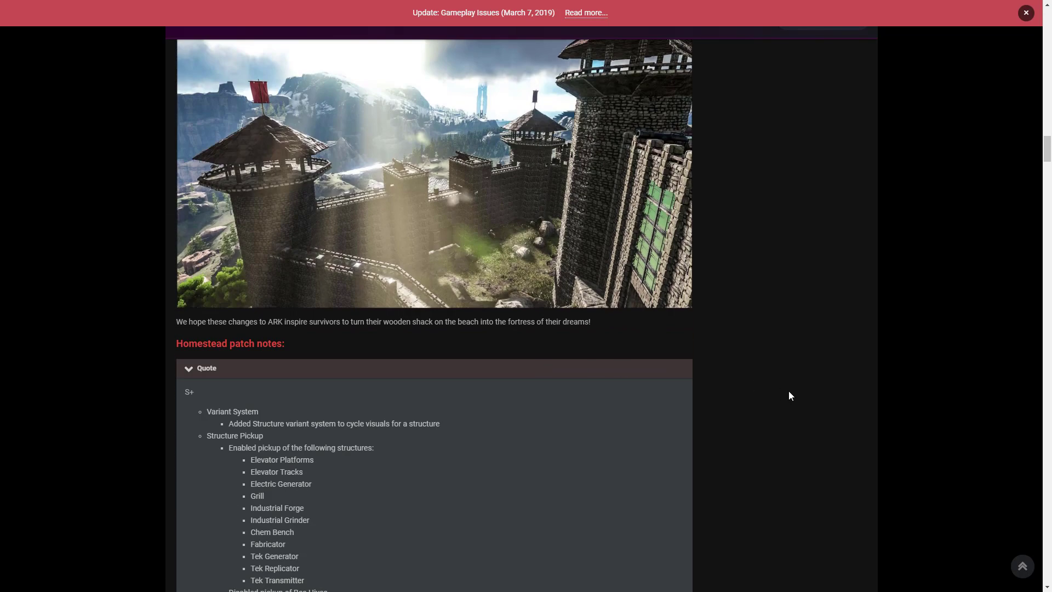
mouse_move(785, 385)
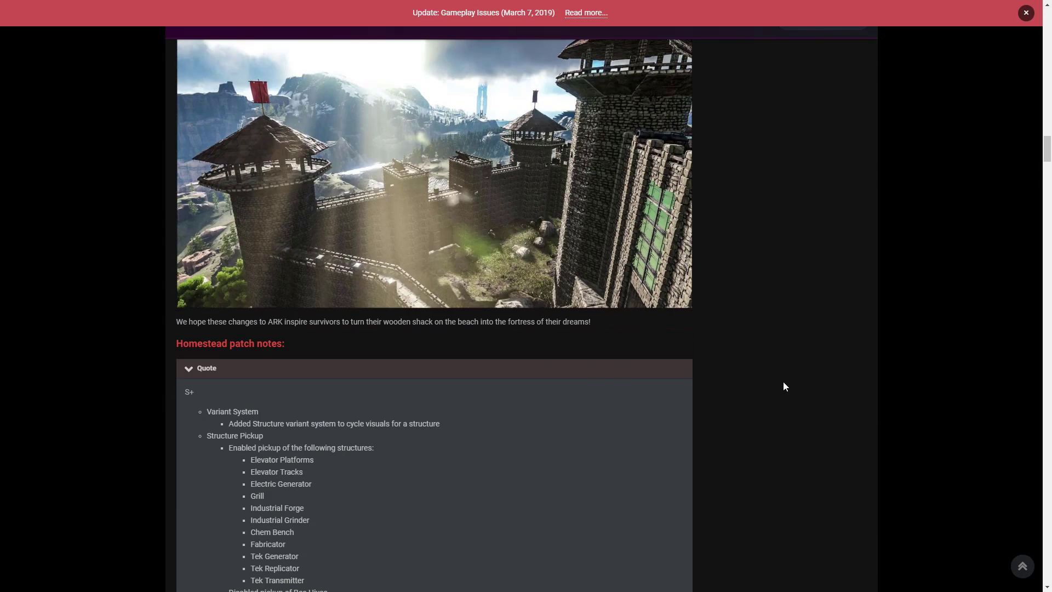